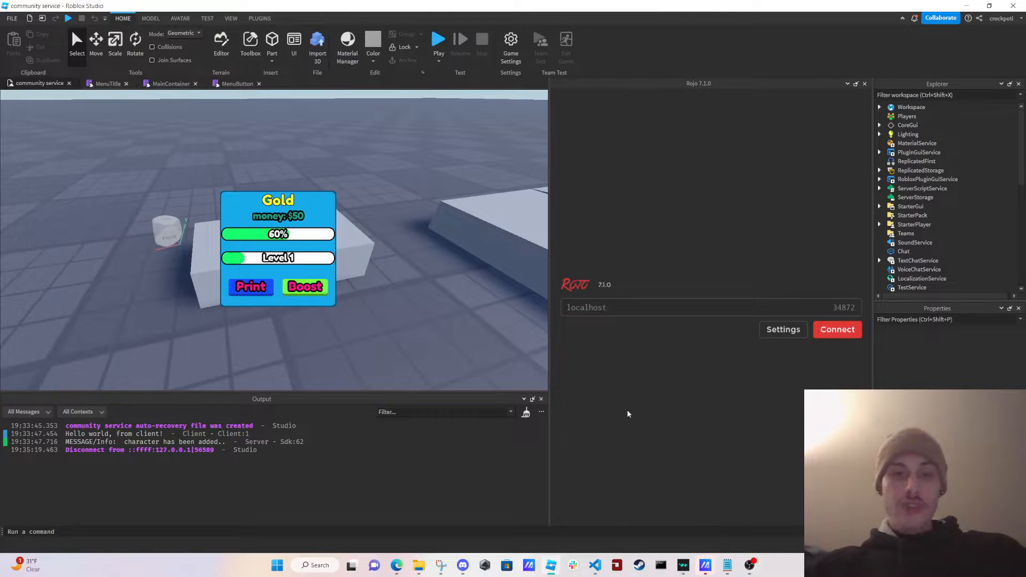
pyautogui.moveTo(490, 271)
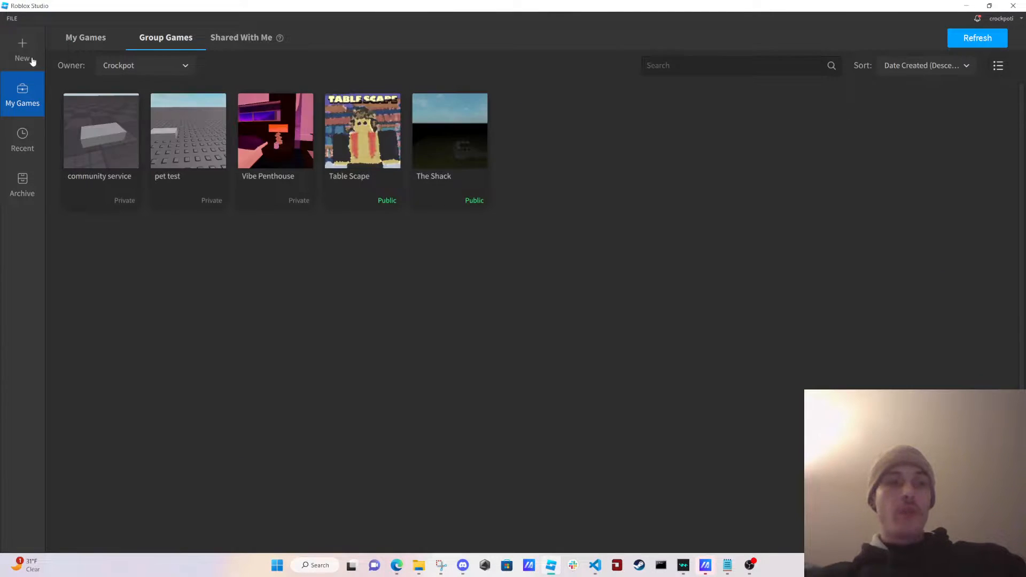
# - Create a new Classic Baseplate place and expand Workspace to show Camera, Terrain and Baseplate
pyautogui.click(21, 49)
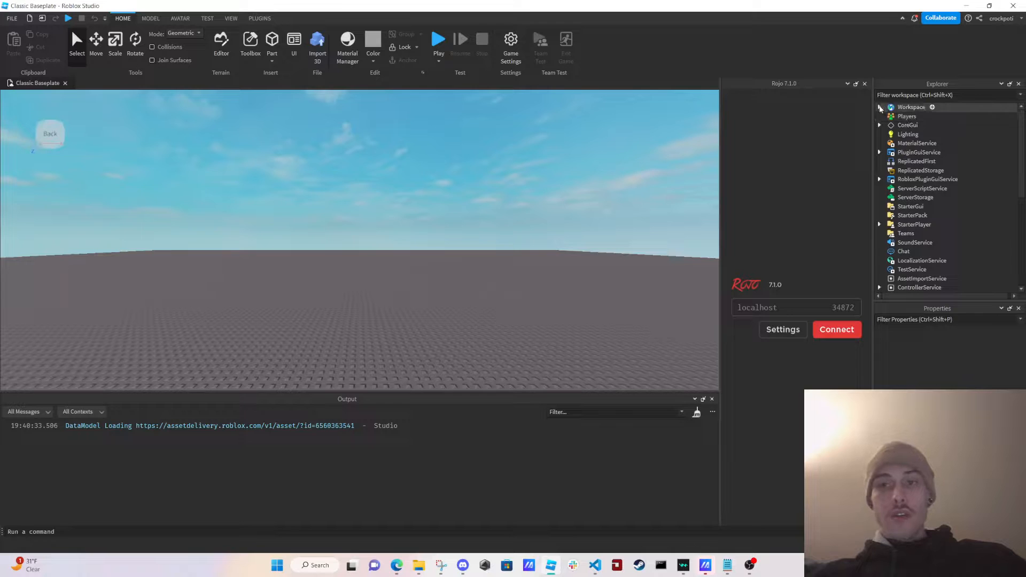
pyautogui.click(879, 107)
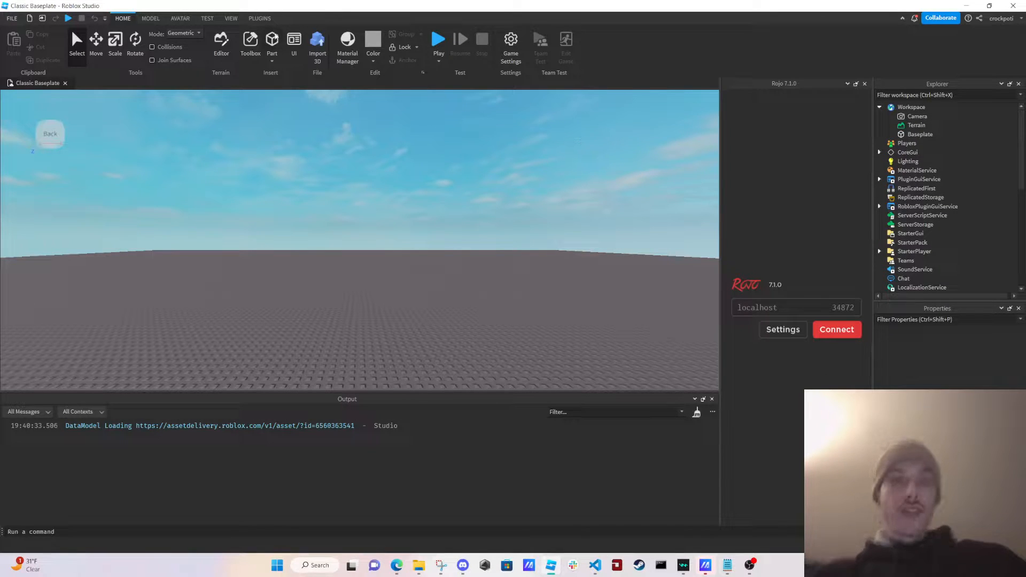
# - Search the Toolbox for 'tree', preview Tree Placer, then switch results from Plugins to Models
pyautogui.click(249, 46)
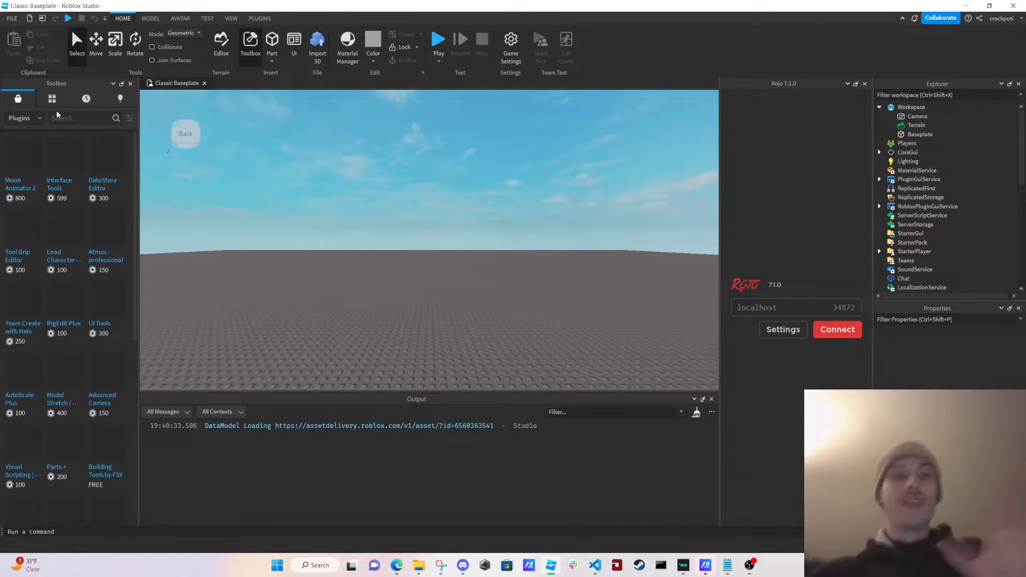
pyautogui.write('tree')
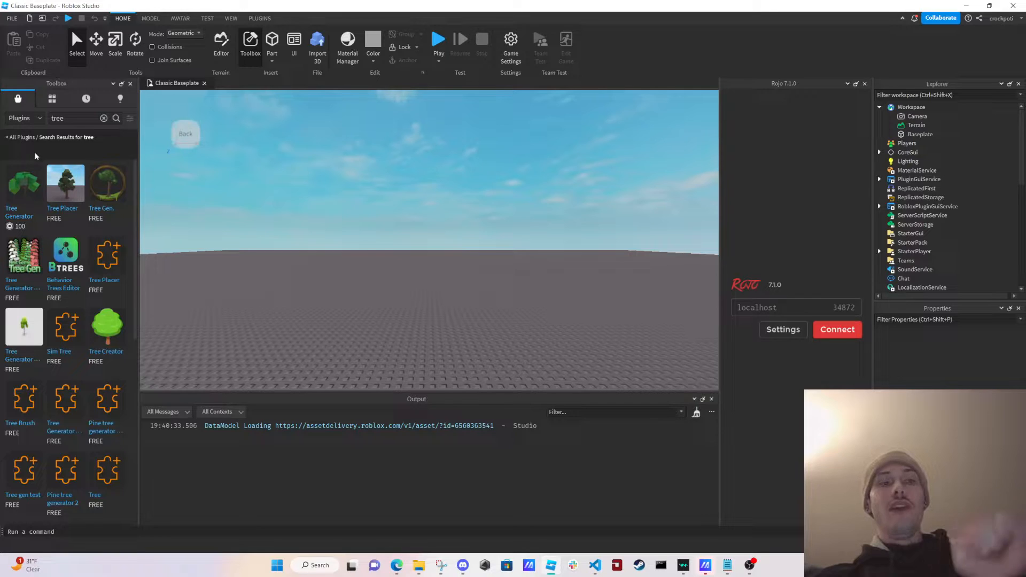
pyautogui.moveTo(24, 183)
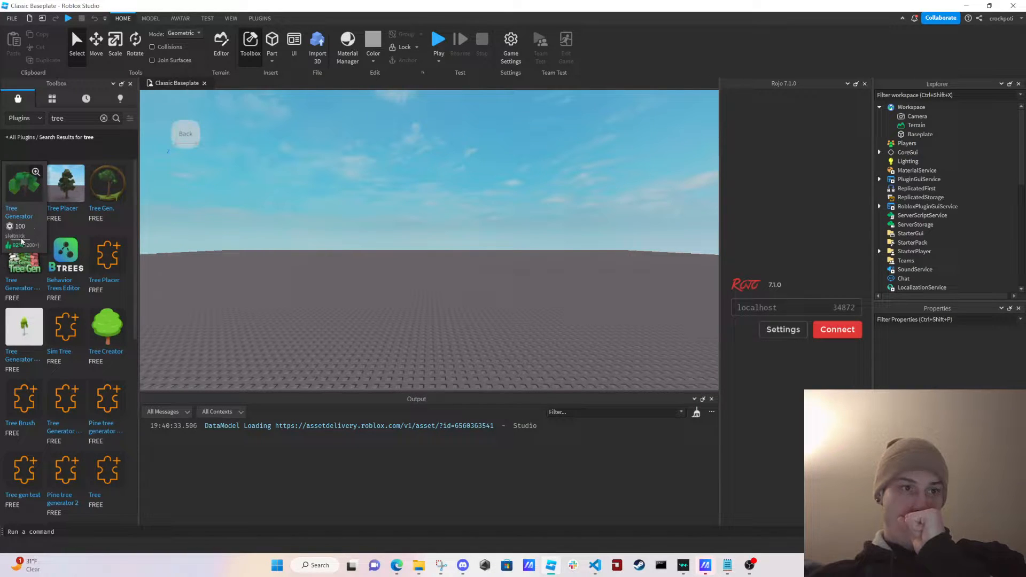
pyautogui.moveTo(65, 197)
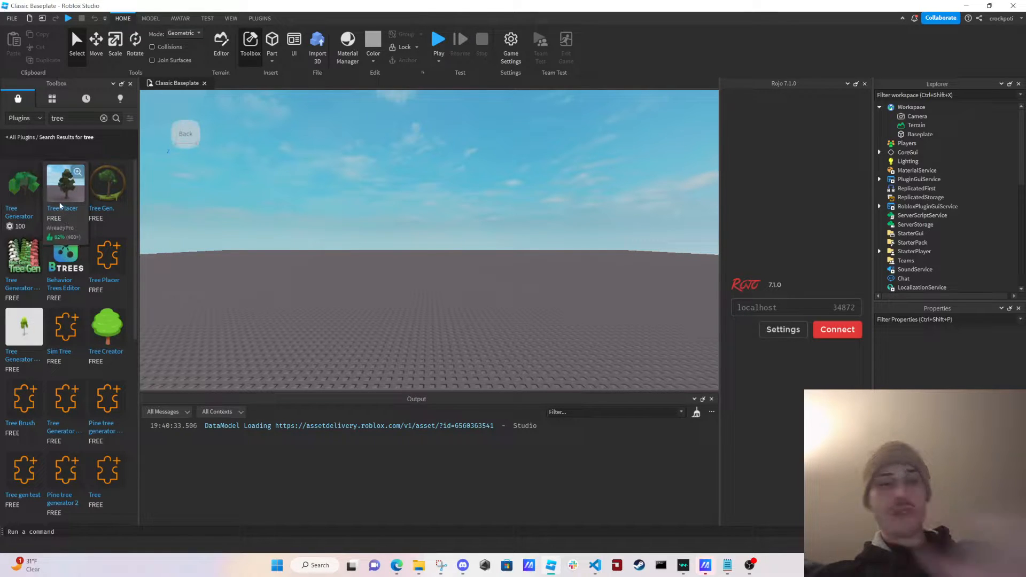
pyautogui.click(64, 183)
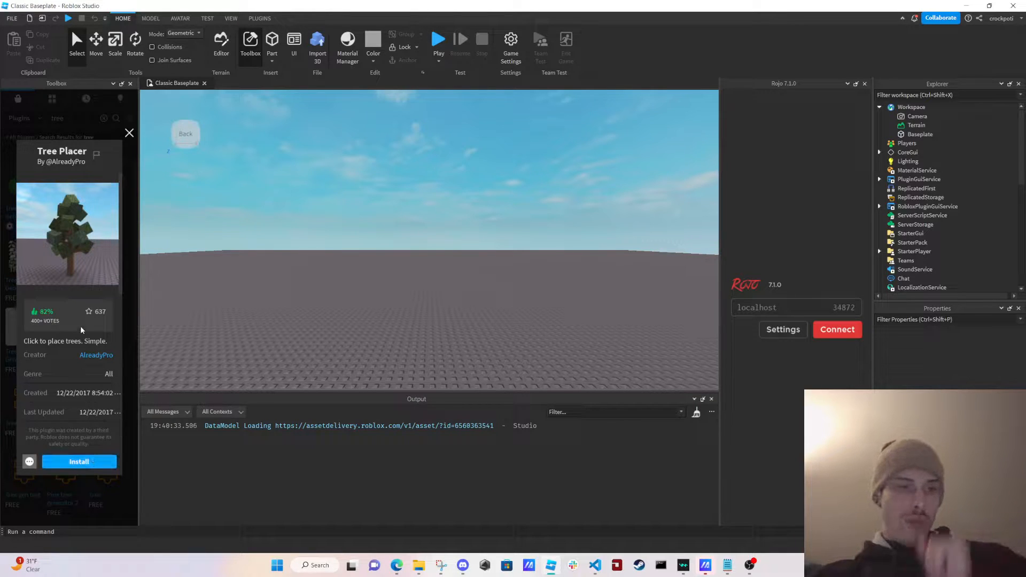
pyautogui.click(129, 133)
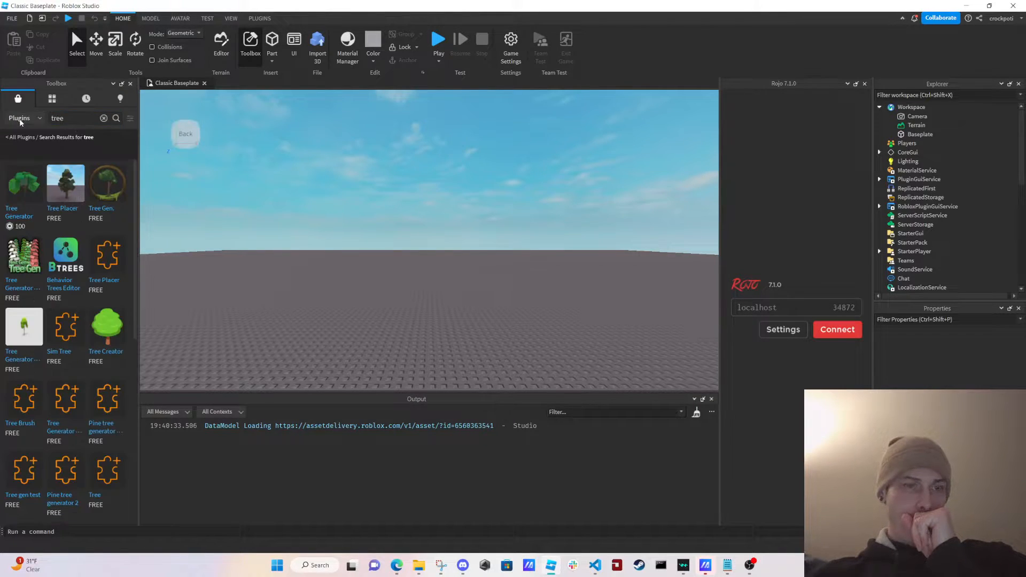
pyautogui.click(27, 118)
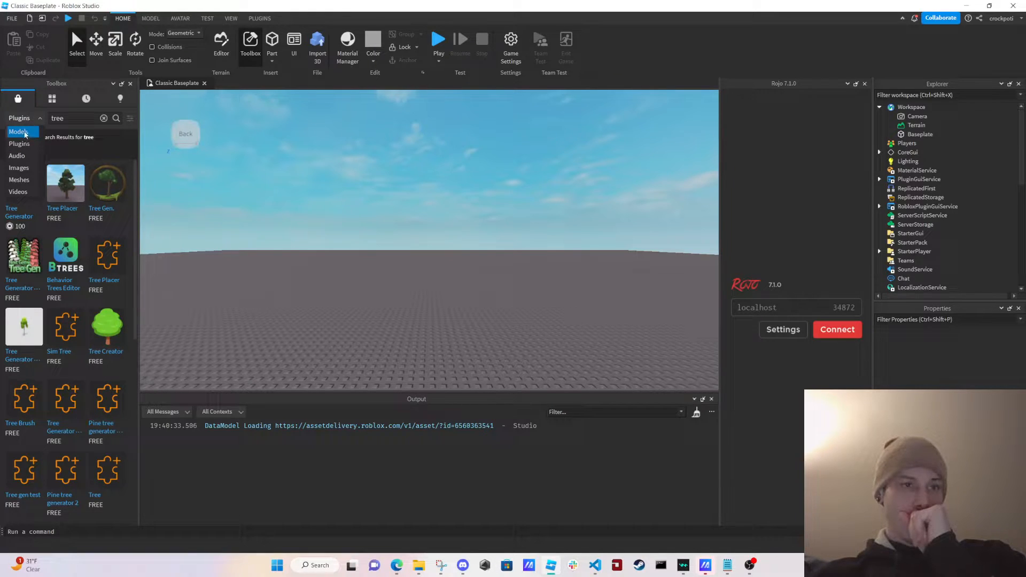
pyautogui.click(19, 132)
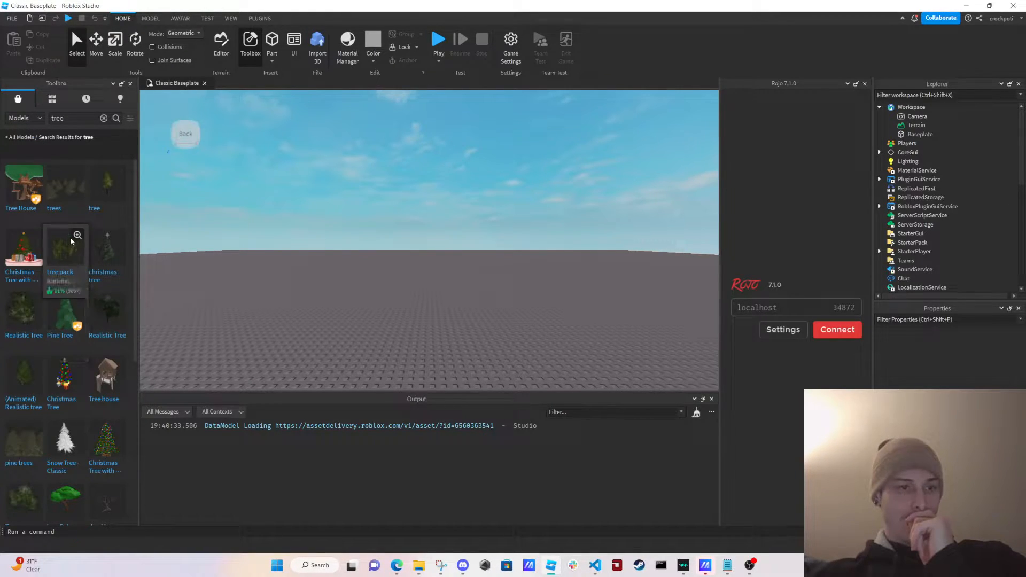
pyautogui.moveTo(107, 189)
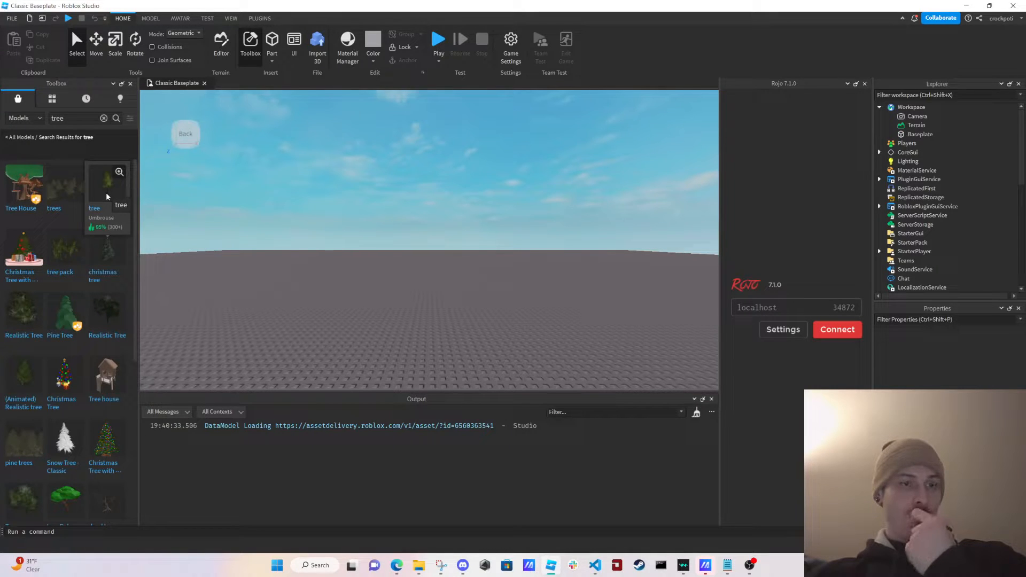
pyautogui.moveTo(65, 252)
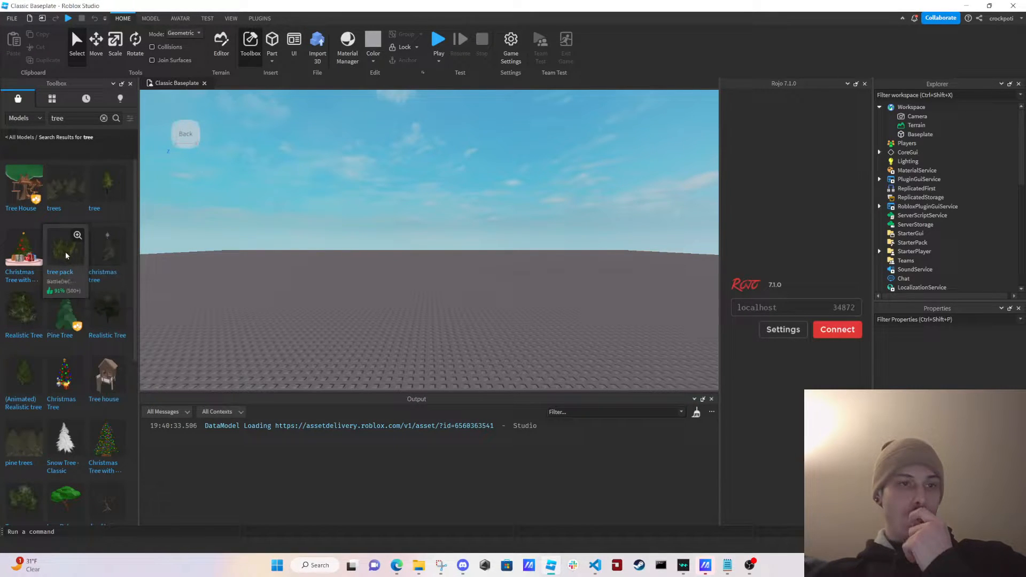
pyautogui.moveTo(105, 190)
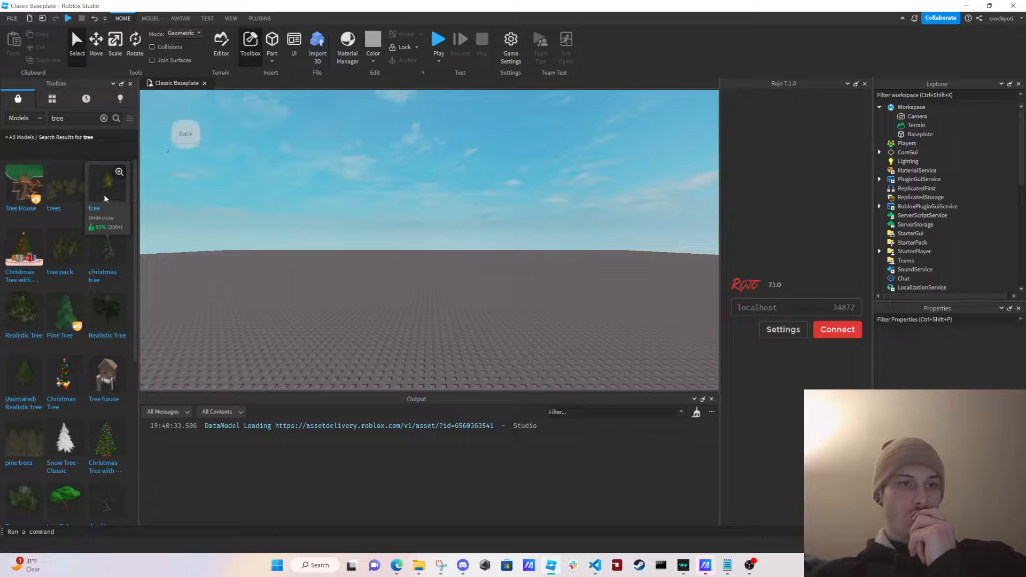
# - Insert the Low-Poly Tree Stump model and expand it in the Explorer
pyautogui.click(104, 190)
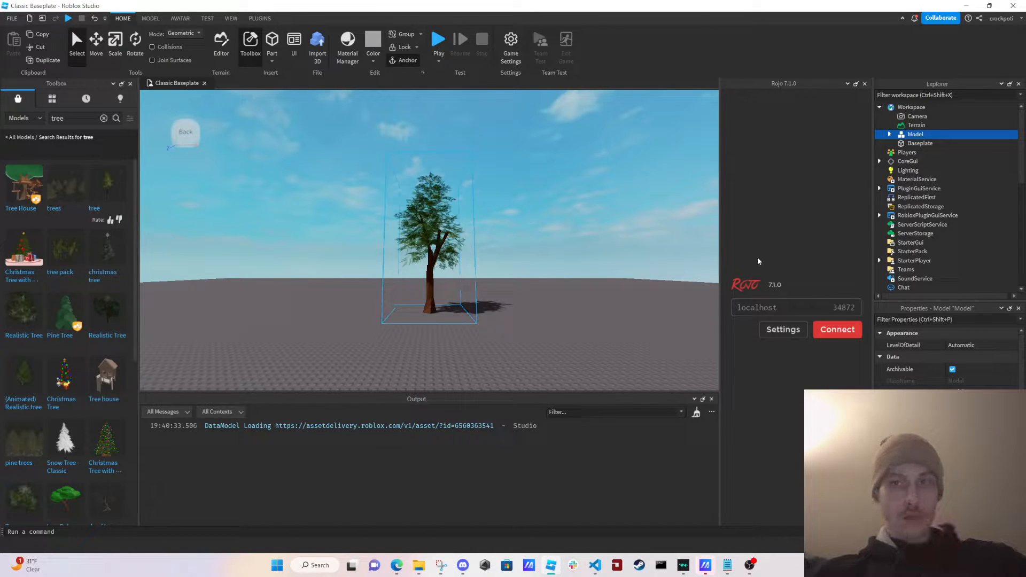
pyautogui.click(889, 134)
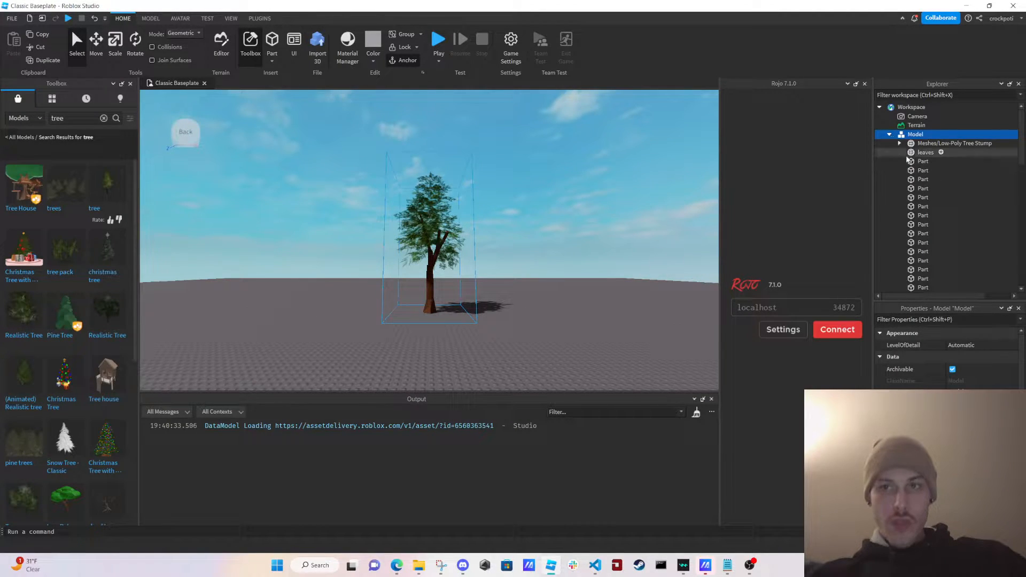
pyautogui.scroll(-3)
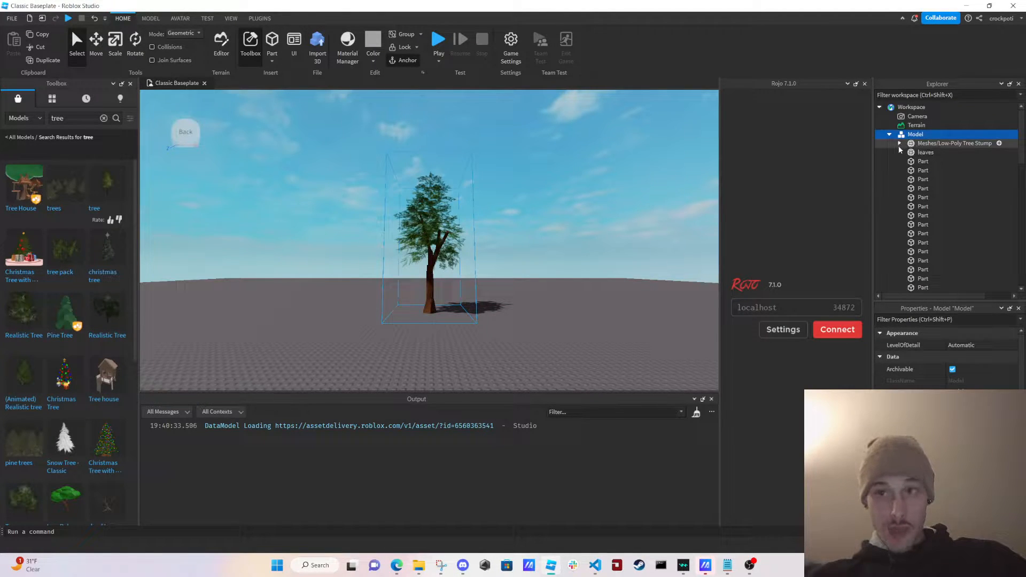
pyautogui.click(560, 205)
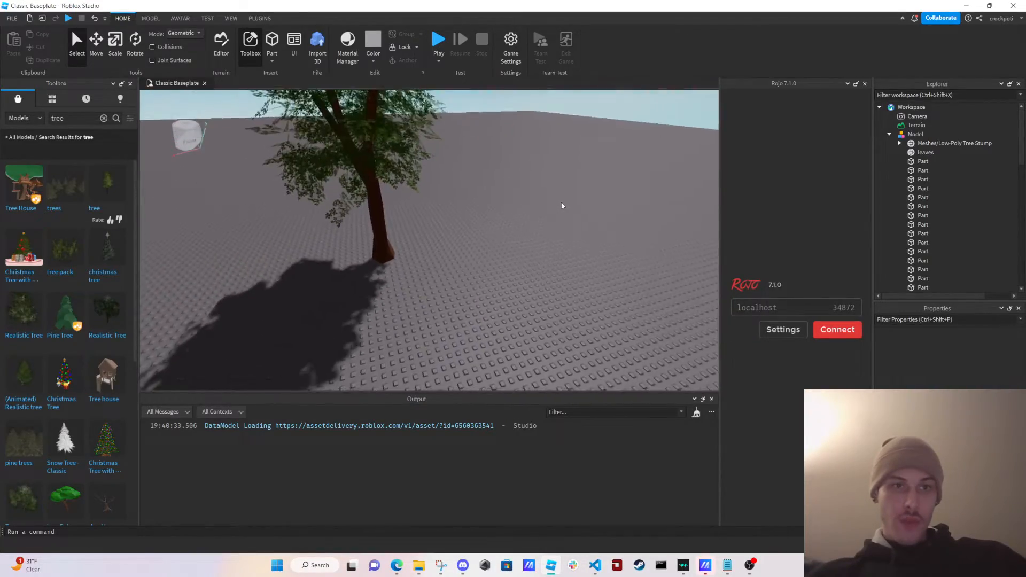
pyautogui.click(915, 134)
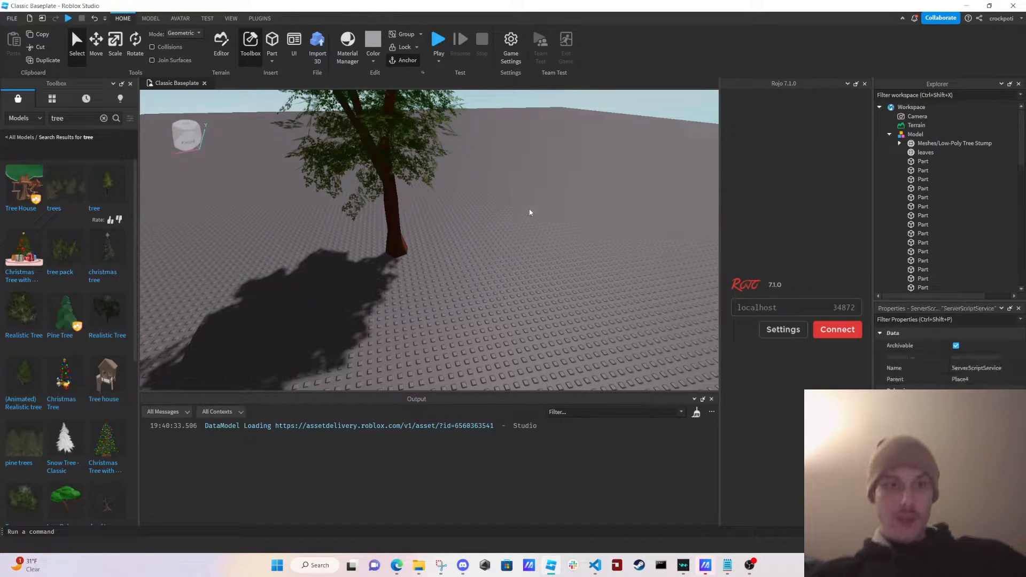
# - Select the tree's leaves mesh and trunk parts one by one
pyautogui.click(393, 196)
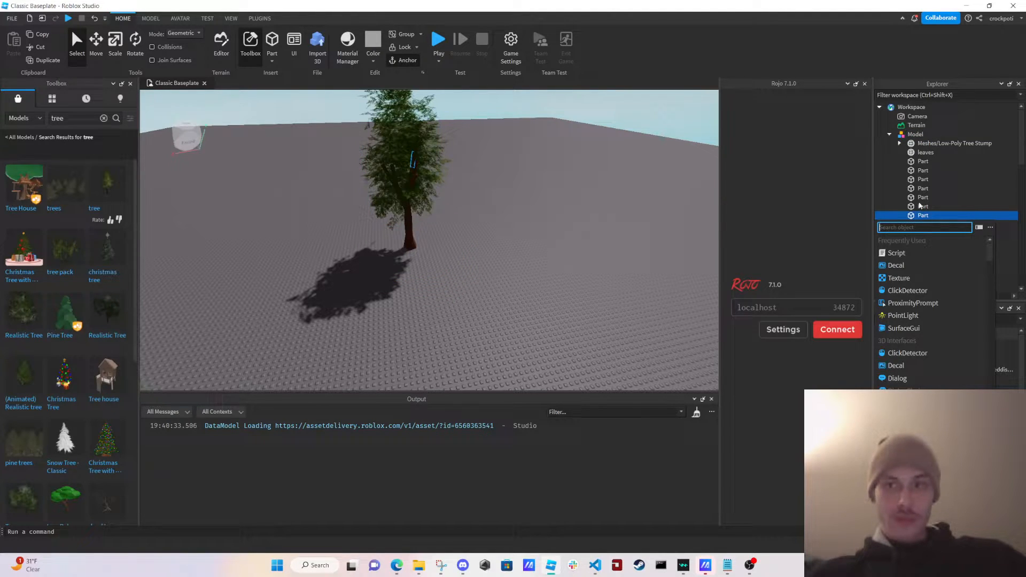
pyautogui.click(923, 197)
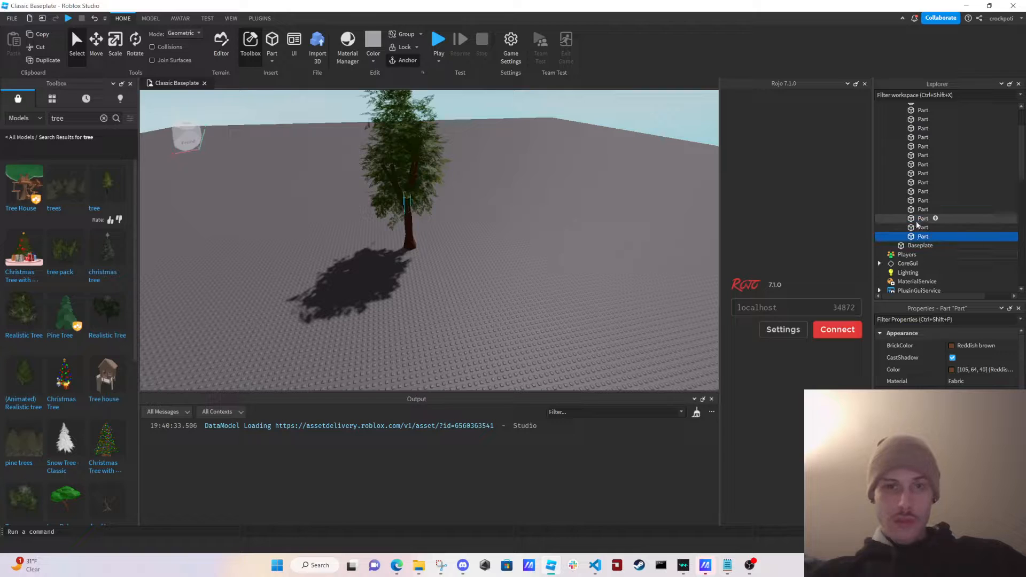
pyautogui.click(923, 173)
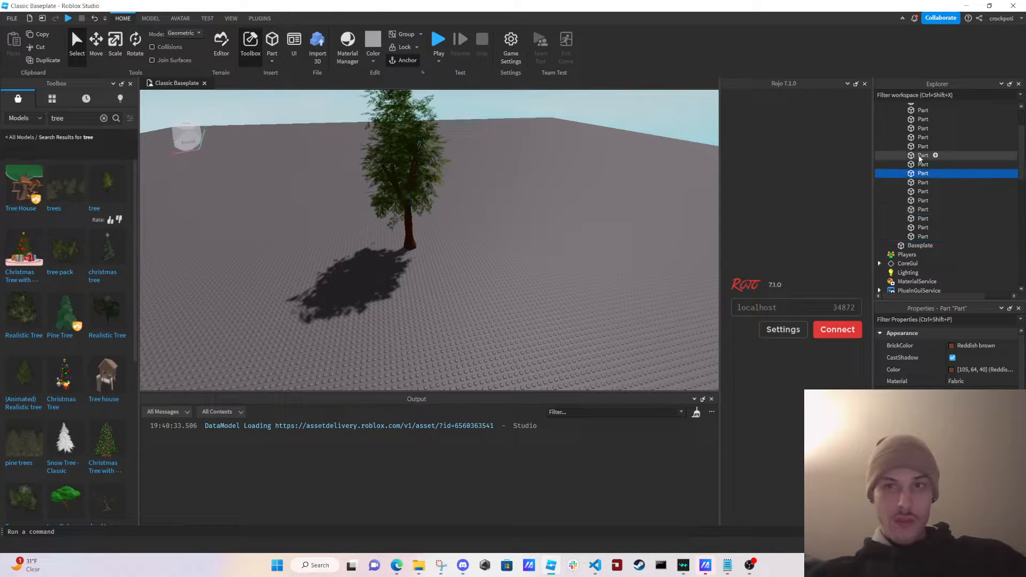
pyautogui.click(926, 152)
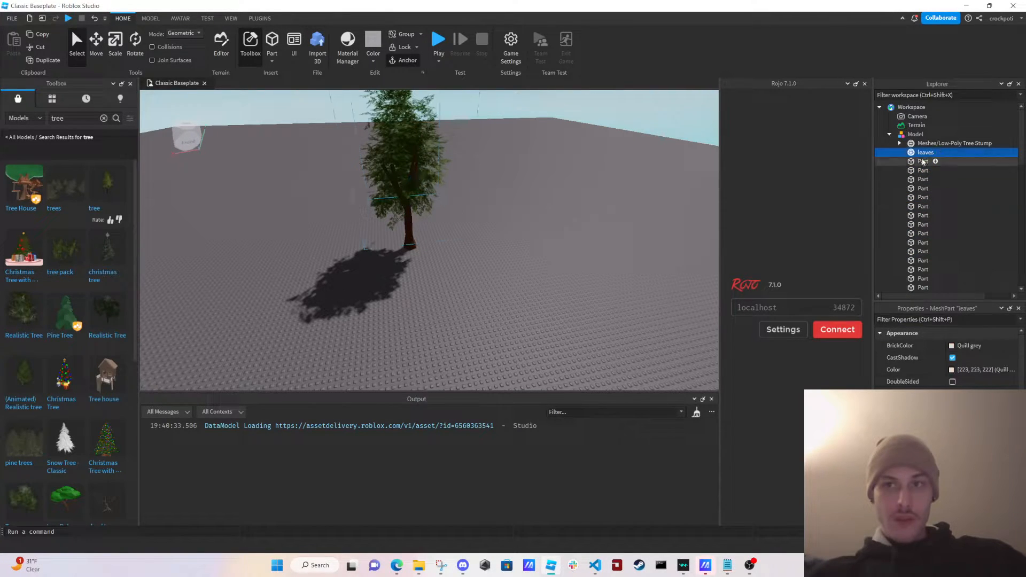
pyautogui.click(923, 197)
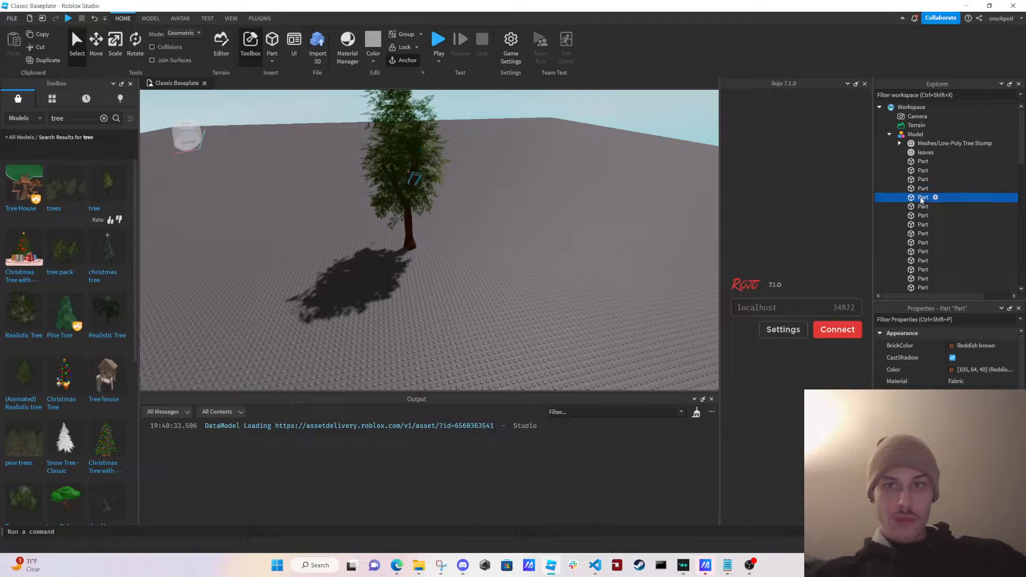
pyautogui.click(923, 224)
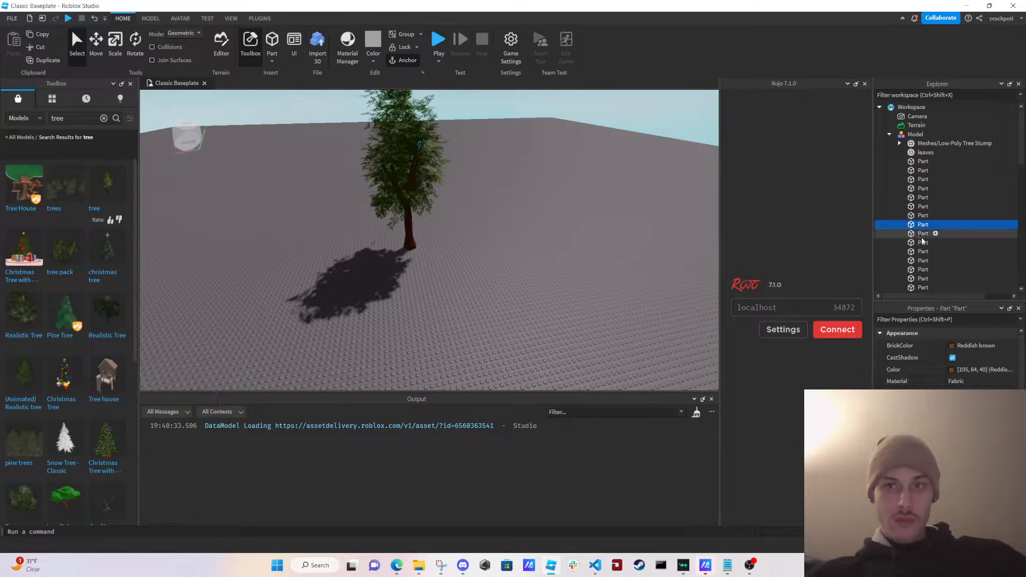
pyautogui.click(923, 269)
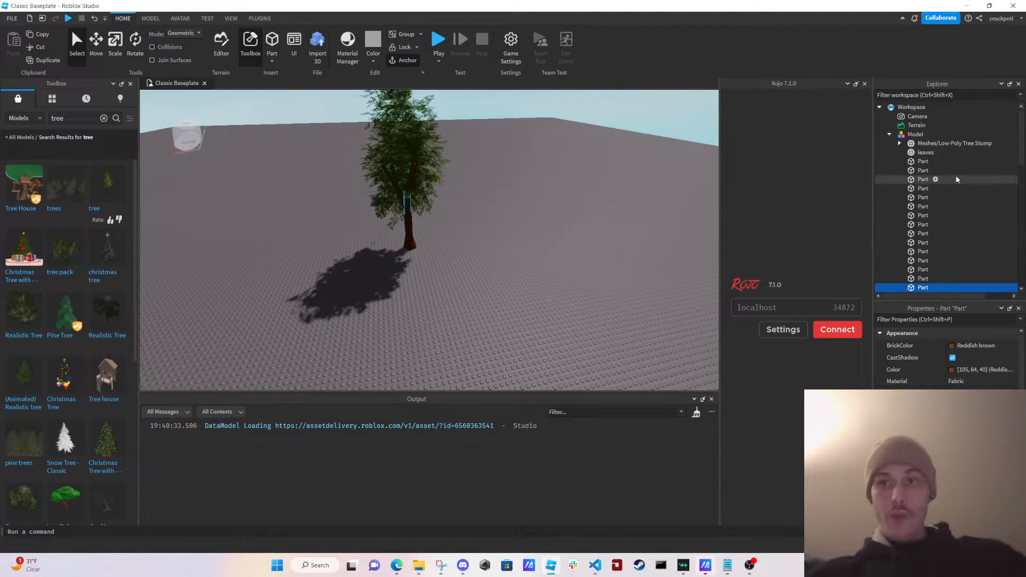
# - Expand the Low-Poly Tree Stump mesh to reveal its Weld and select the mesh
pyautogui.click(955, 143)
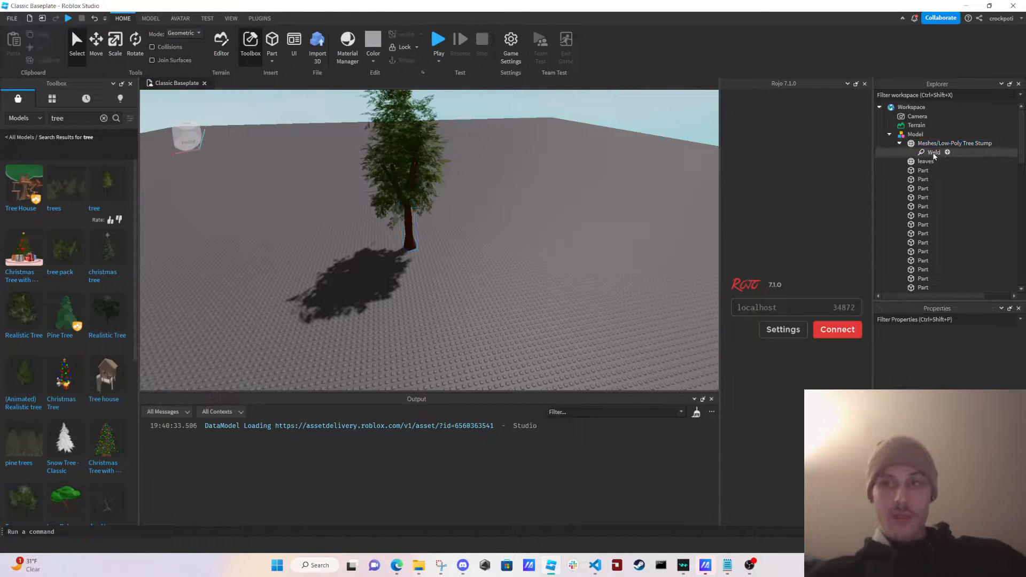
pyautogui.click(954, 143)
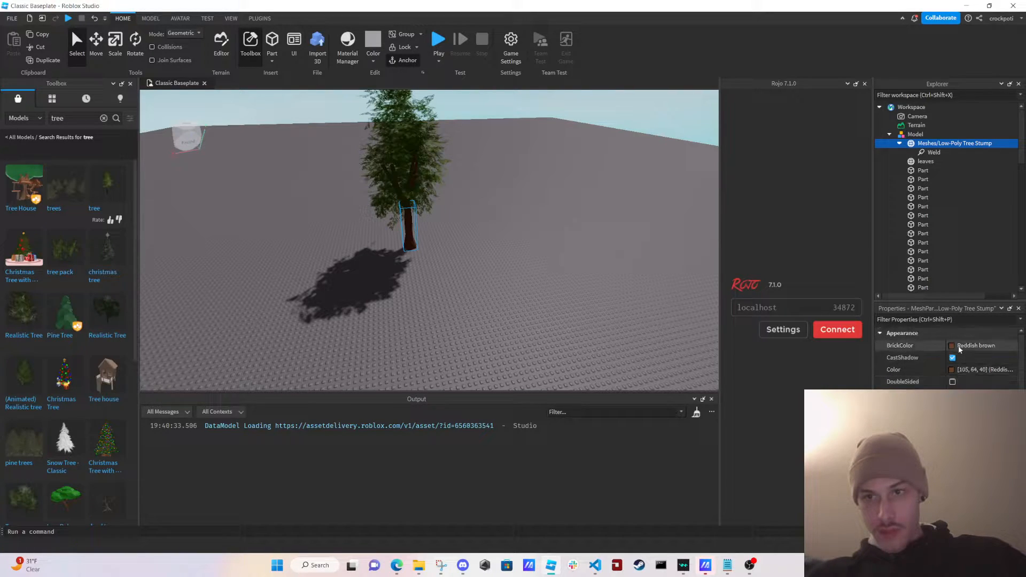
pyautogui.scroll(-3)
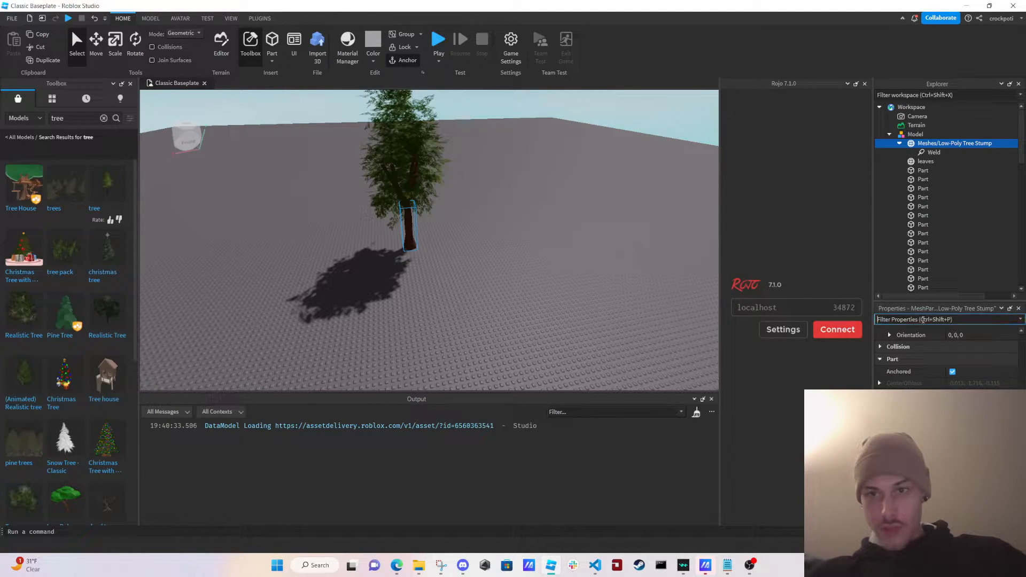
pyautogui.write('clas')
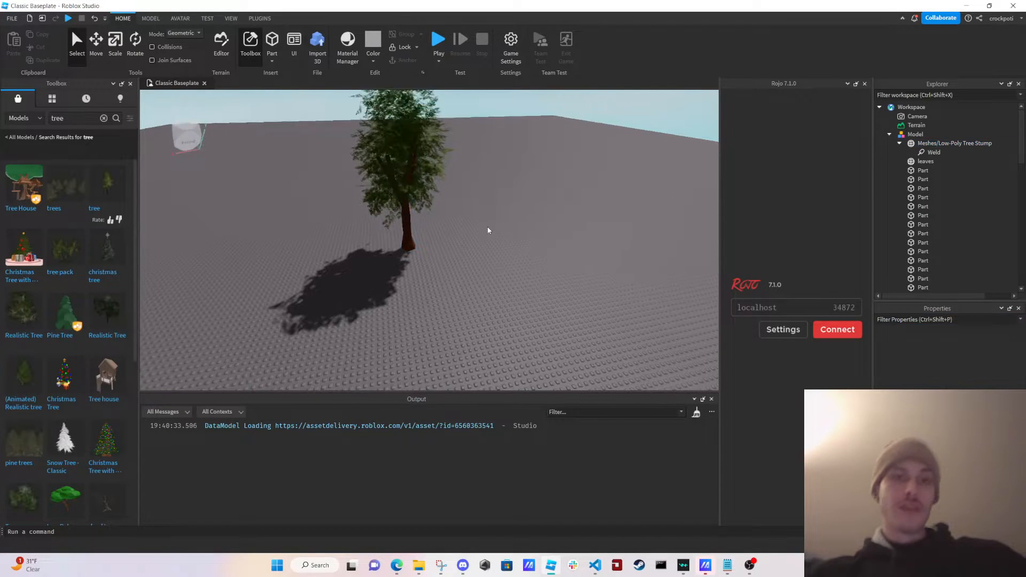
# - Insert a BillboardGui holding a TextButton under the Low-Poly Tree Stump mesh
pyautogui.click(916, 134)
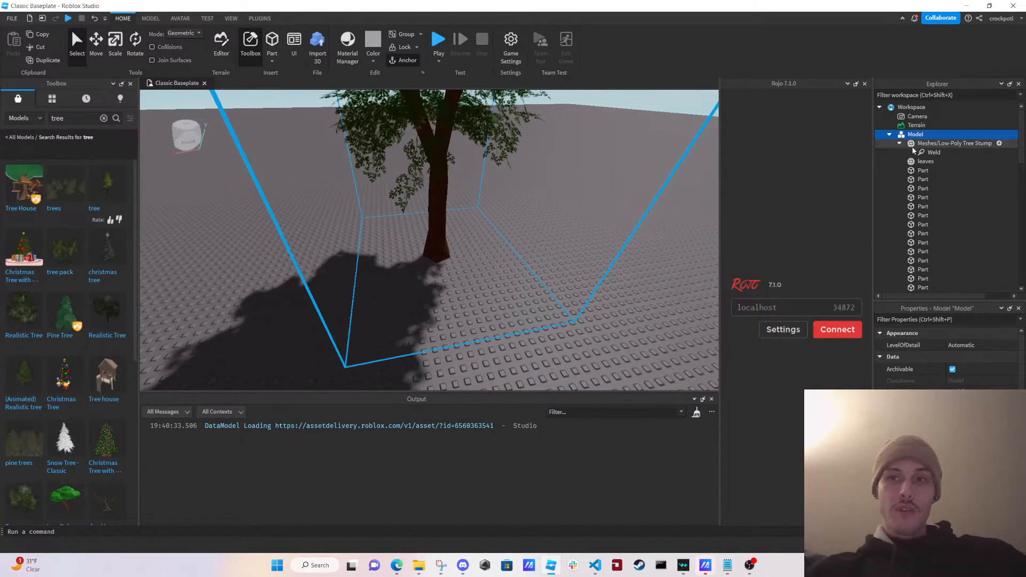
pyautogui.click(955, 143)
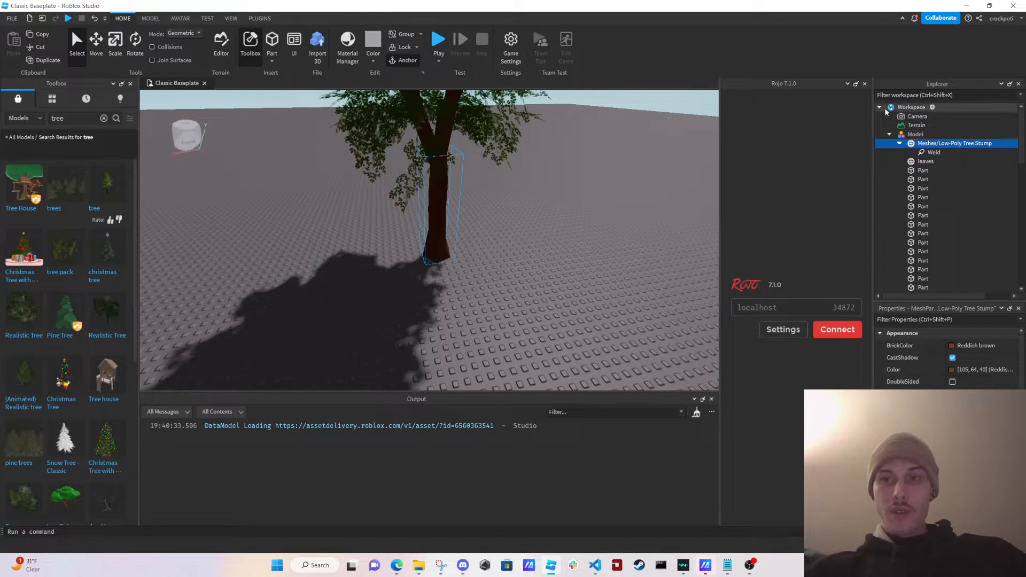
pyautogui.click(979, 155)
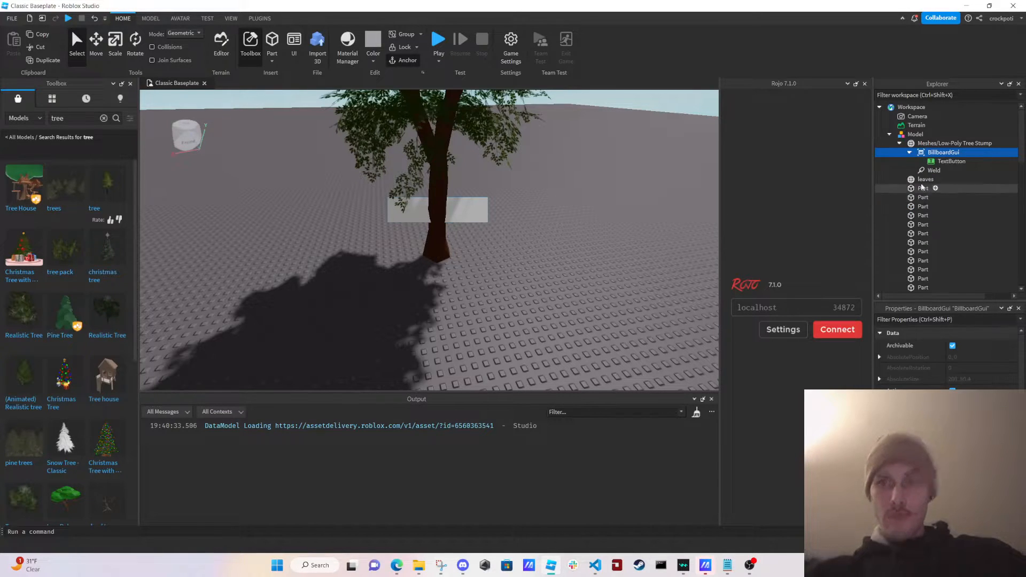
pyautogui.click(950, 161)
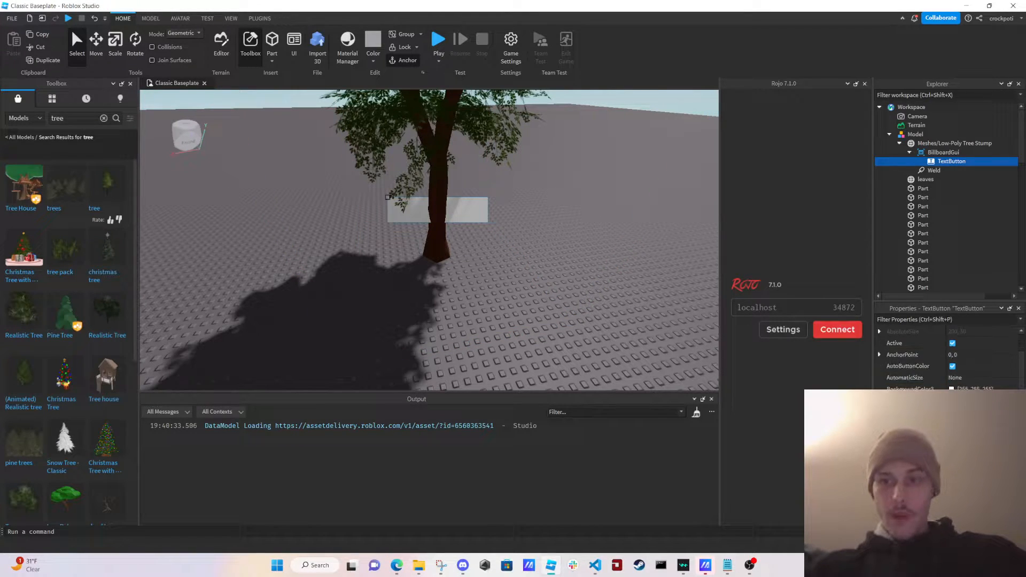
pyautogui.scroll(-3)
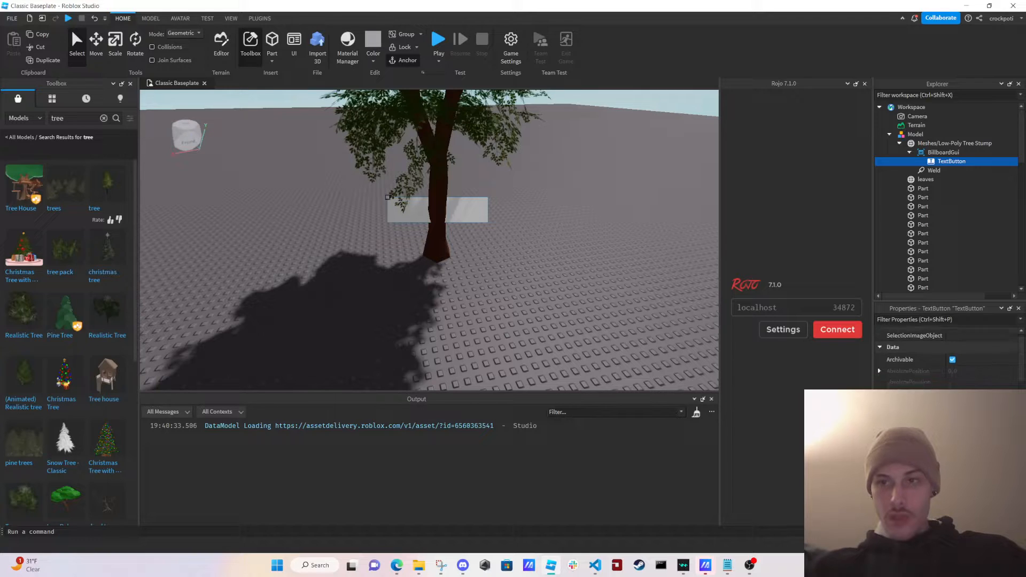
pyautogui.click(943, 152)
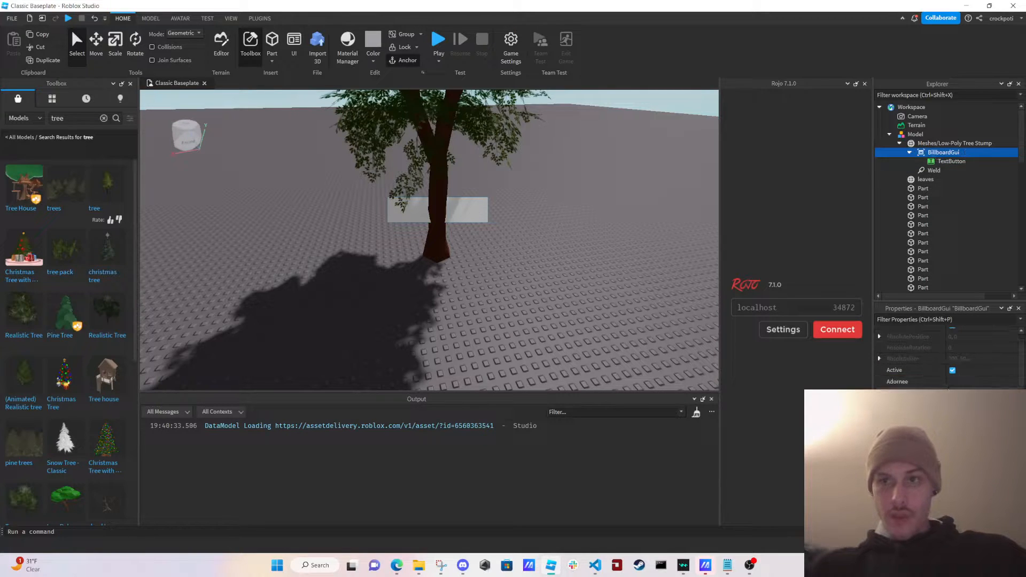
# - Set the TextButton's BackgroundColor3 to bright green
pyautogui.click(951, 161)
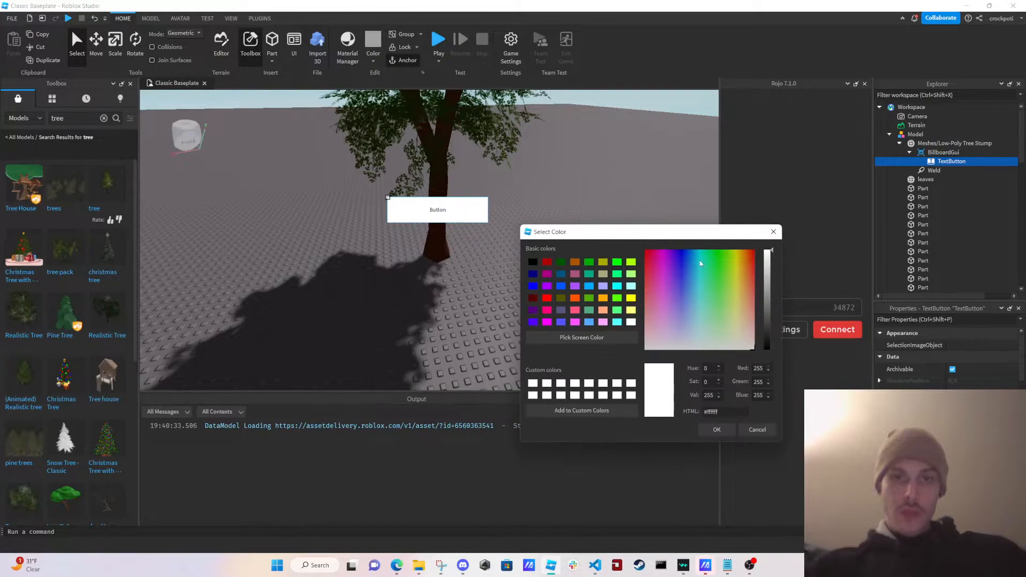
pyautogui.click(709, 263)
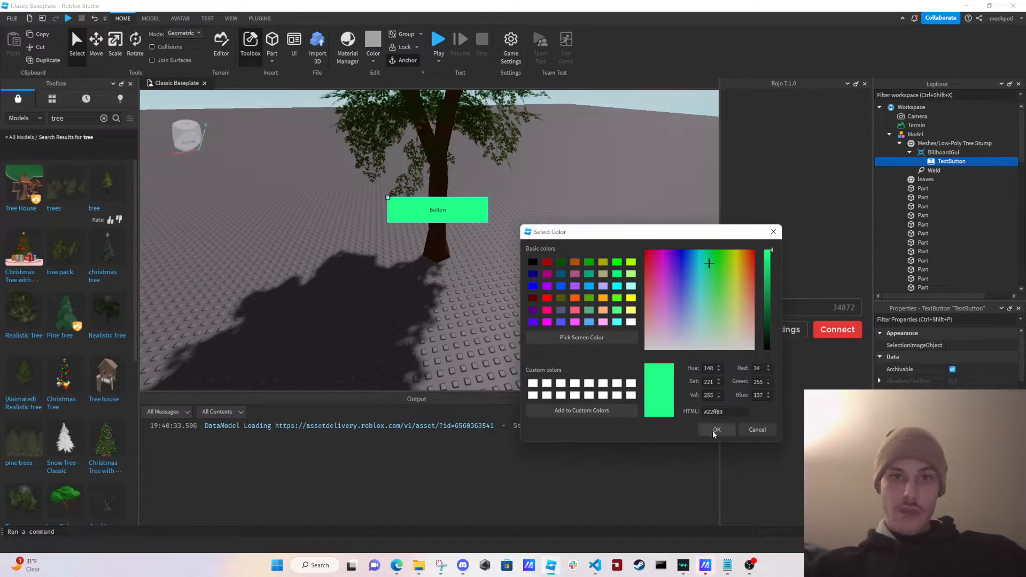
pyautogui.click(715, 429)
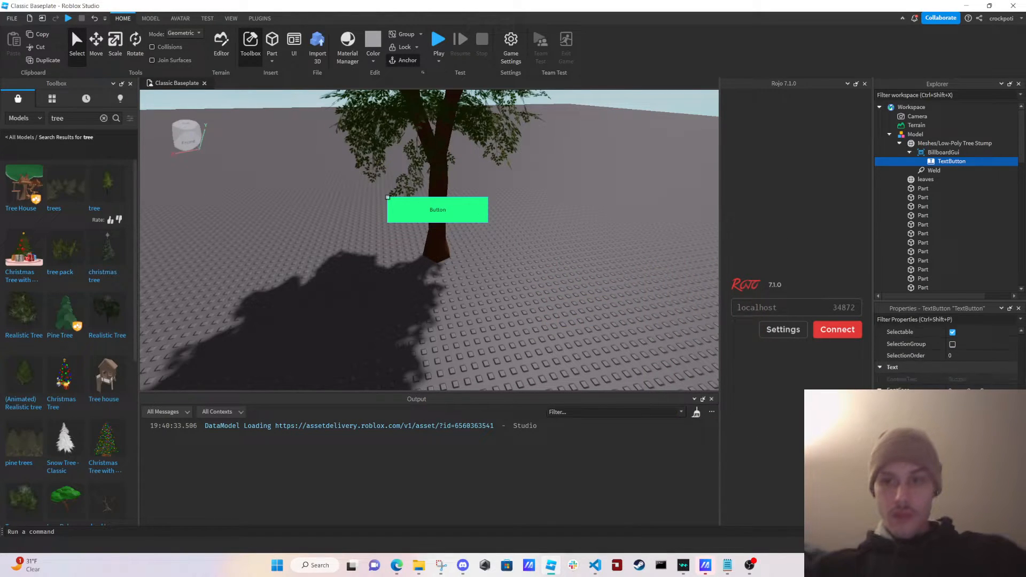
pyautogui.scroll(-3)
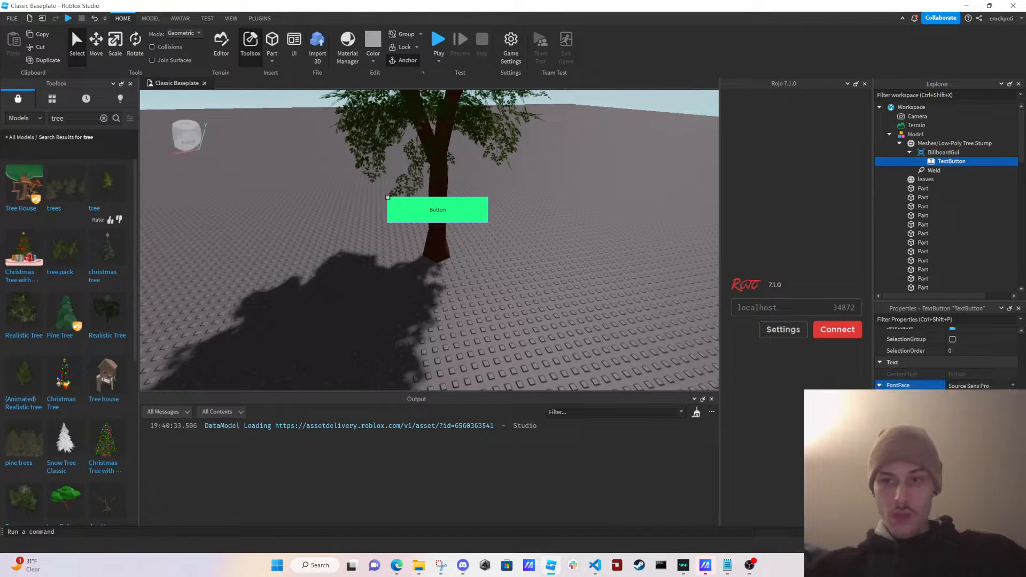
# - Set the button's FontFace to Fredoka One and TextColor3 to pink
pyautogui.click(975, 385)
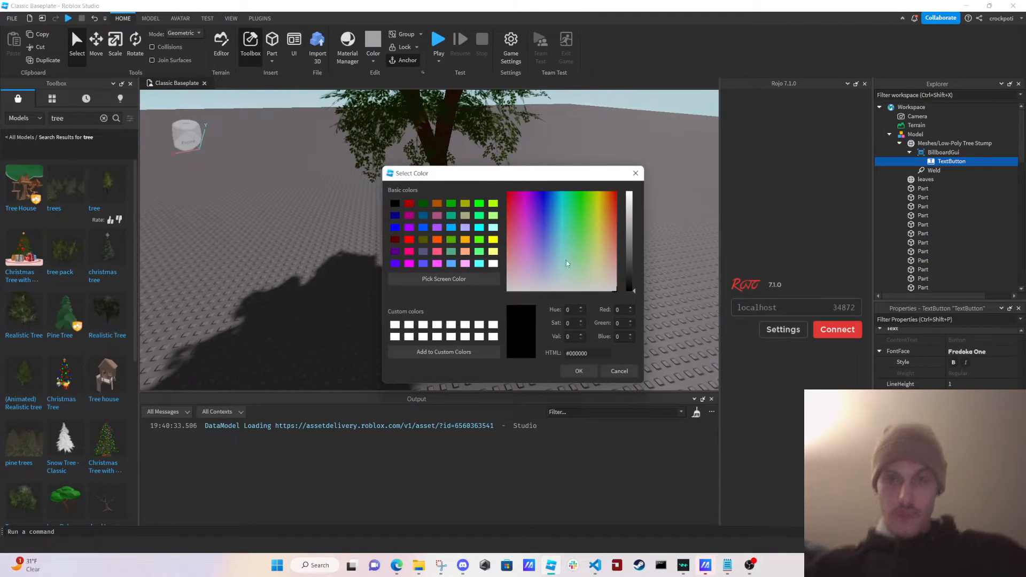
pyautogui.click(519, 226)
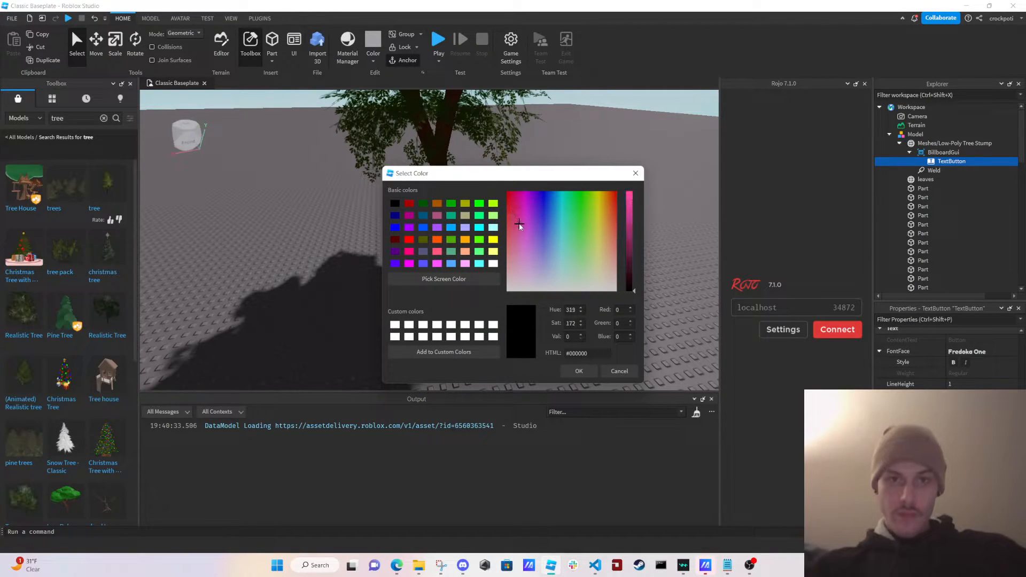
pyautogui.click(628, 211)
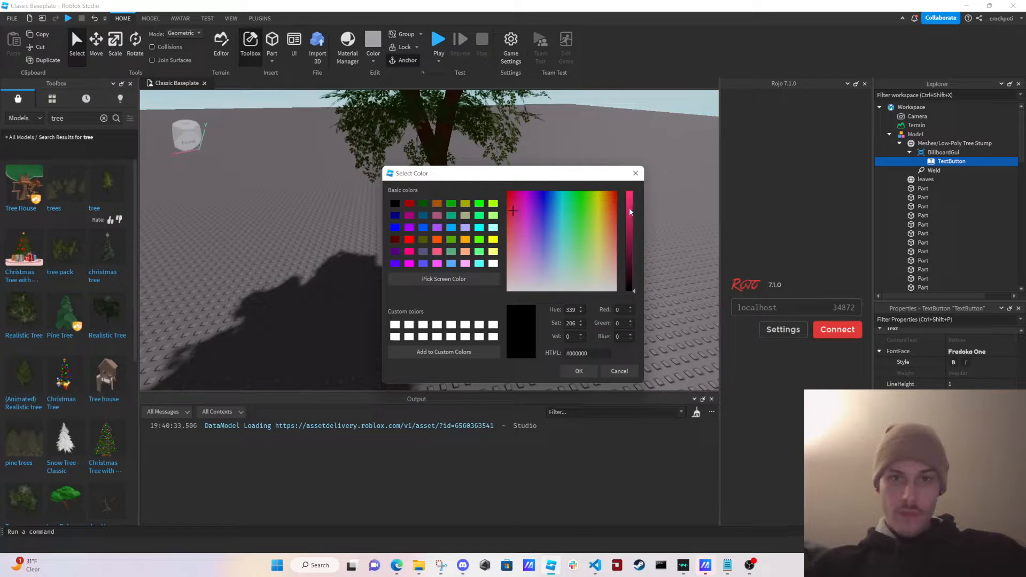
pyautogui.click(577, 371)
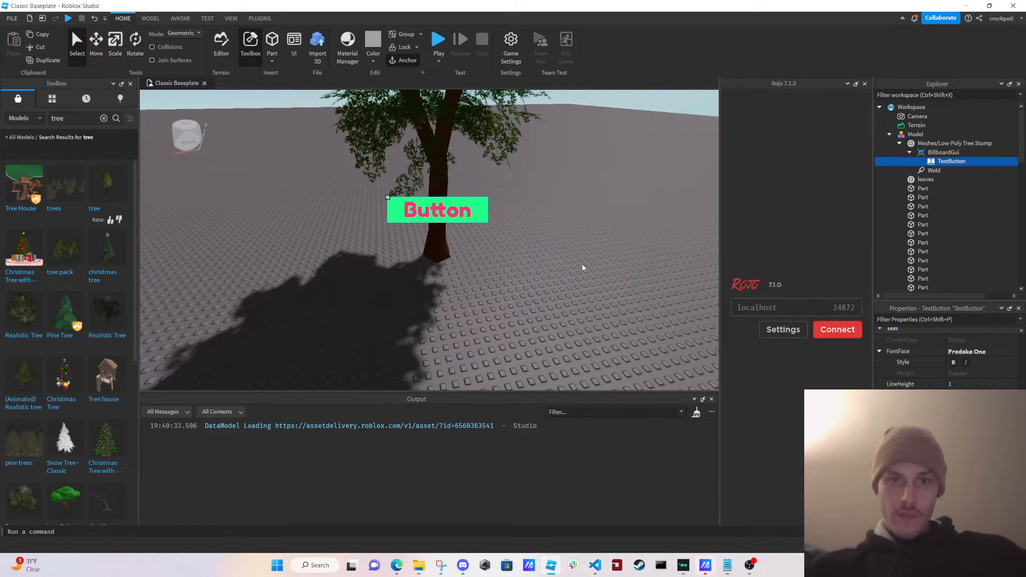
pyautogui.scroll(-3)
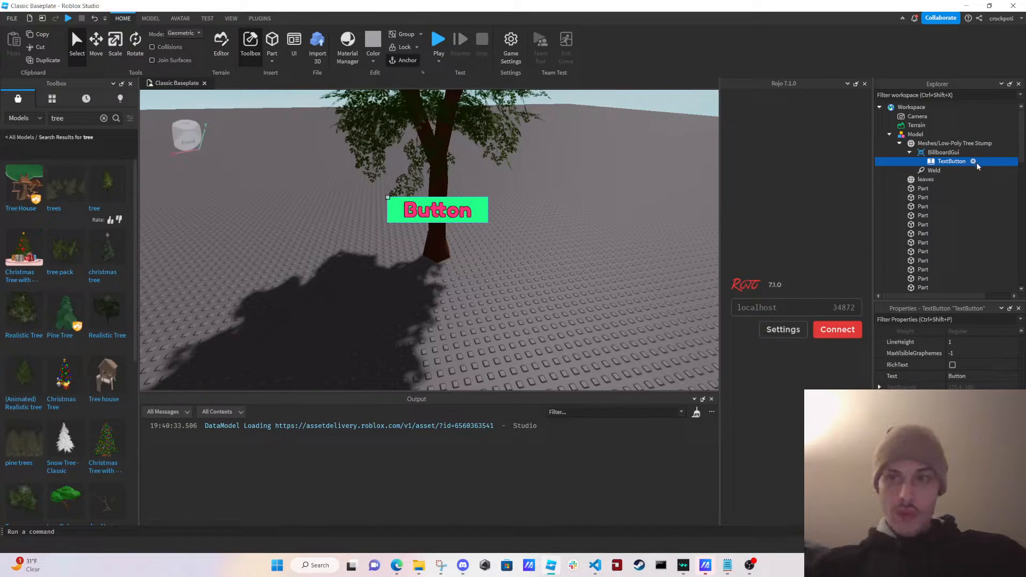
# - Add a UIStroke to the TextButton with Thickness 5
pyautogui.click(974, 161)
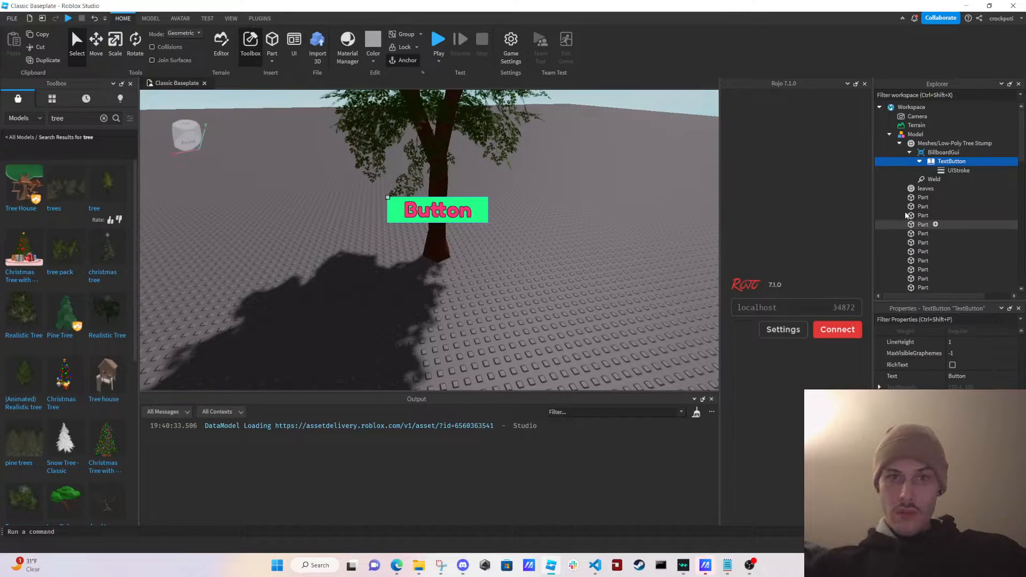
pyautogui.click(959, 170)
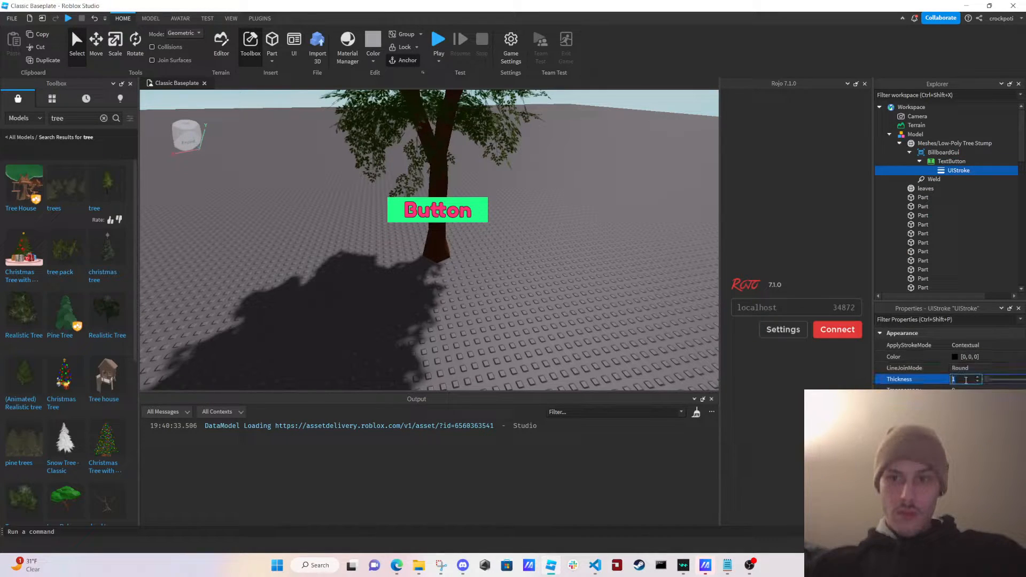
pyautogui.write('5')
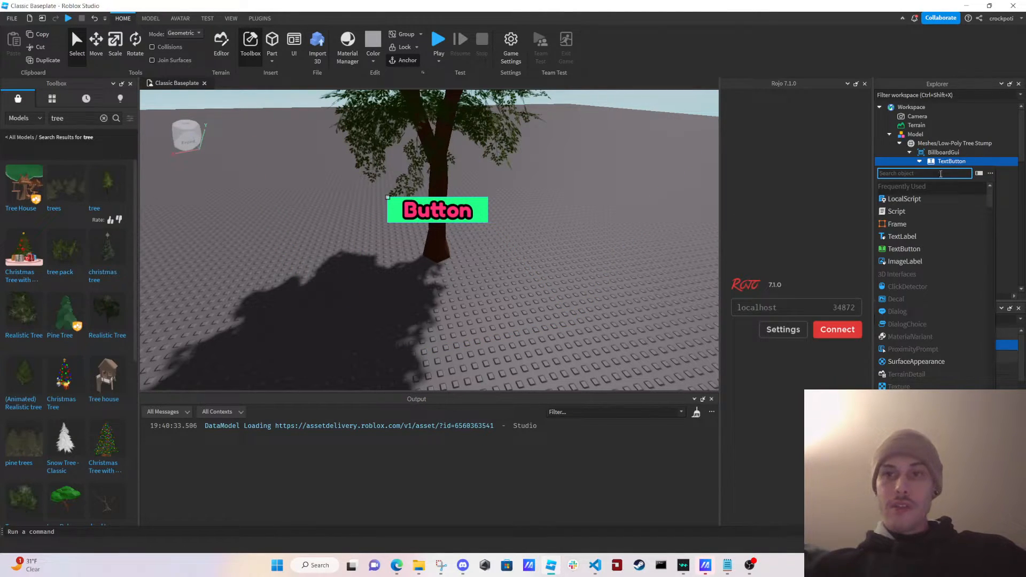
# - Add a UICorner with CornerRadius 0,8 to the TextButton
pyautogui.write('uic')
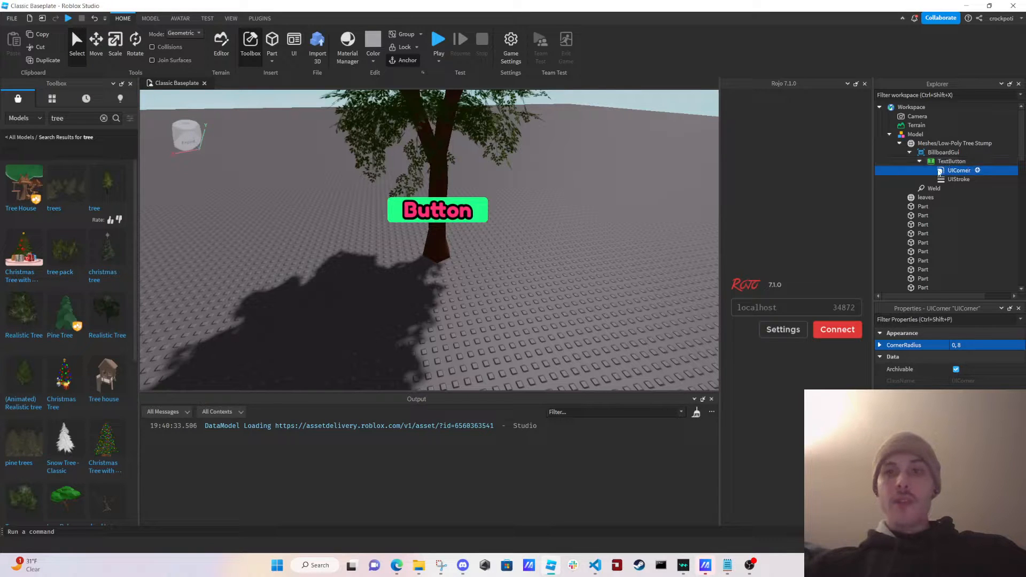
pyautogui.click(951, 161)
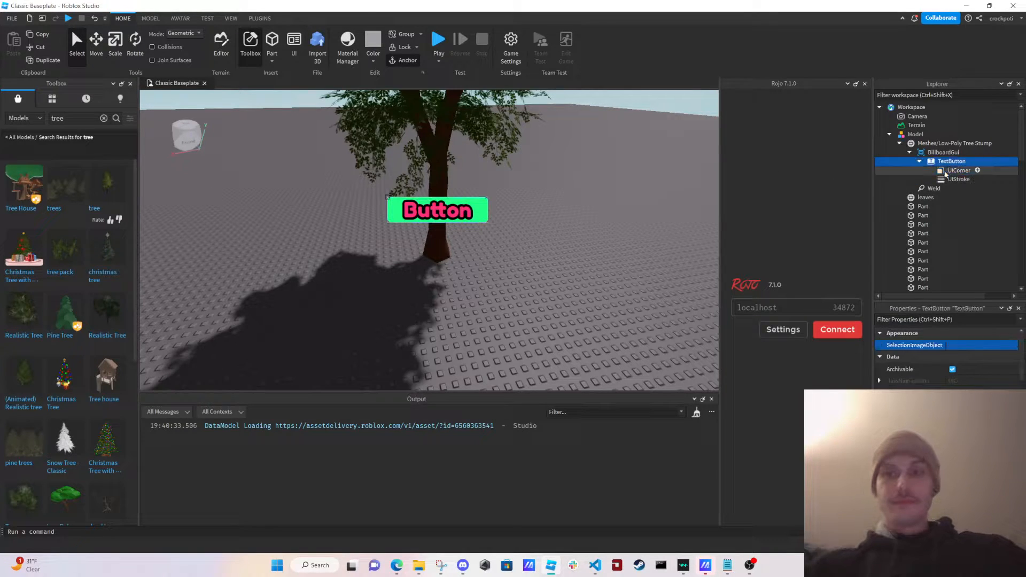
pyautogui.scroll(-3)
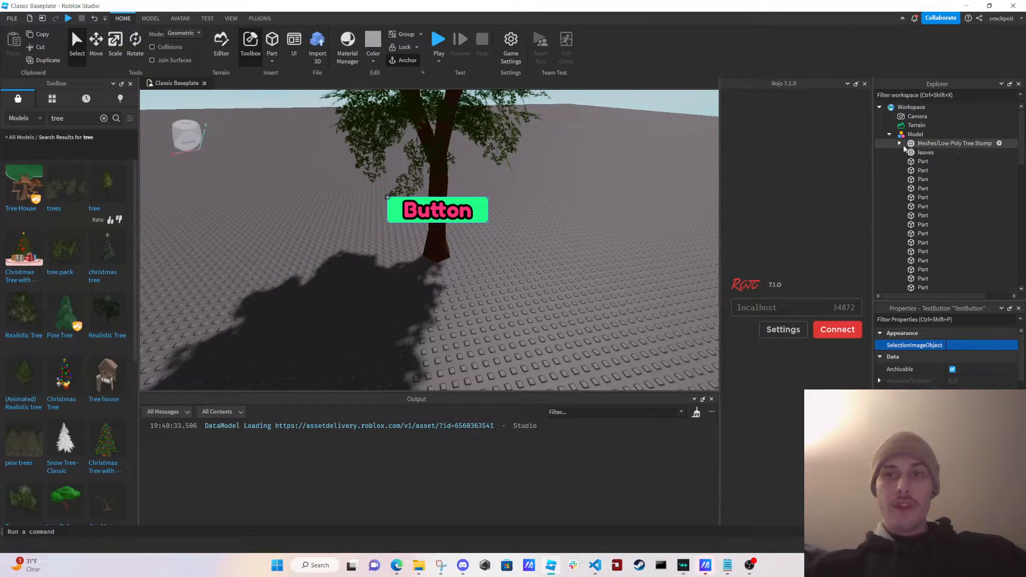
# - Collapse the tree, expand StarterPlayer and add a LocalScript to StarterPlayerScripts
pyautogui.click(898, 142)
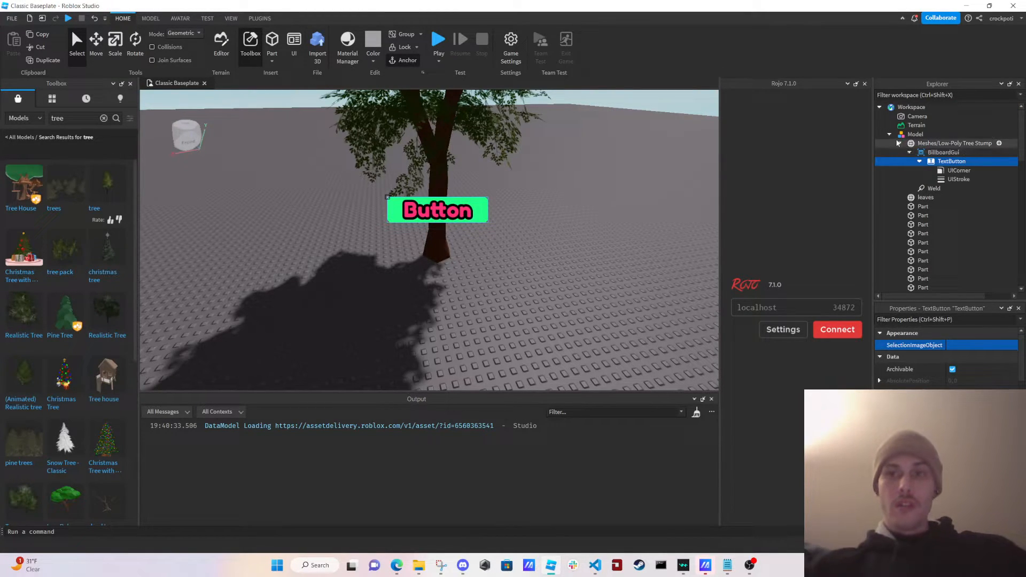
pyautogui.scroll(-3)
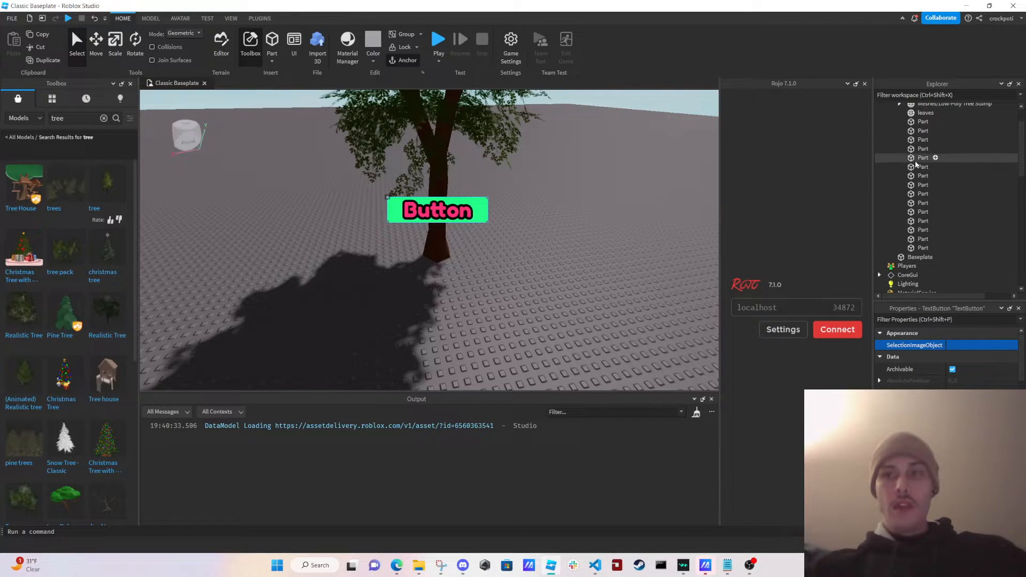
pyautogui.scroll(-3)
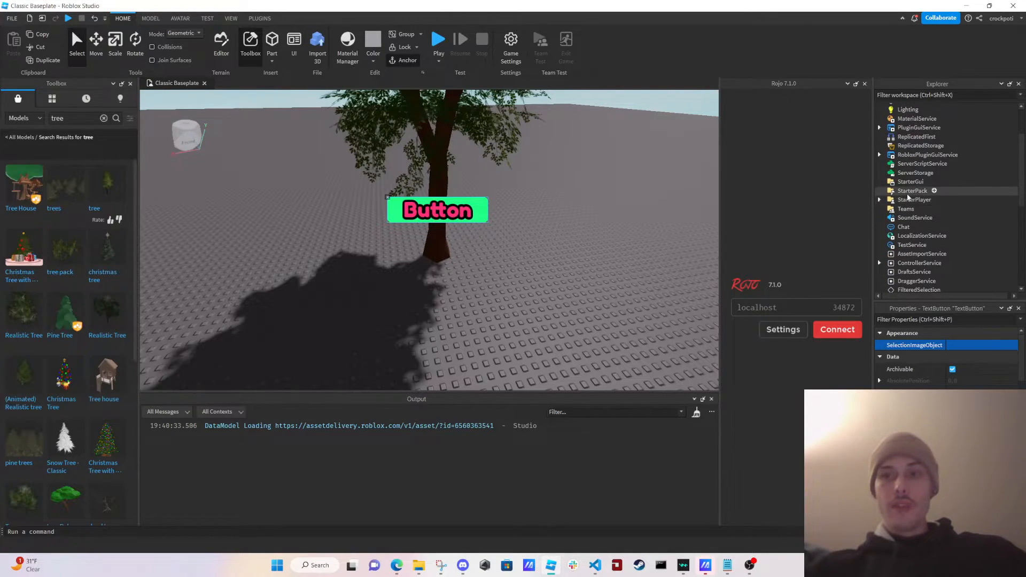
pyautogui.click(880, 187)
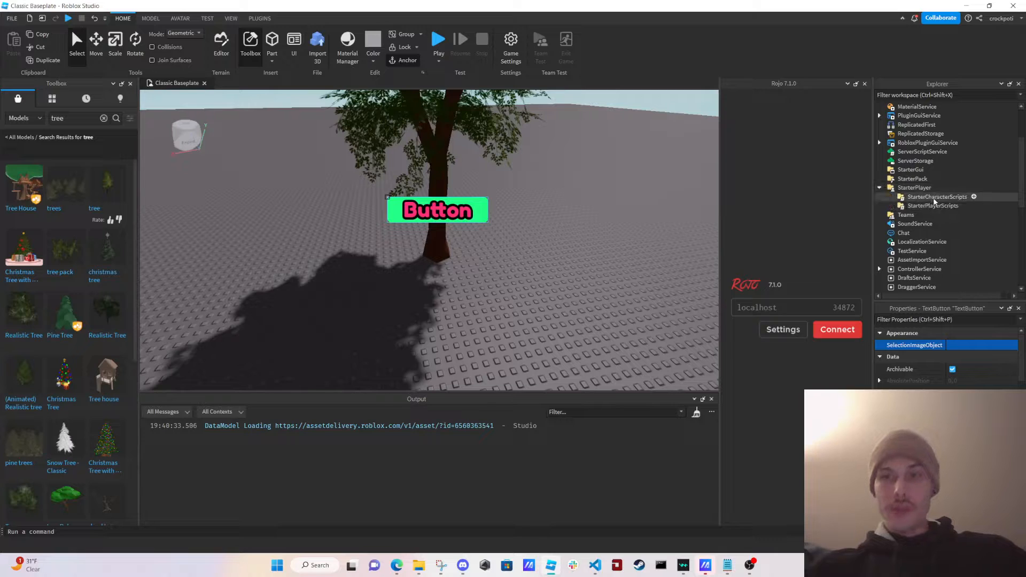
pyautogui.doubleClick(932, 215)
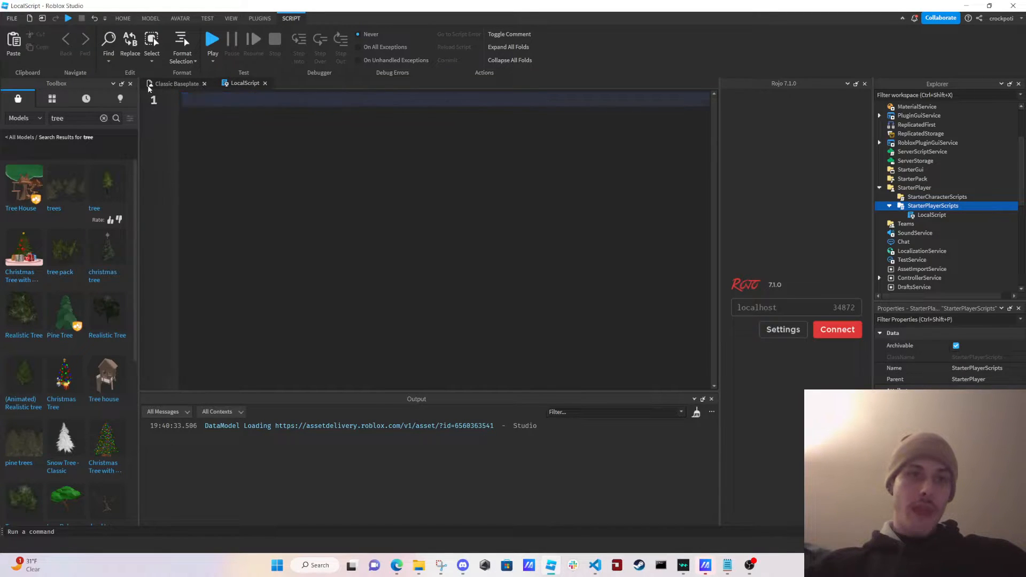
# - Rename the ReplicatedStorage RemoteEvent to BillboardTextButtonEvent and start typing 'local' in the LocalScript
pyautogui.scroll(3)
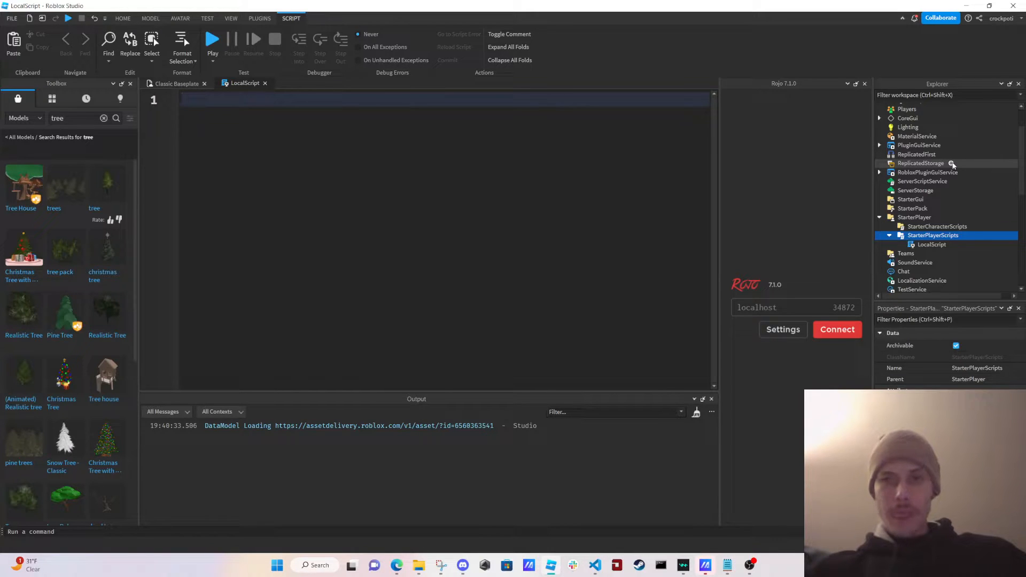
pyautogui.click(952, 163)
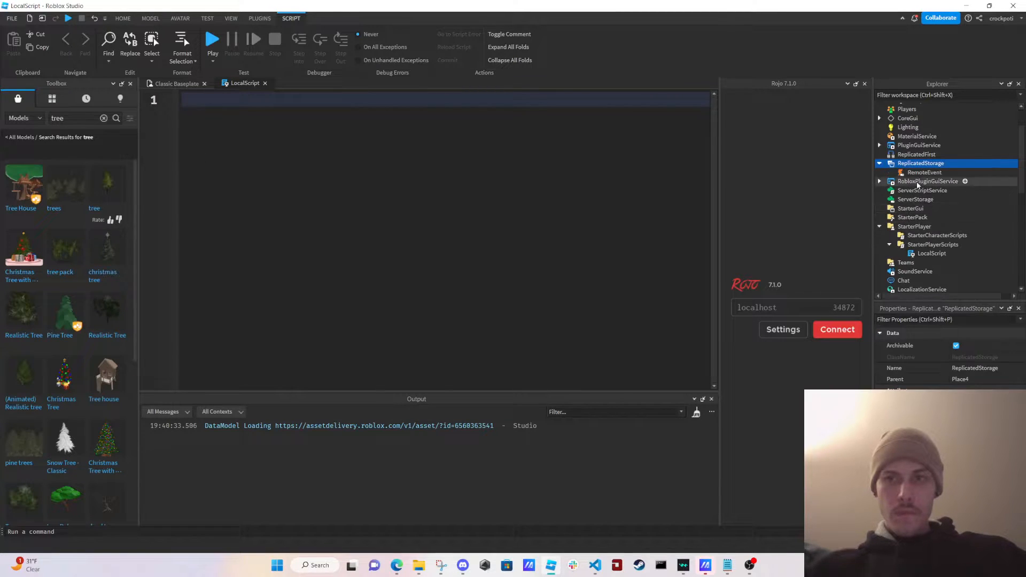
pyautogui.rightClick(924, 172)
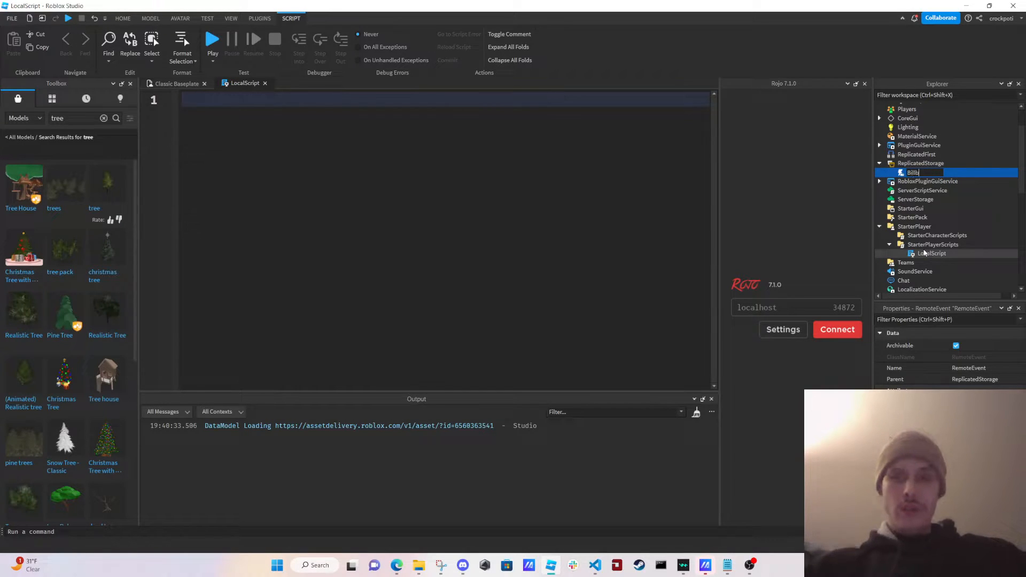
pyautogui.write('BillboardTextButtonEvent')
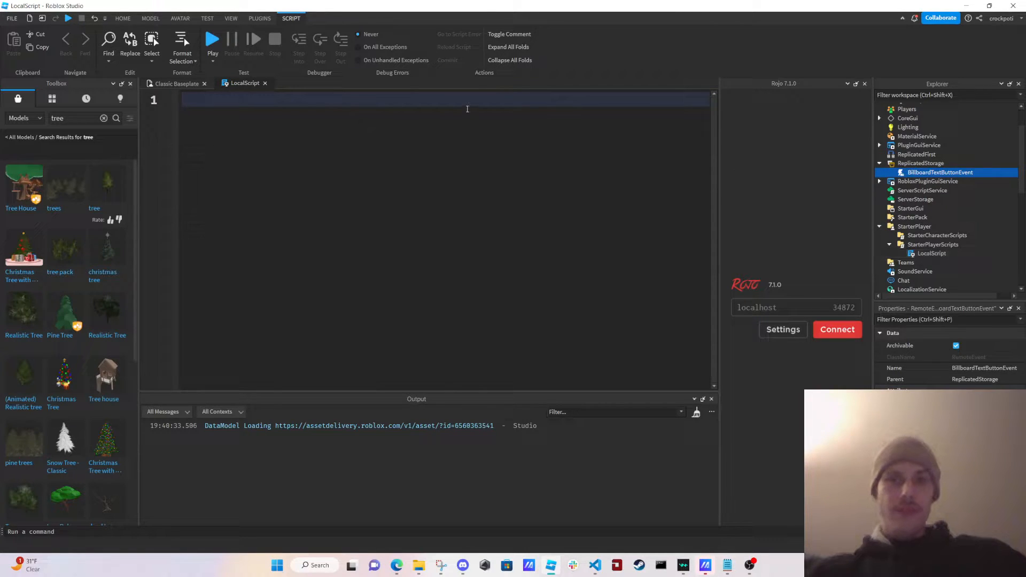
pyautogui.write('lolc')
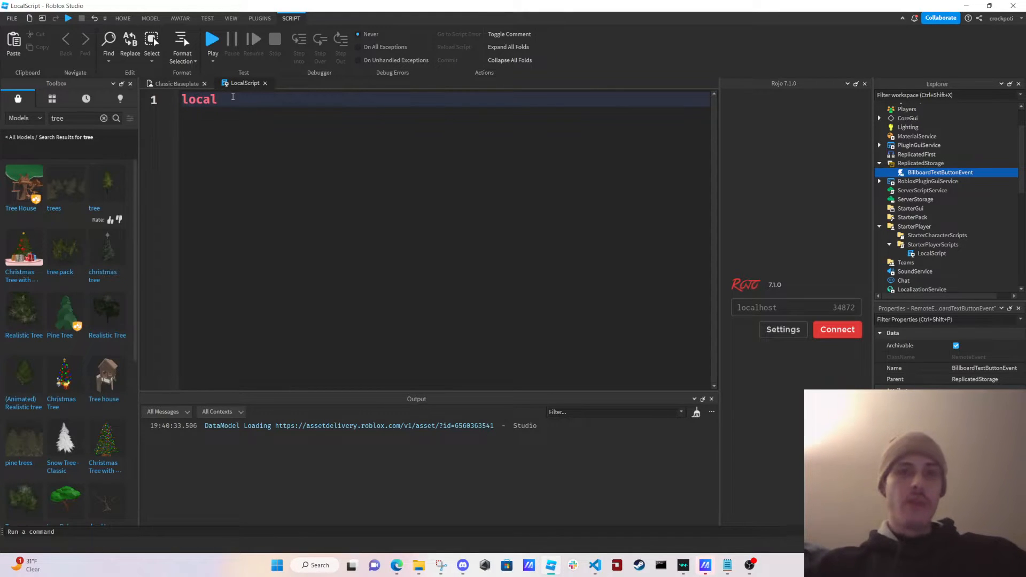
# - Write local billboardTextBtnEvent = game.ReplicatedStorage:WaitForChild("BillboardTextButtonEvent")
pyautogui.write('billboard')
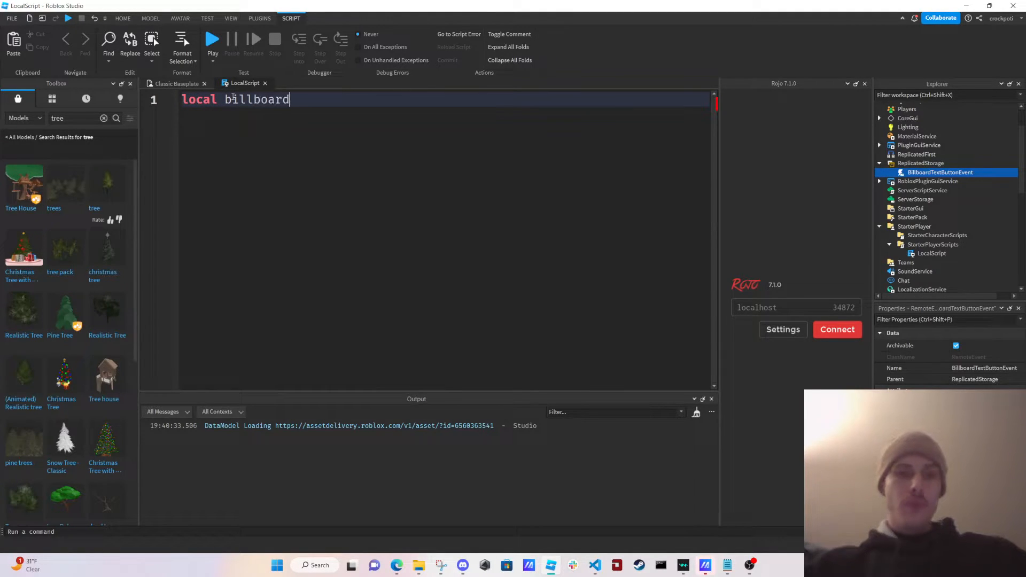
pyautogui.write('Text')
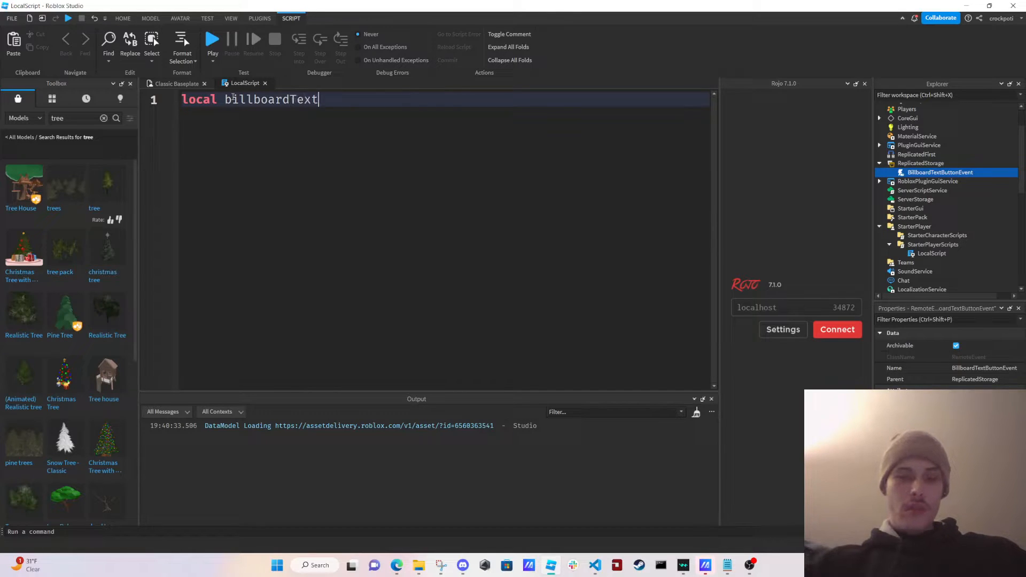
pyautogui.write('BtnEvent =')
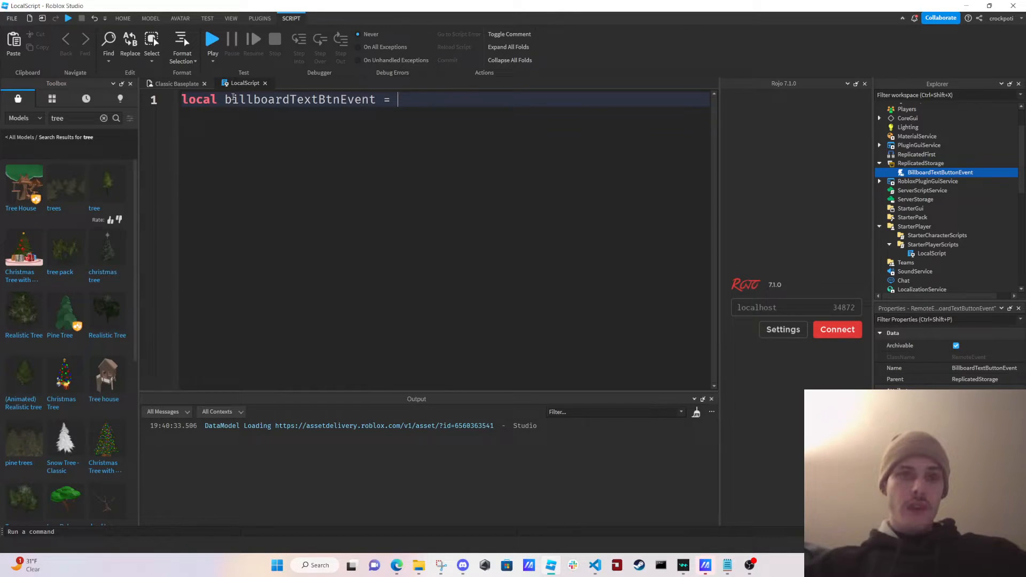
pyautogui.write('game:Replicaed')
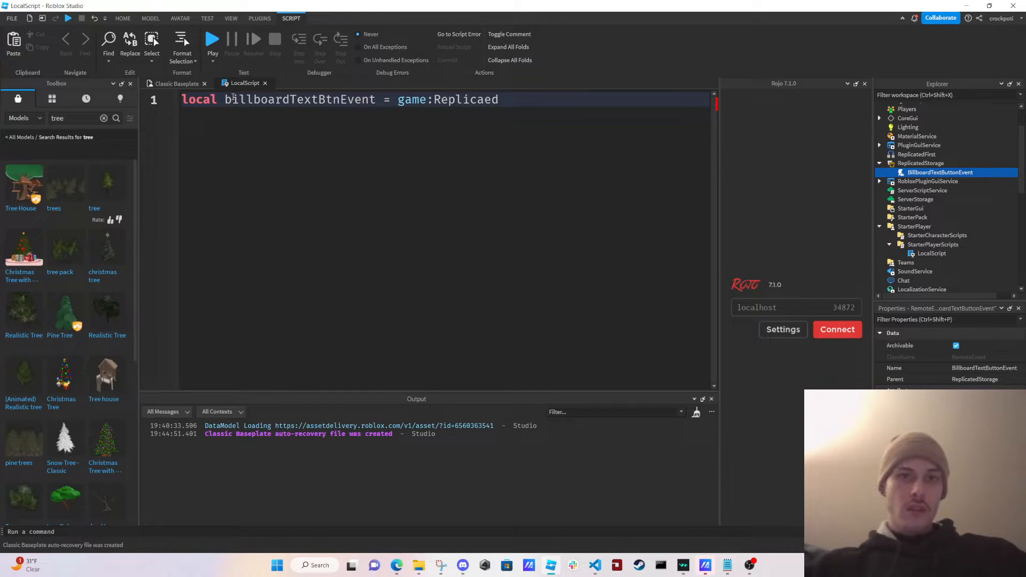
pyautogui.press('Backspace')
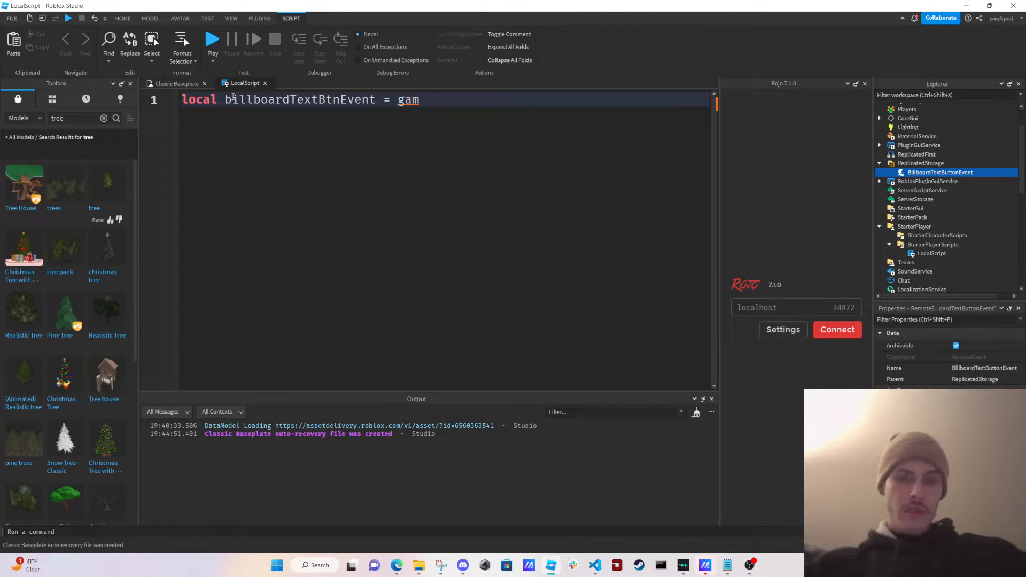
pyautogui.write('e.ReplicatedStorage')
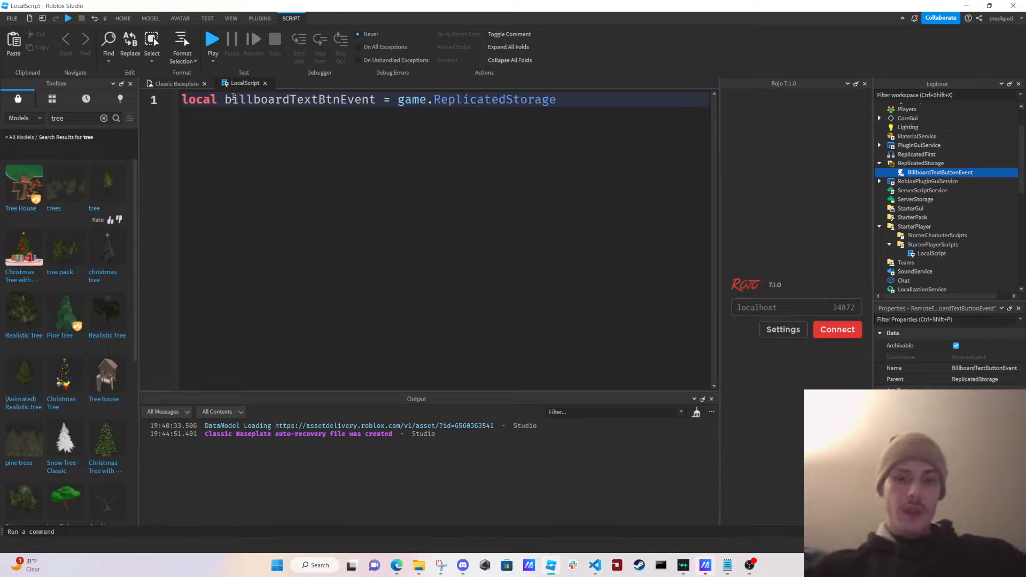
pyautogui.write(':WaitForChild()')
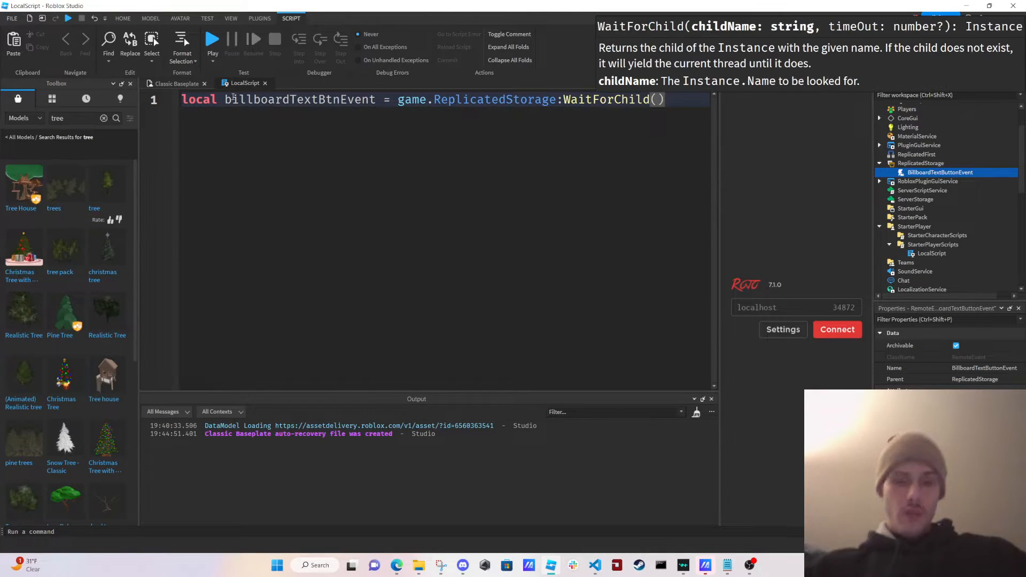
pyautogui.write('"BillboardTextButtonEvent"')
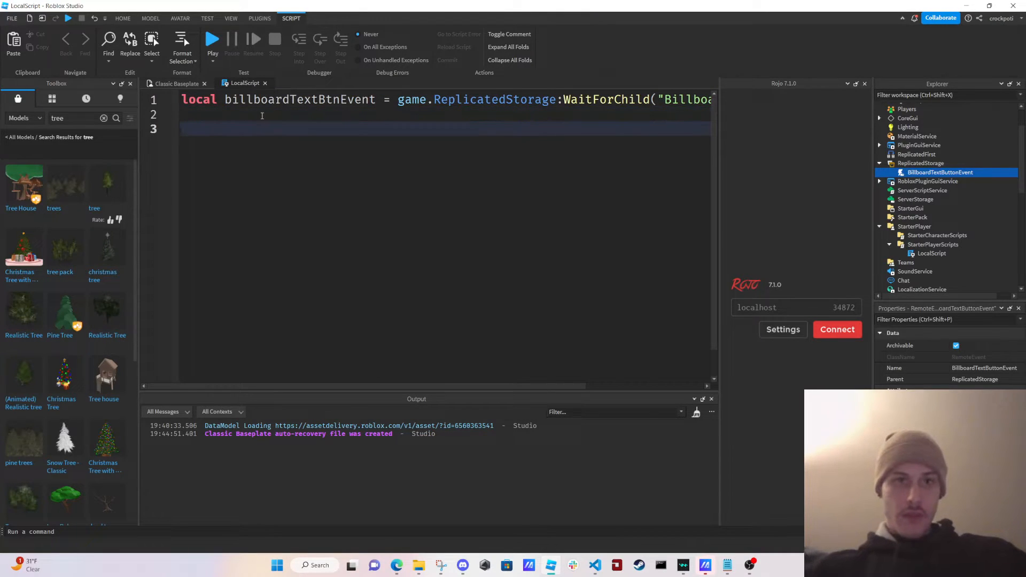
pyautogui.write('bil')
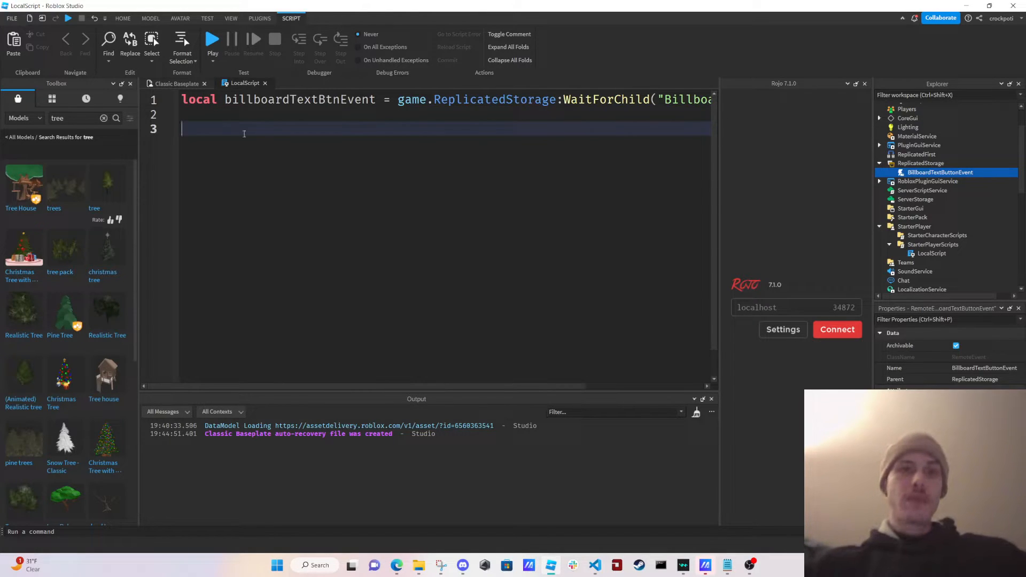
pyautogui.click(176, 84)
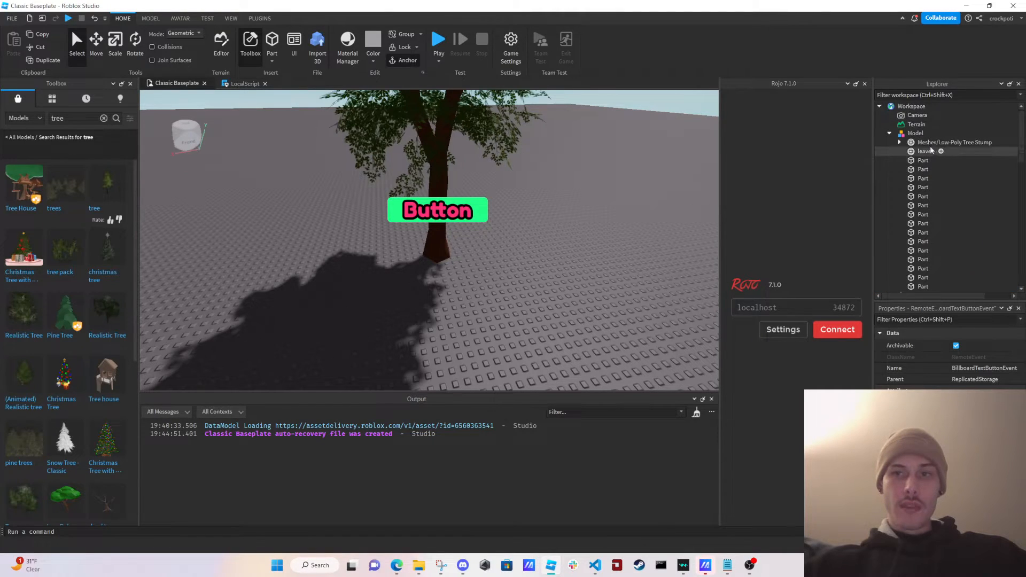
# - Drag the tree stump's BillboardGui into StarterGui and expand it to show its TextButton
pyautogui.click(899, 142)
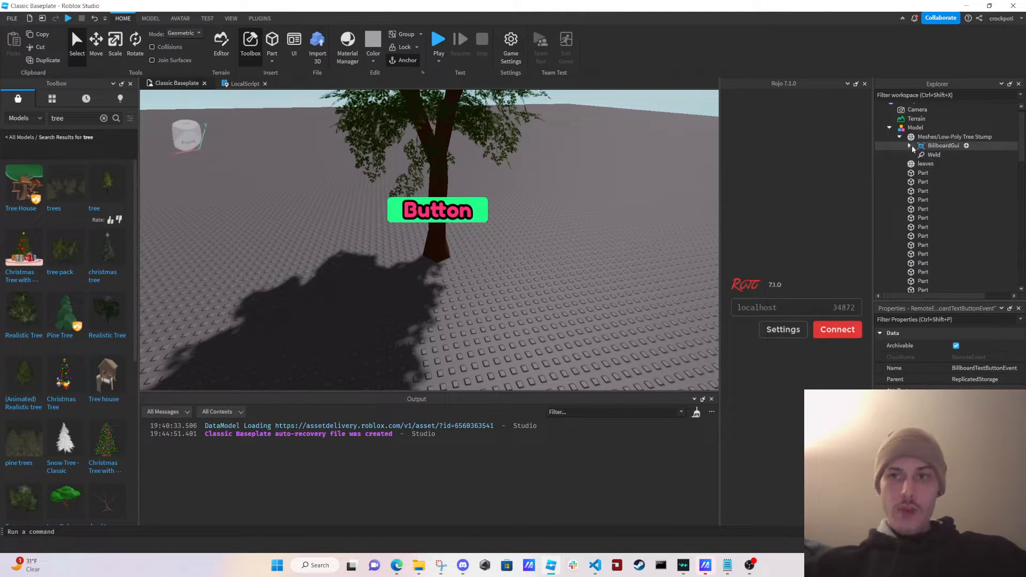
pyautogui.click(942, 145)
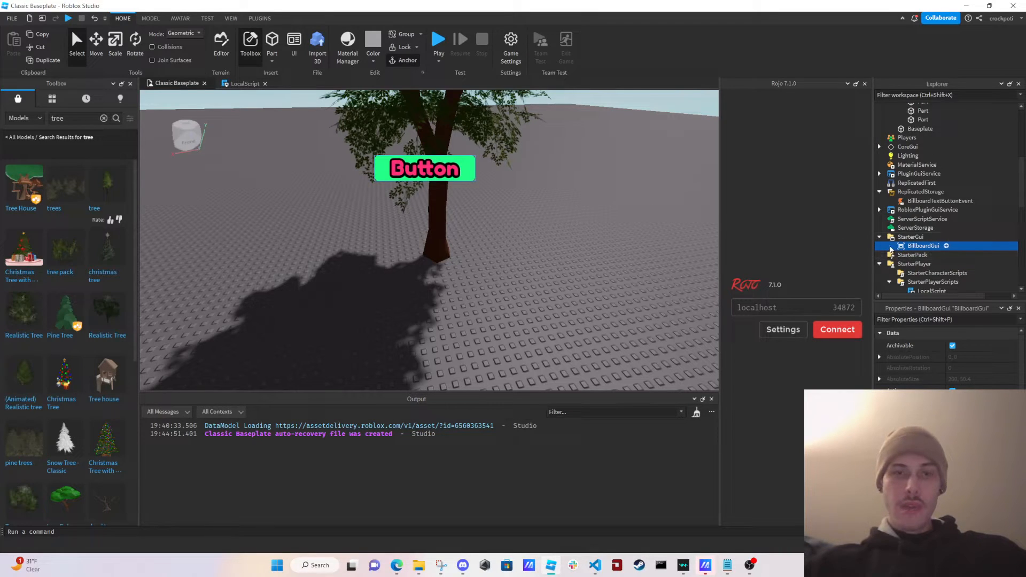
pyautogui.click(890, 245)
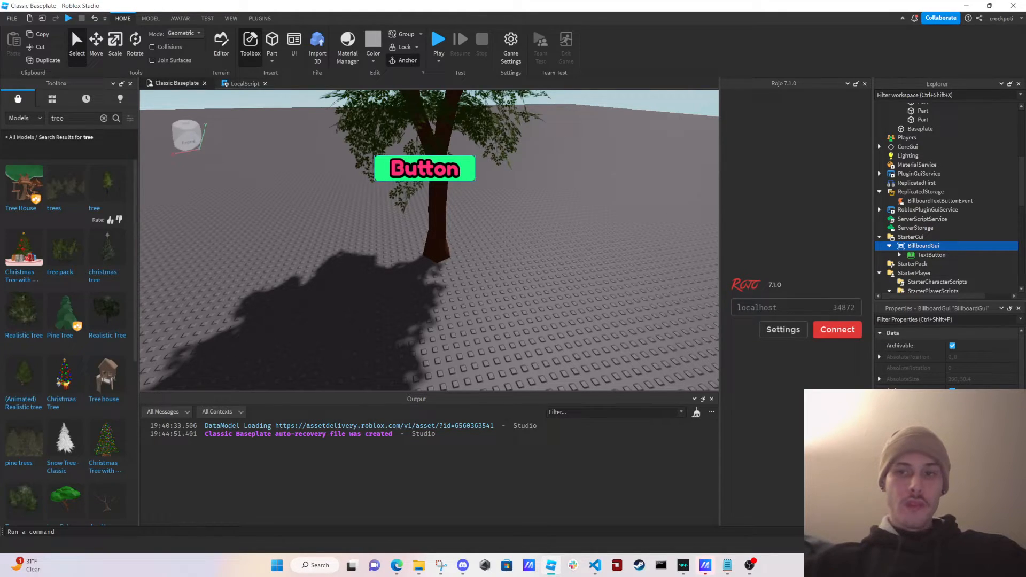
pyautogui.moveTo(925, 245)
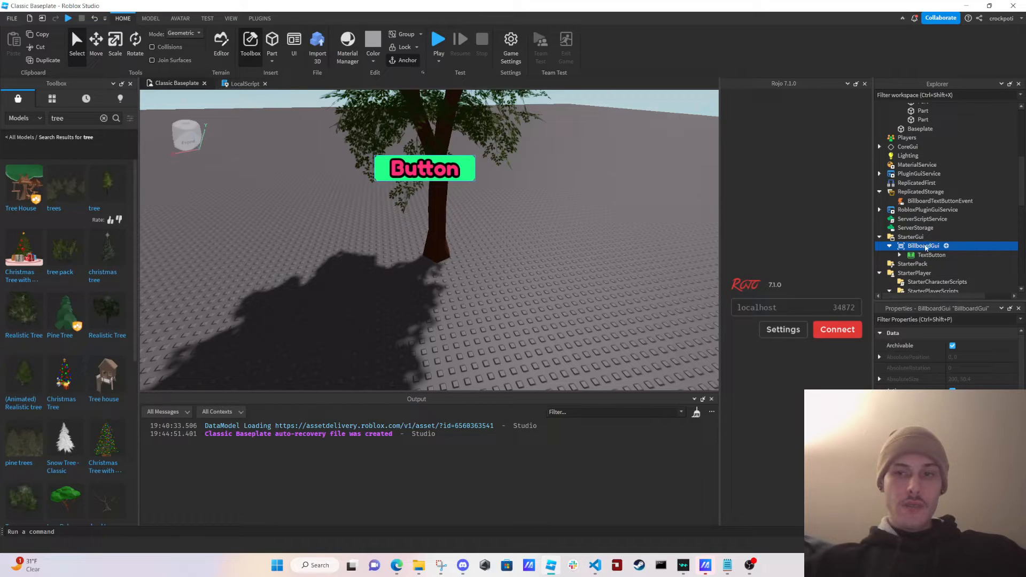
pyautogui.scroll(3)
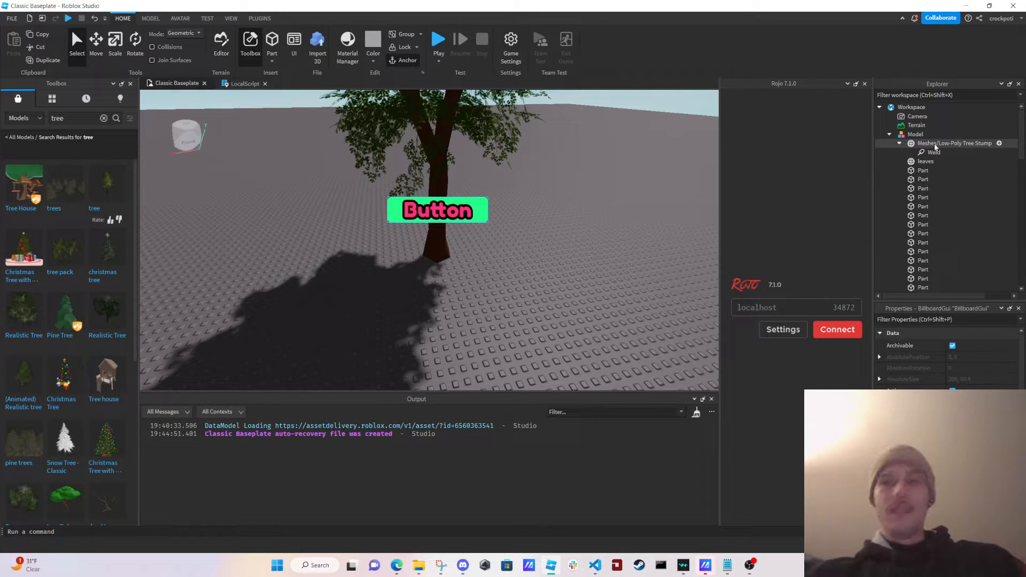
pyautogui.click(437, 209)
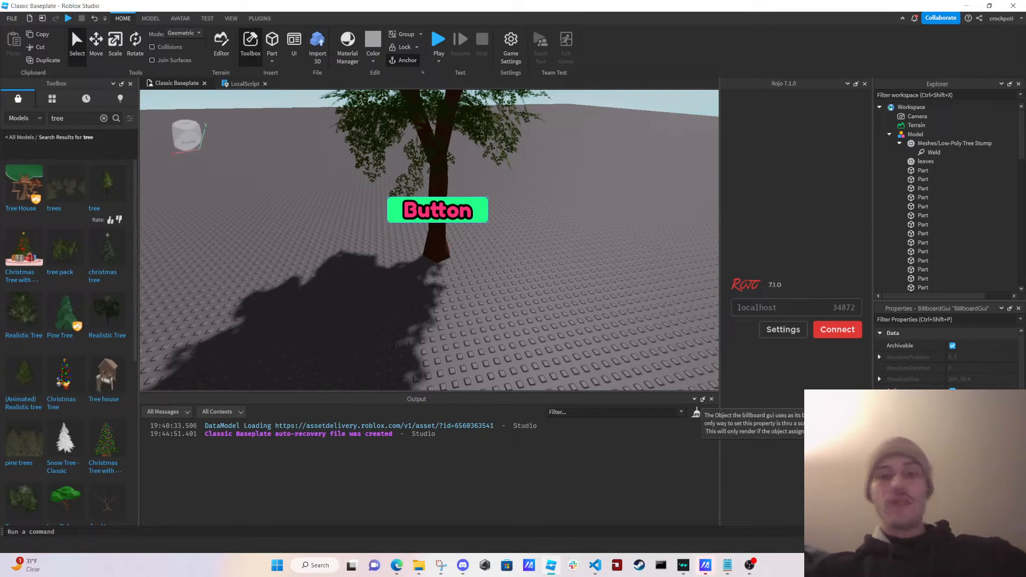
pyautogui.click(437, 210)
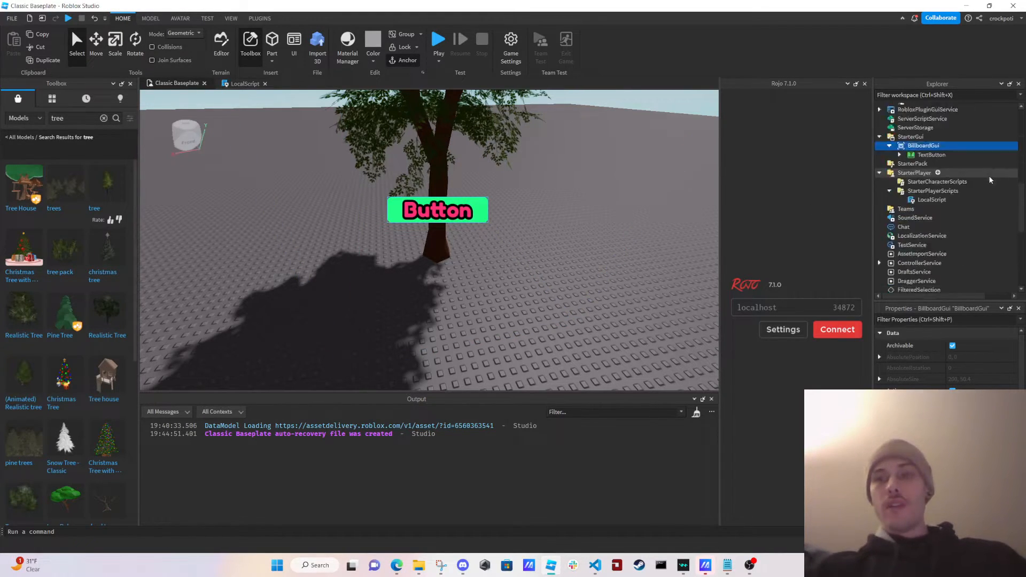
pyautogui.click(245, 83)
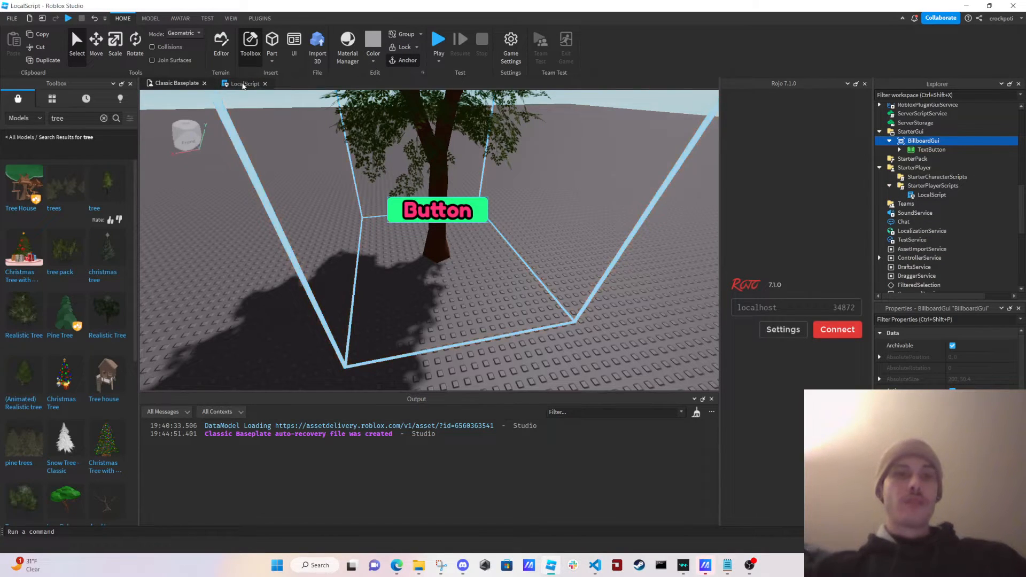
# - In the LocalScript, define the player and playerGui variables
pyautogui.click(245, 83)
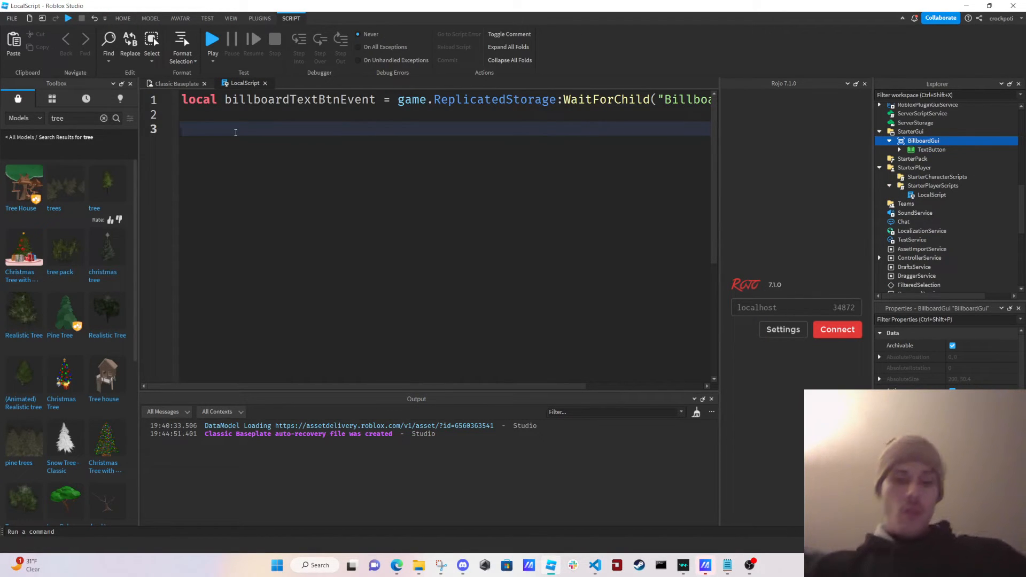
pyautogui.write('local')
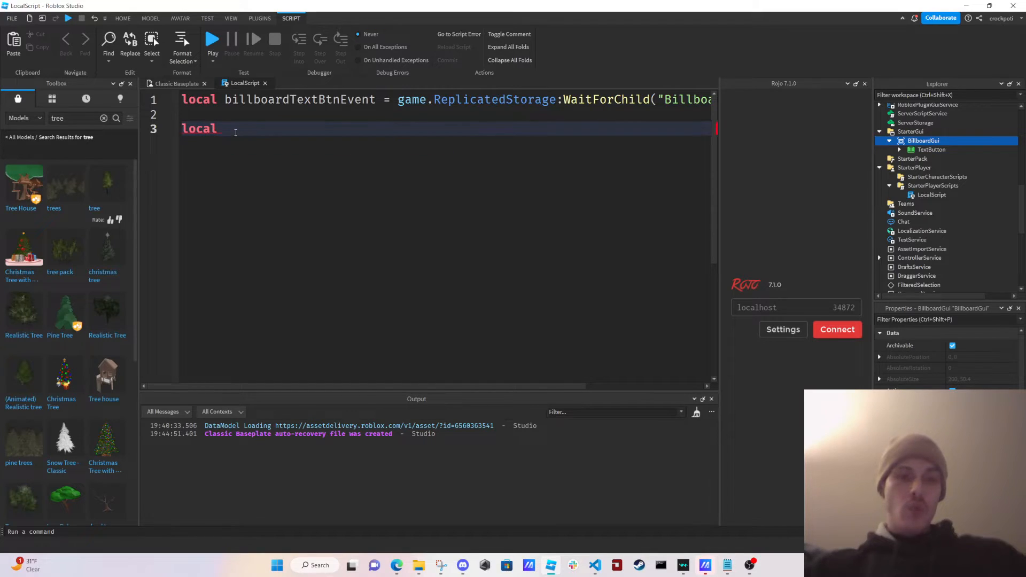
pyautogui.write('player = game.Players.LocalPlayer')
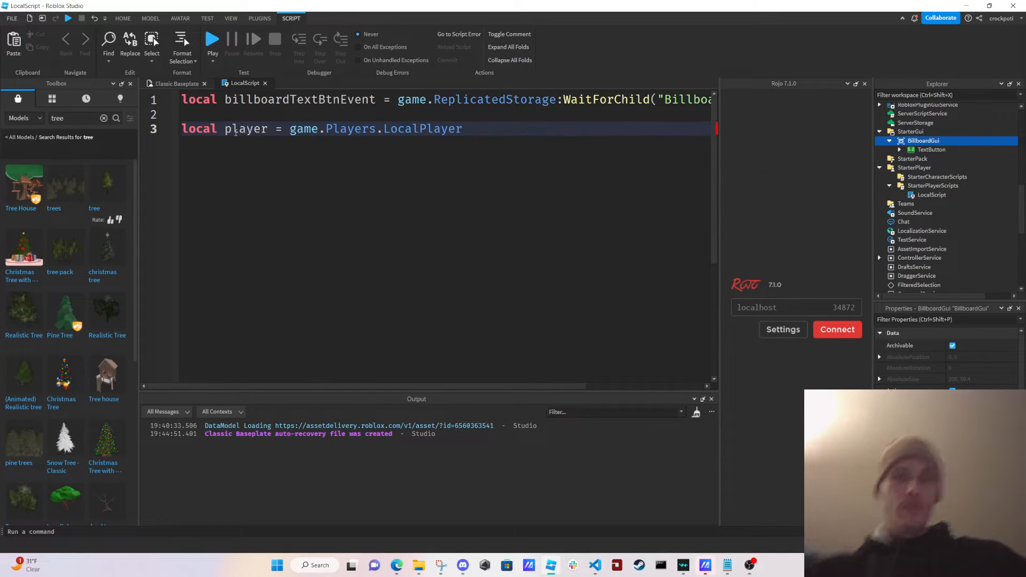
pyautogui.write('local player')
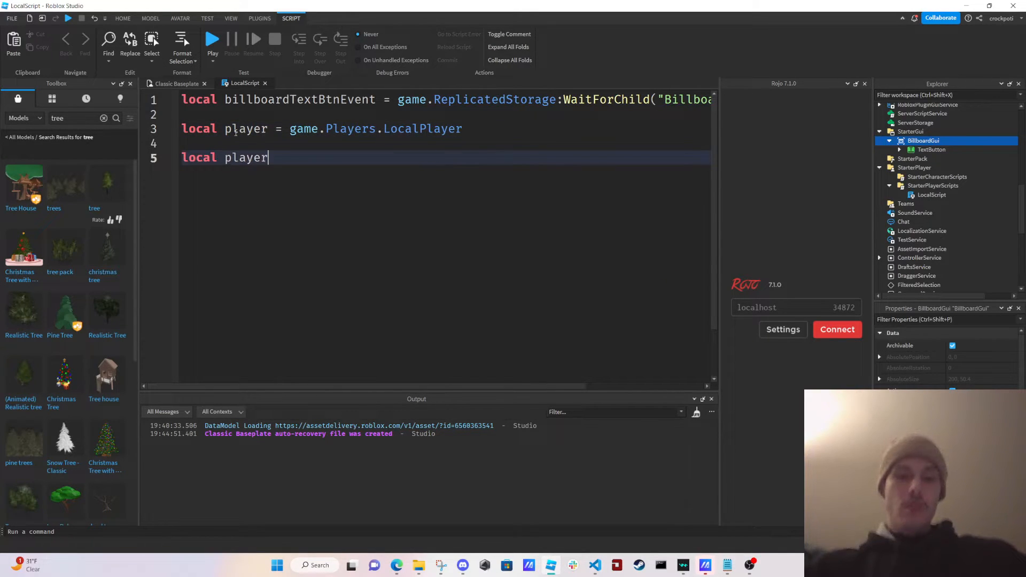
pyautogui.write('Gui = play')
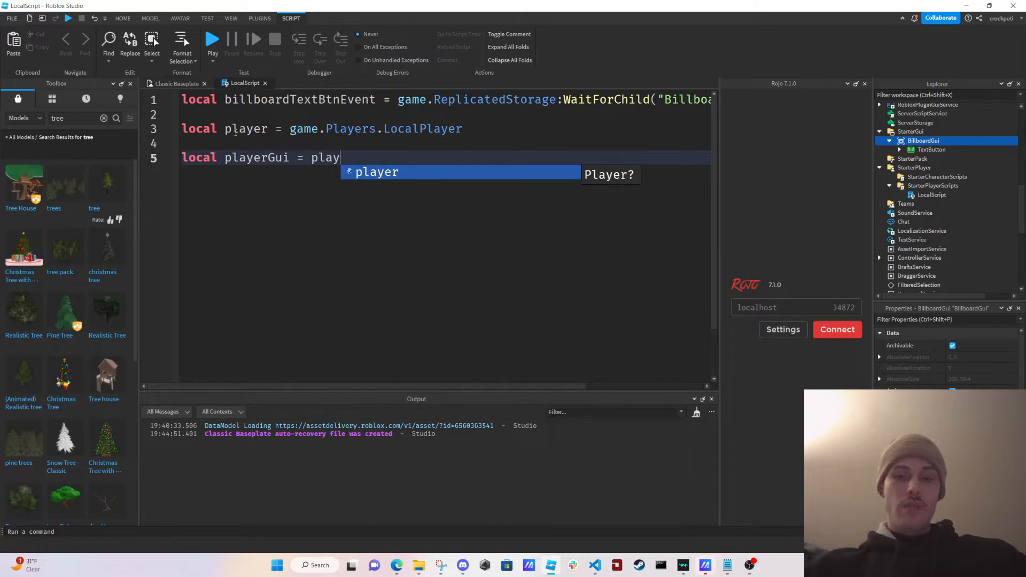
pyautogui.press('Return')
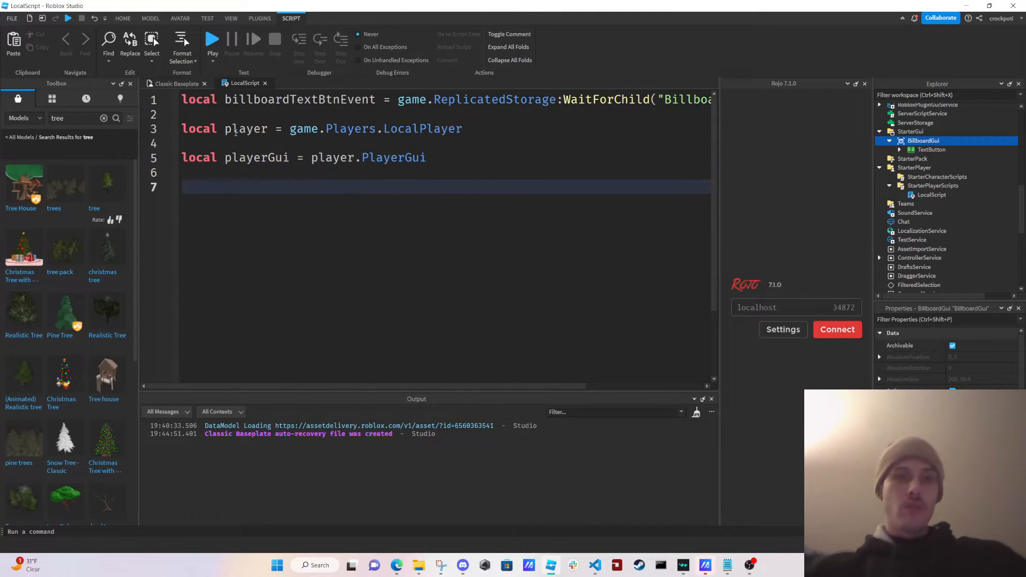
# - Add billboardGui = playerGui.BillboardGui and btn = billboardGui.TextButton variables
pyautogui.write('local bil')
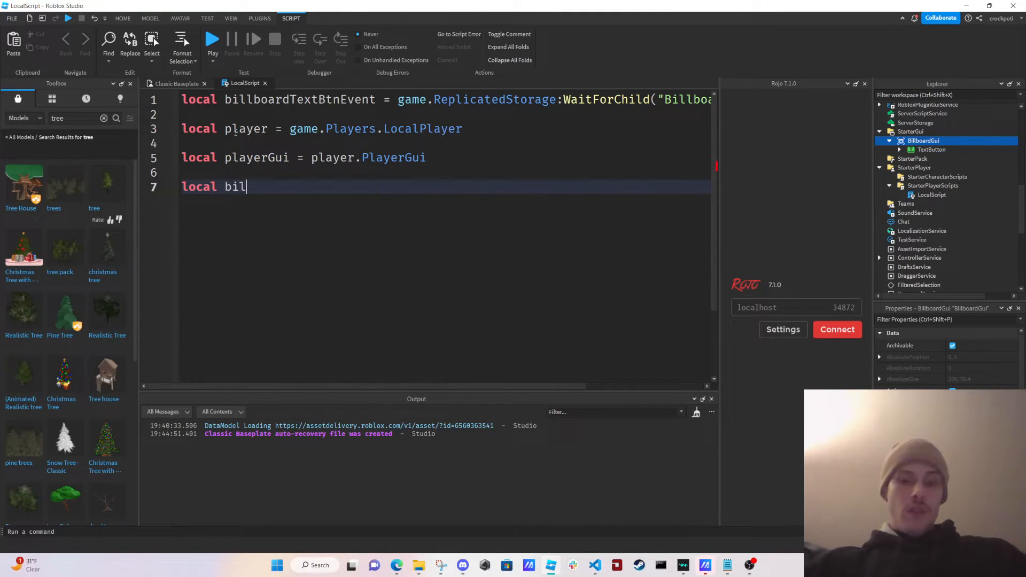
pyautogui.write('lboardGu')
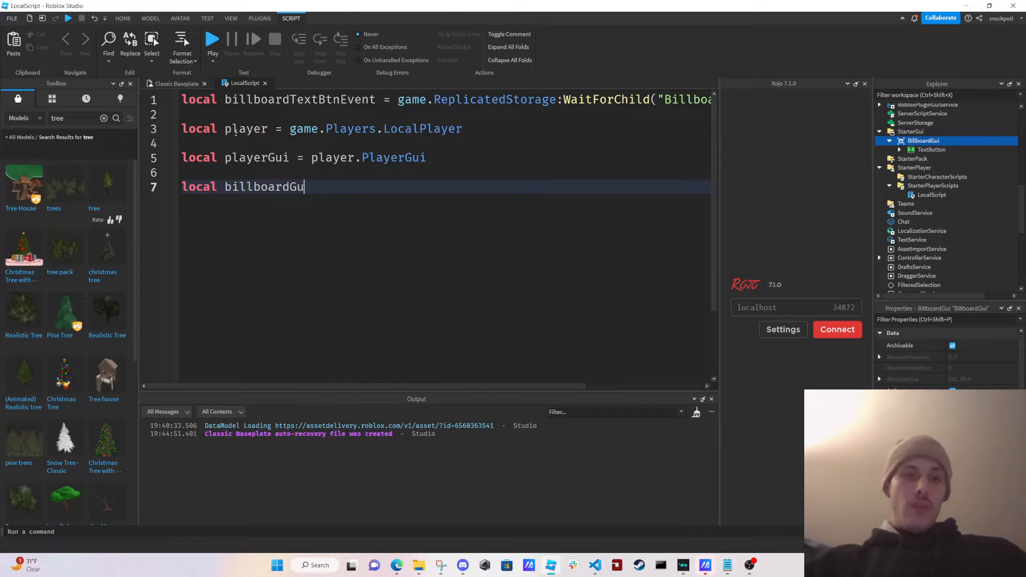
pyautogui.write('= playerGui')
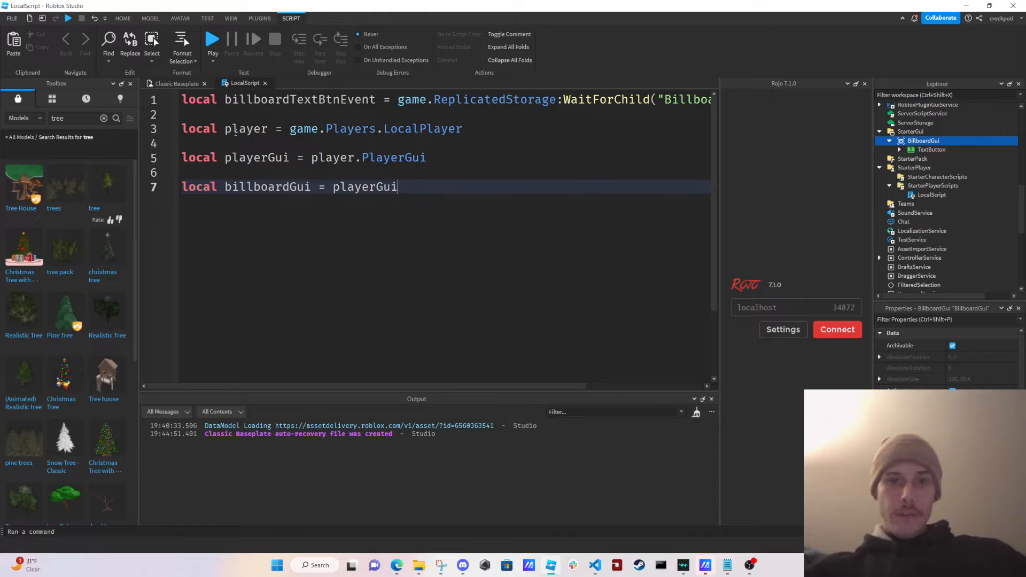
pyautogui.write('.')
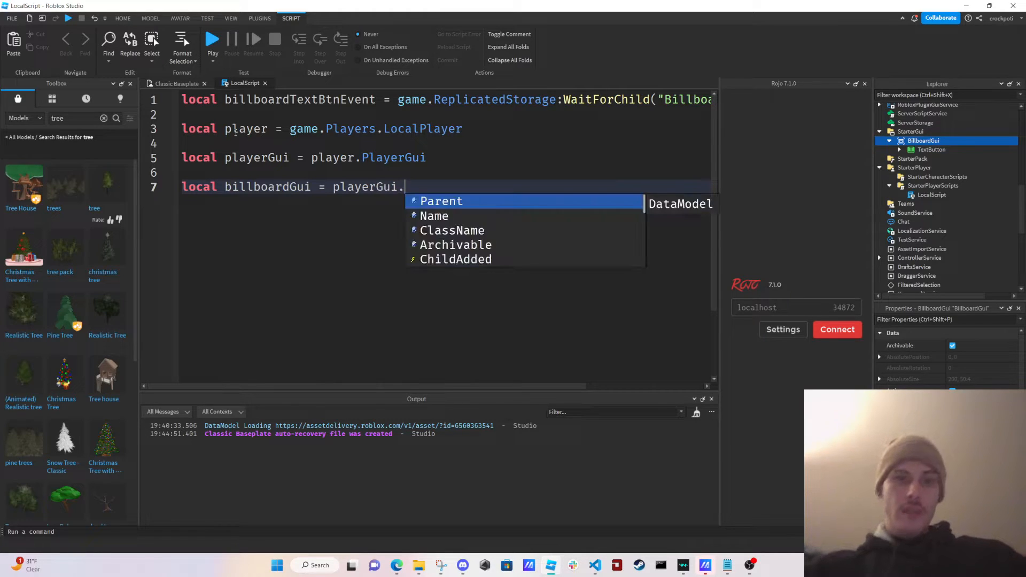
pyautogui.write('BillboardGui')
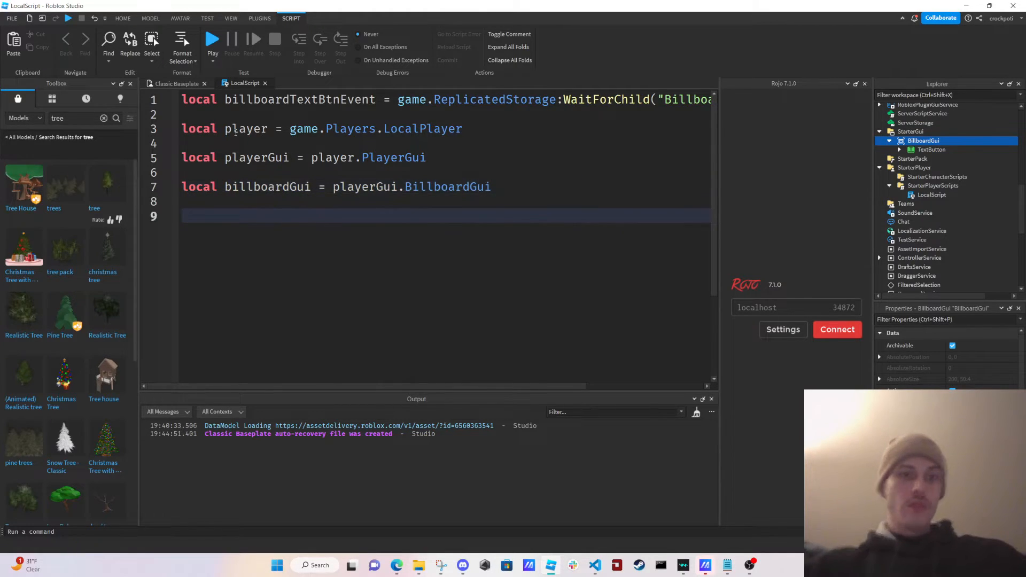
pyautogui.write('local b')
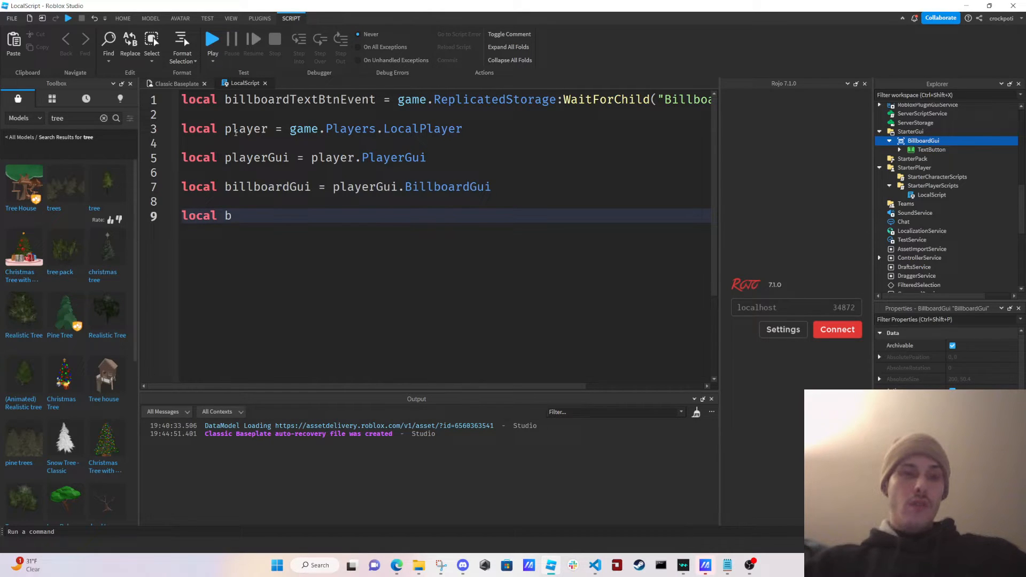
pyautogui.write('tn = billboardGui.TextButton')
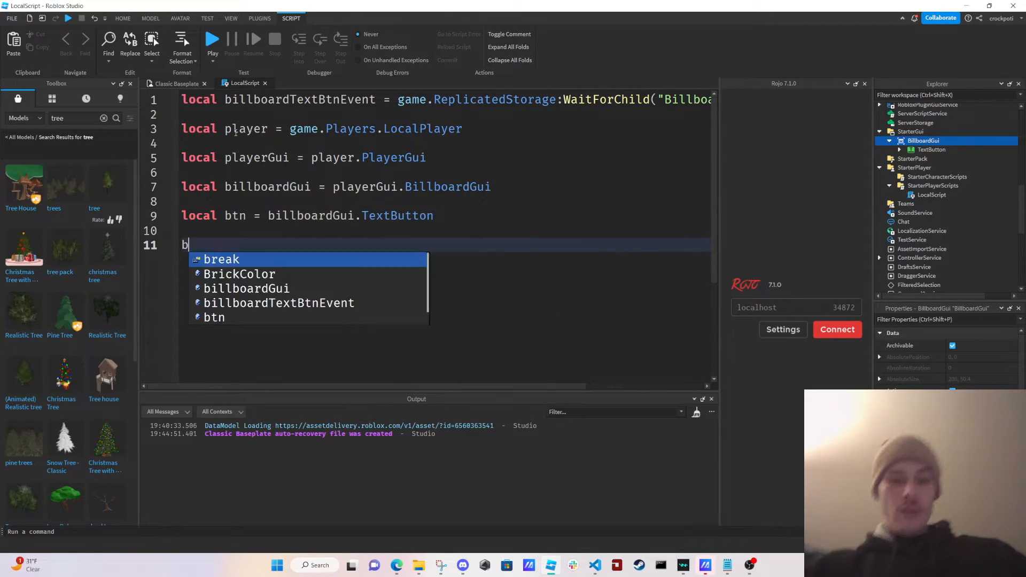
# - Connect btn.MouseButton1Up to a function calling billboardTextBtnEvent:FireServer()
pyautogui.write('tn.MouseButton1Up')
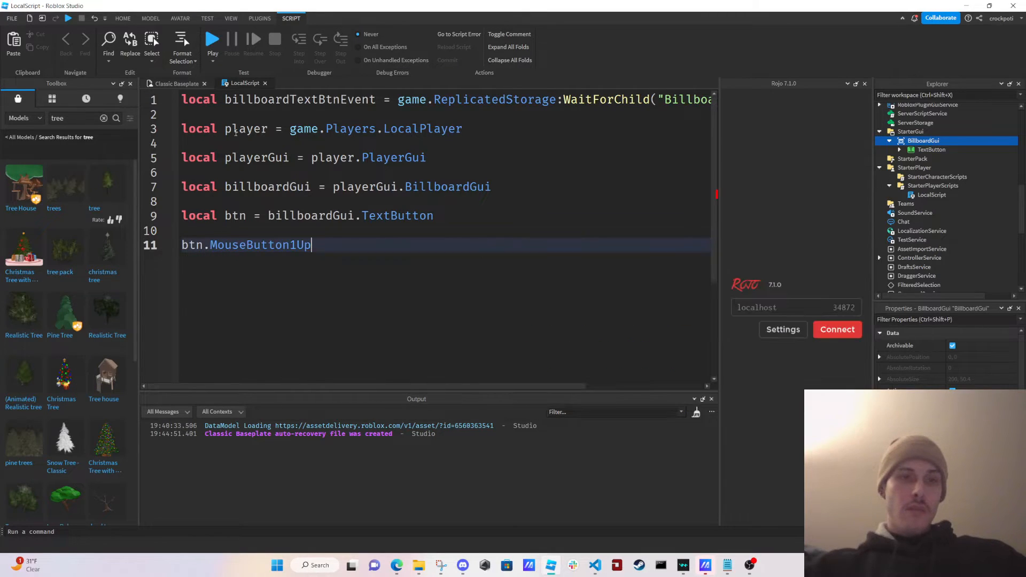
pyautogui.write(':Connect(function(')
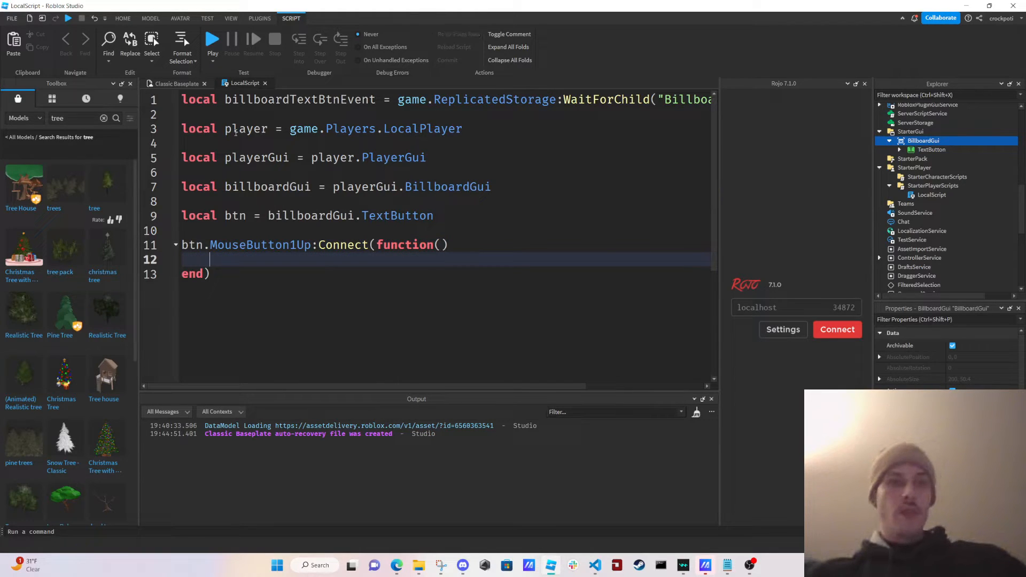
pyautogui.write('billboardTextBtnEvent:')
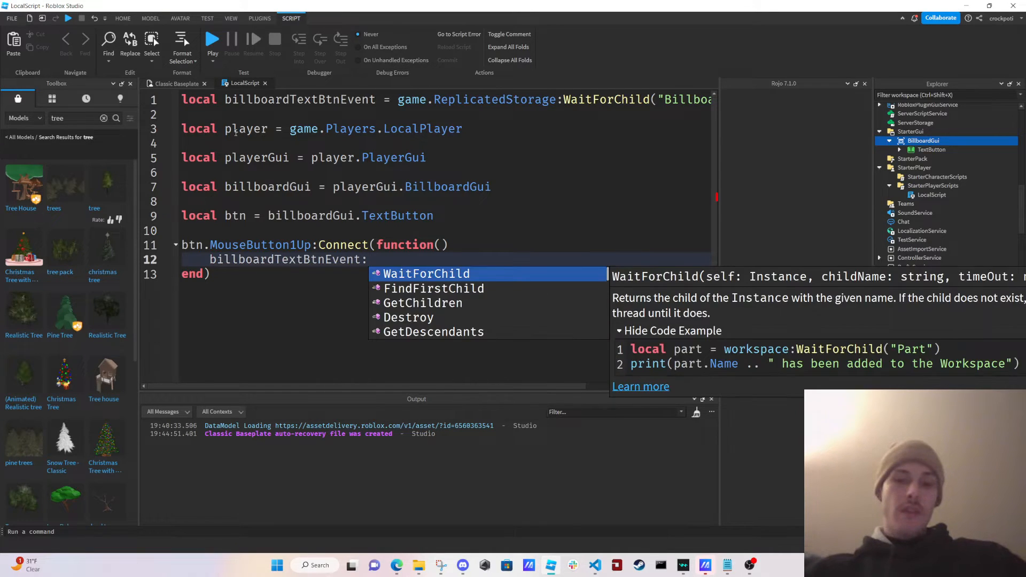
pyautogui.write('Fire')
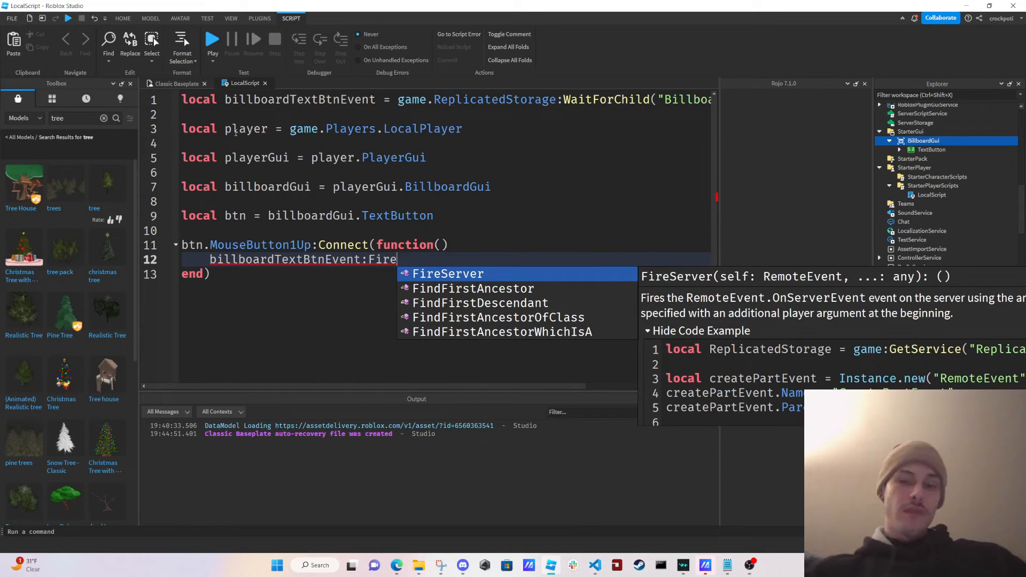
pyautogui.click(448, 274)
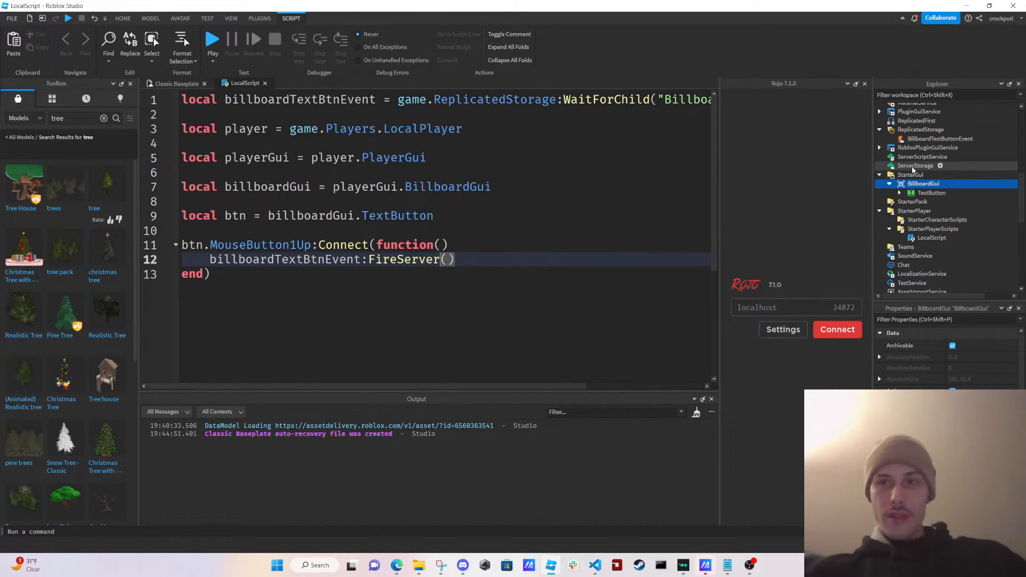
# - Connect billboardTextBtnEvent.OnServerEvent to warn(player.Name, " has clicked the btn from billboard gui")
pyautogui.scroll(3)
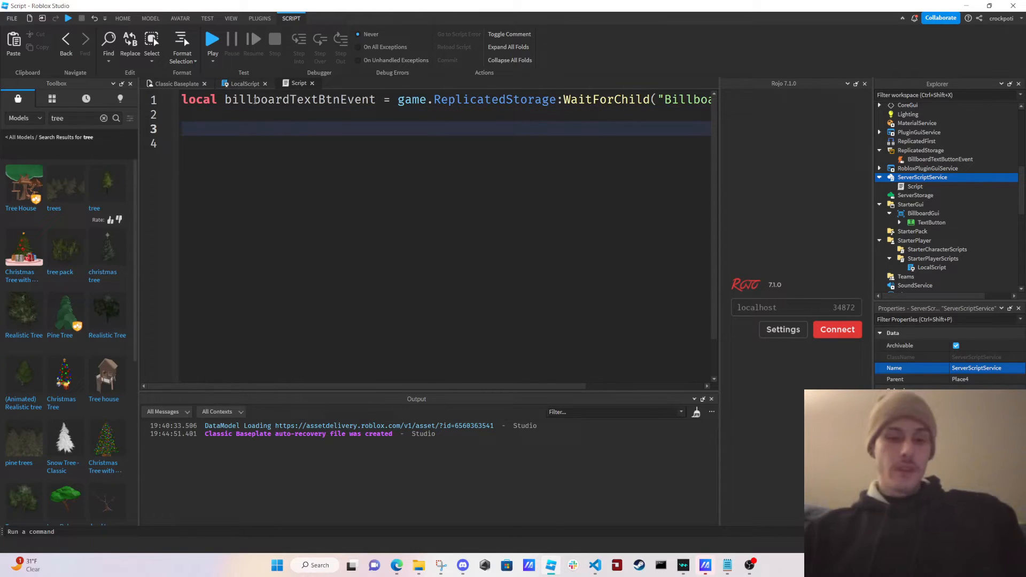
pyautogui.write('billboardTextBtnEvent.OnServerEvent:Connect(')
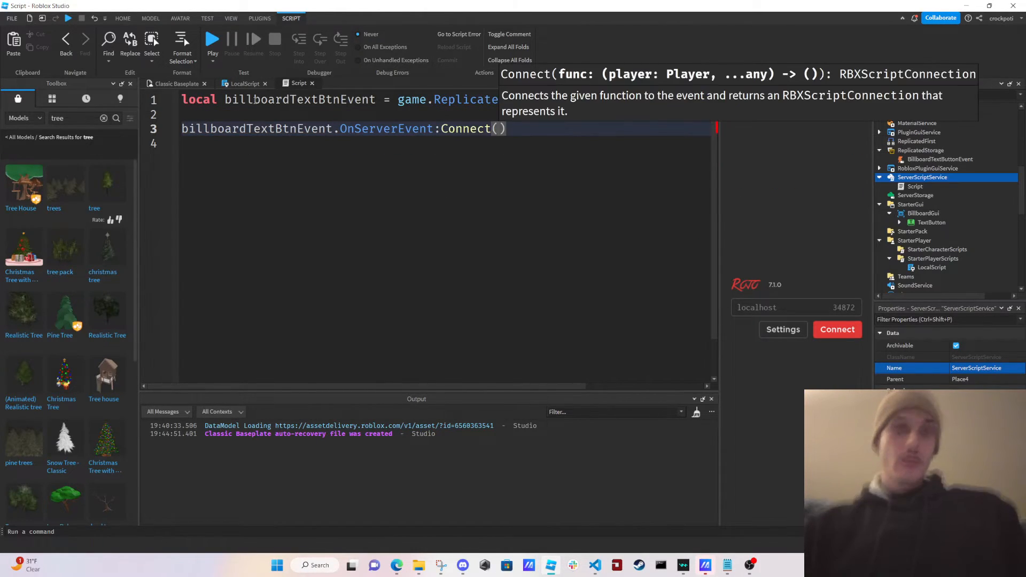
pyautogui.write('function(player')
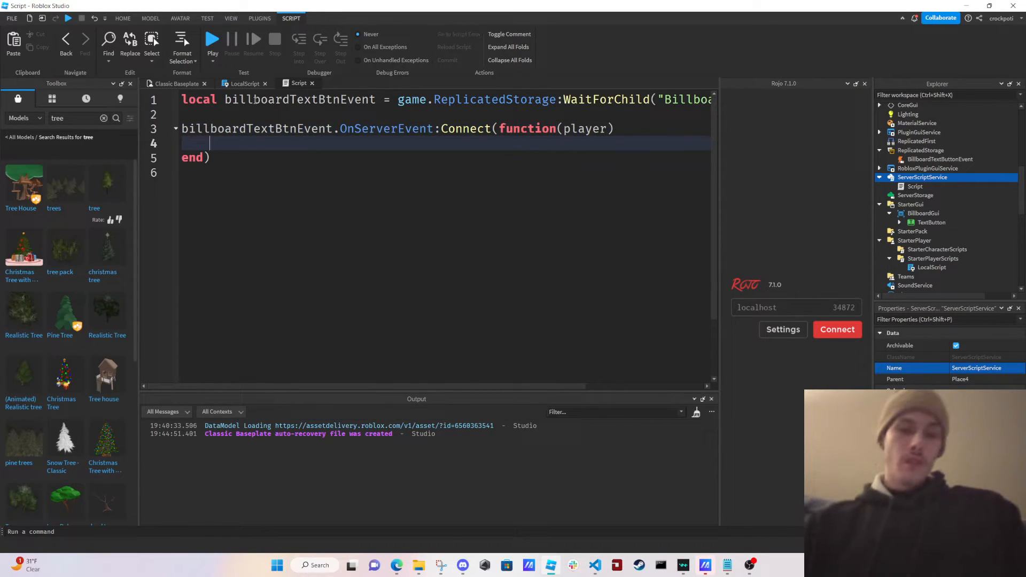
pyautogui.write('warn')
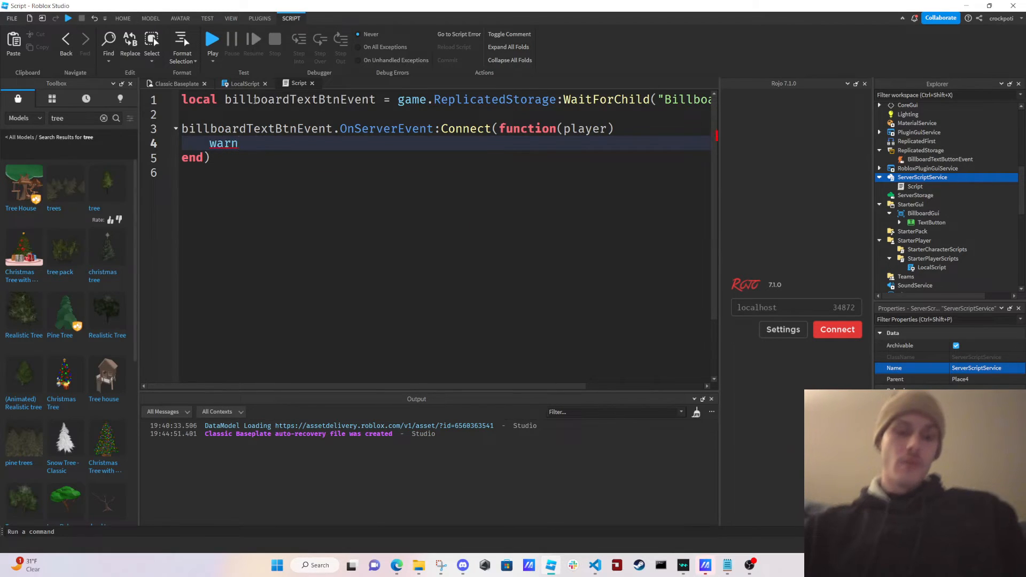
pyautogui.write('(player.Name')
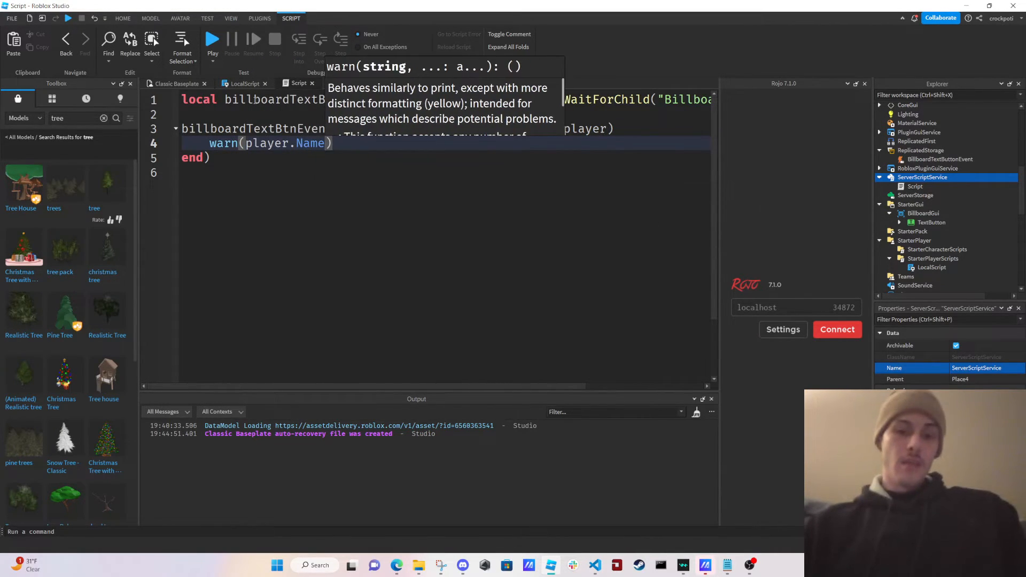
pyautogui.write(', " has ent')
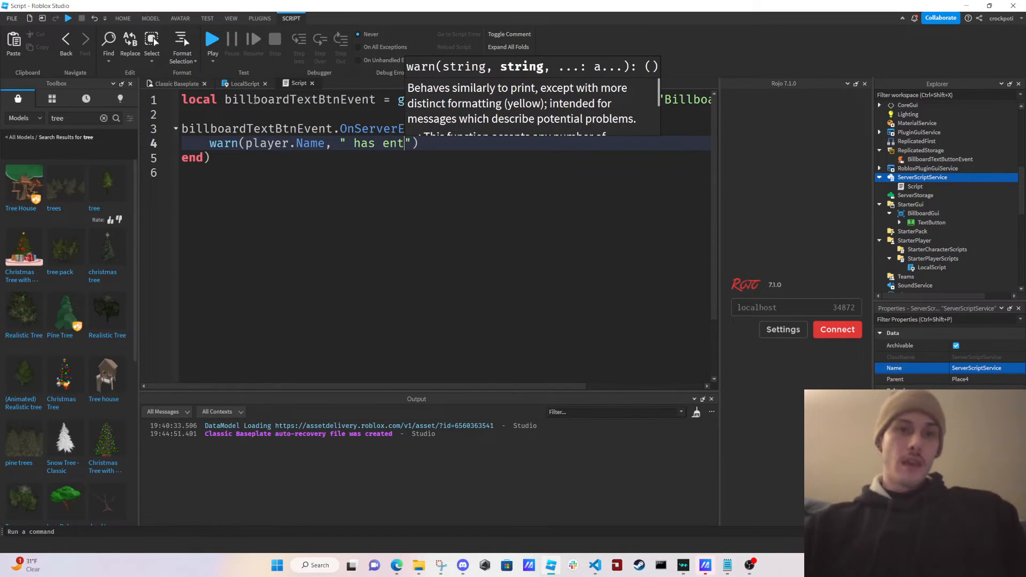
pyautogui.write('clicked the btn from billboard gui')
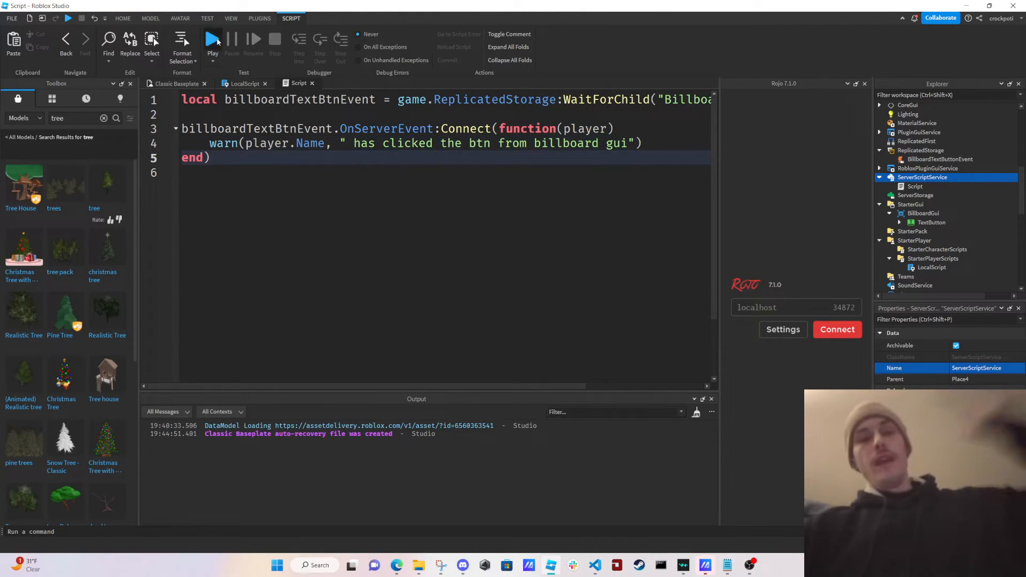
# - Playtest, check the LocalScript's BillboardGui-not-found error on line 7, then stop
pyautogui.click(212, 39)
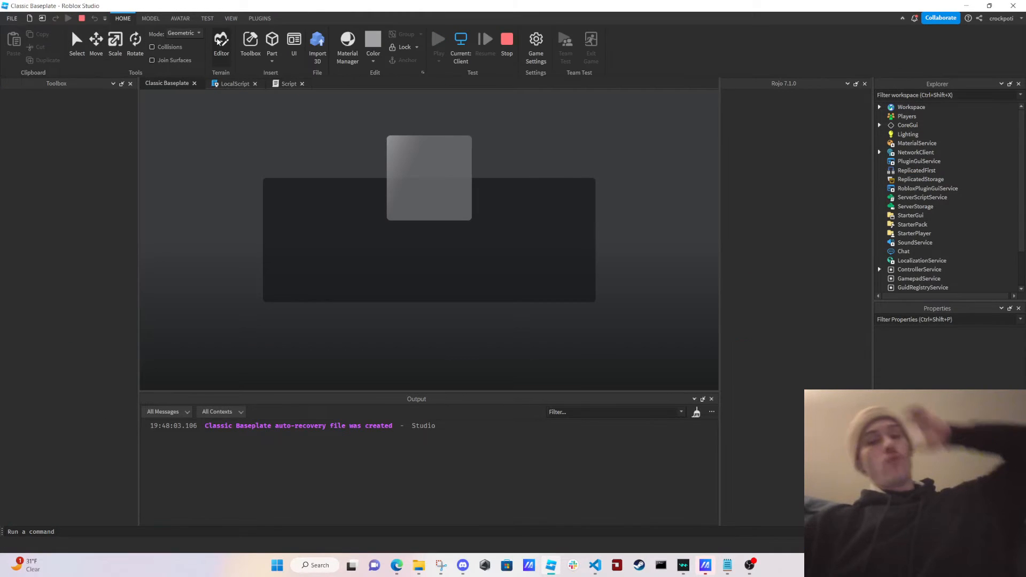
pyautogui.click(460, 39)
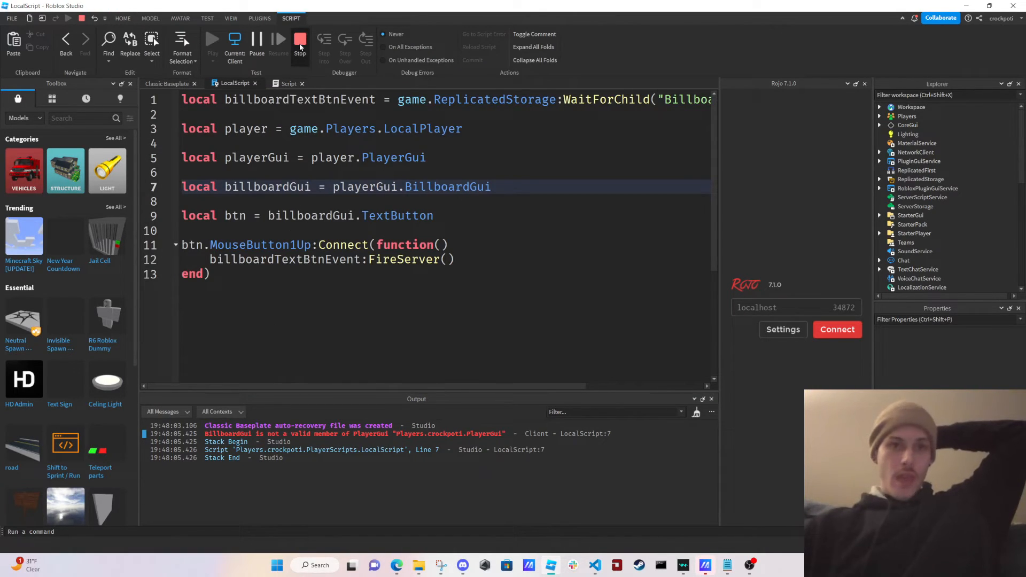
pyautogui.click(300, 43)
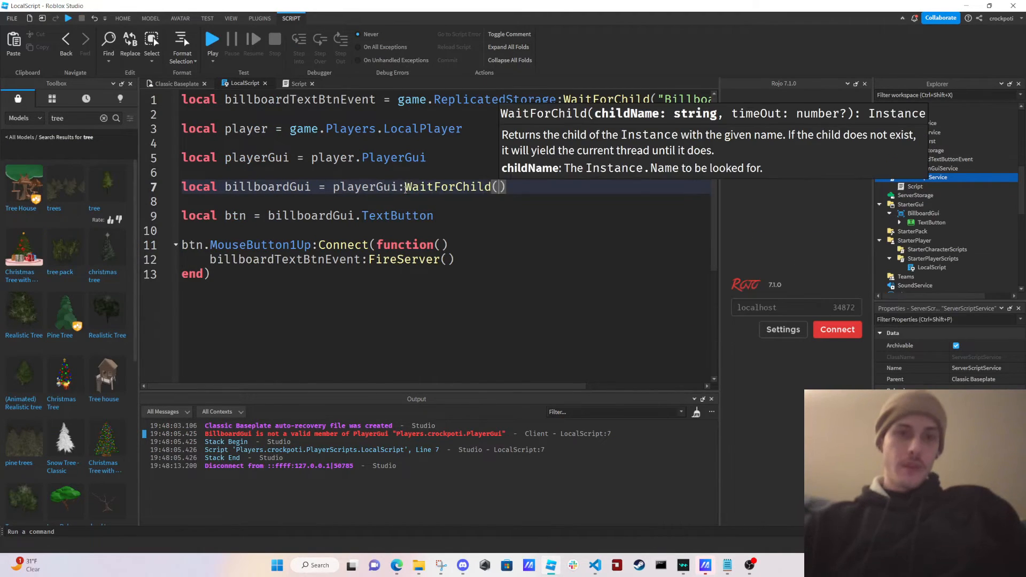
# - Finish WaitForChild("BillboardGui"), replay, and click the tree's button repeatedly to log warnings
pyautogui.write('"B')
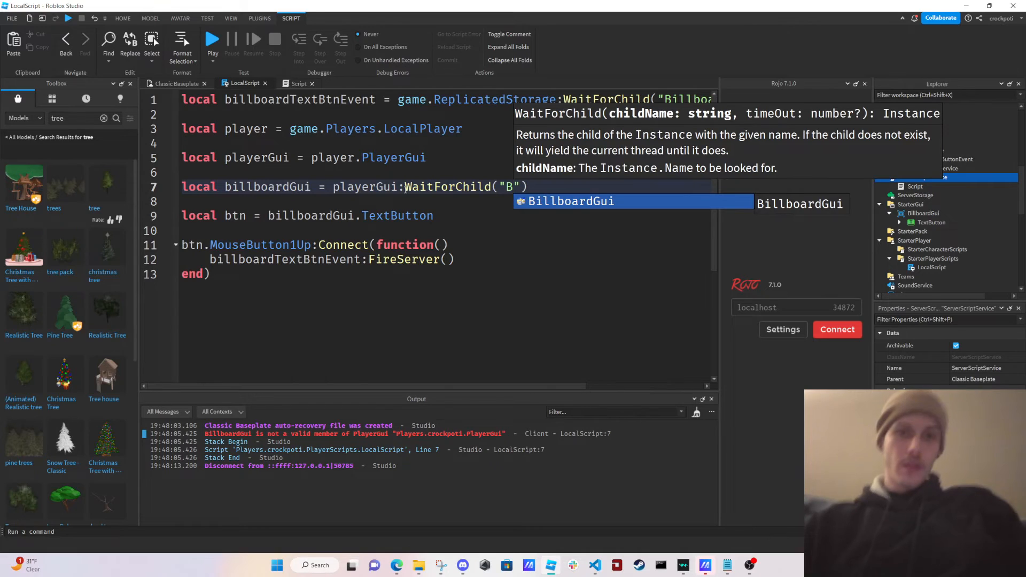
pyautogui.click(212, 41)
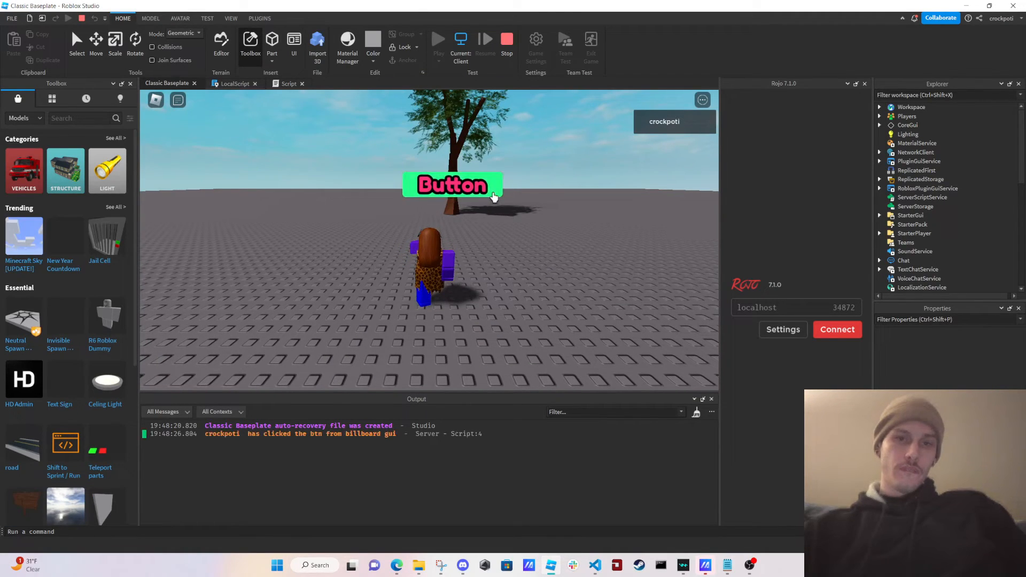
pyautogui.click(451, 185)
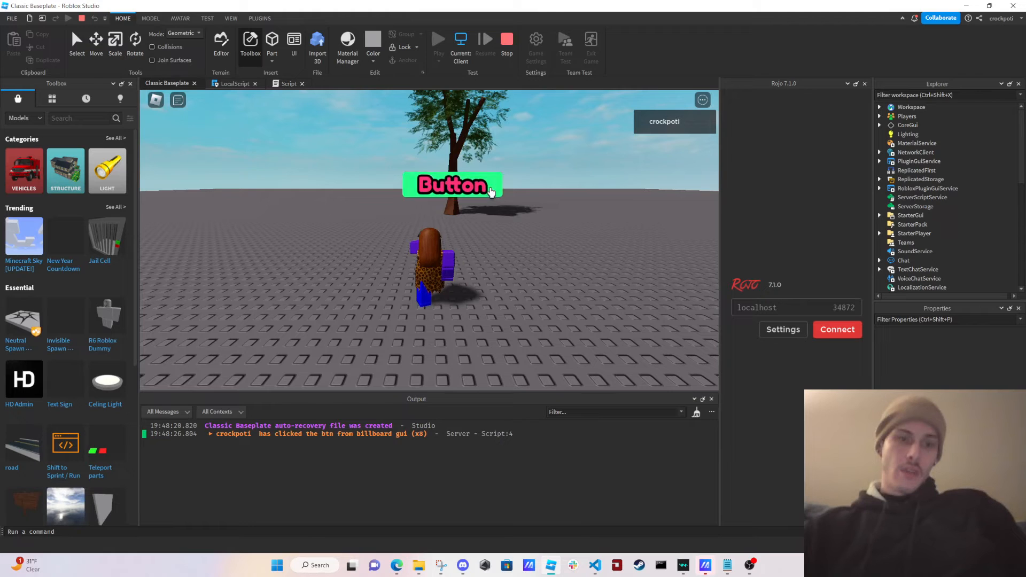
pyautogui.click(452, 185)
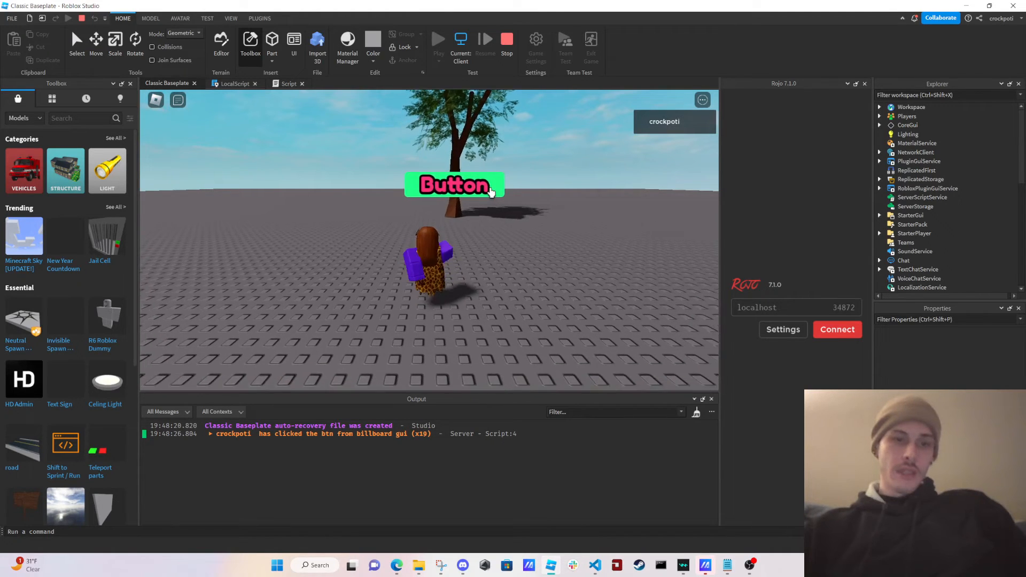
pyautogui.click(467, 186)
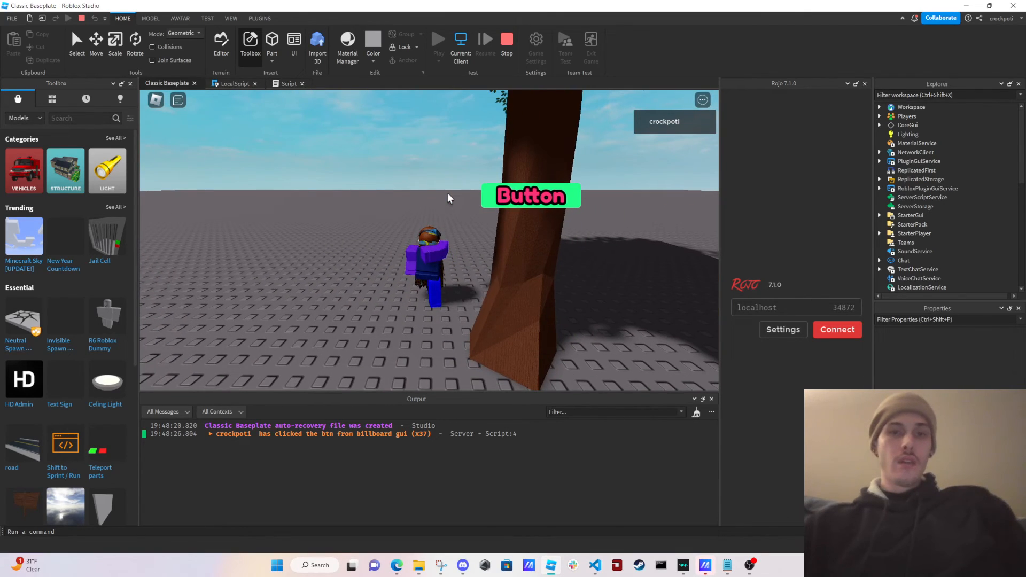
pyautogui.moveTo(464, 189)
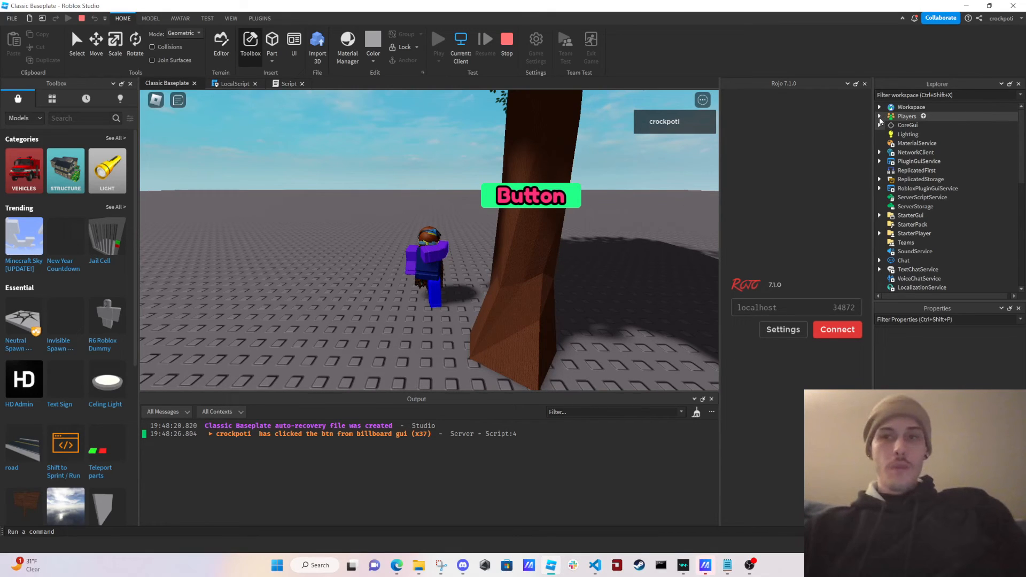
# - Expand Players > player > PlayerGui > BillboardGui in Explorer to reach the live TextButton
pyautogui.click(880, 116)
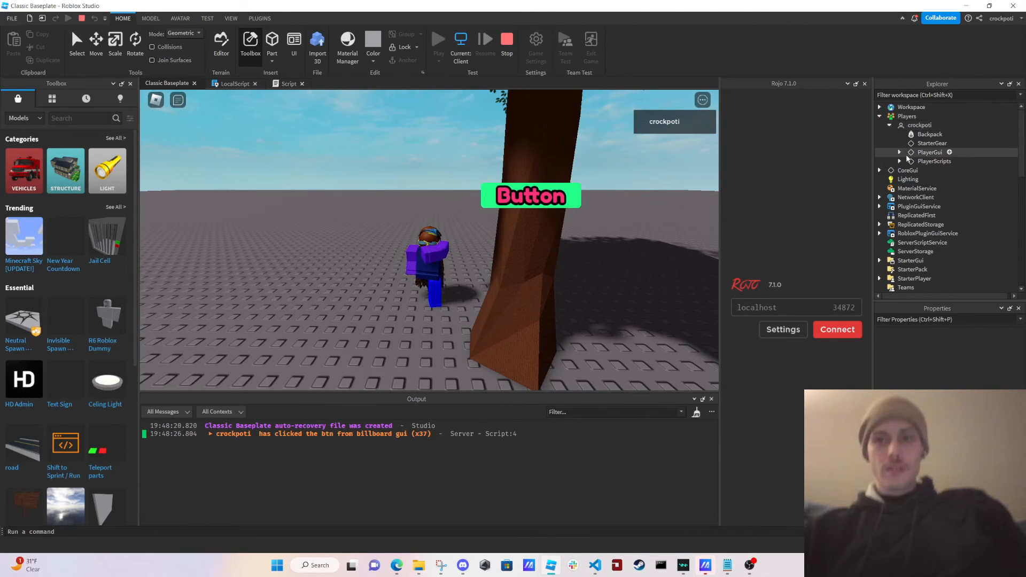
pyautogui.click(899, 152)
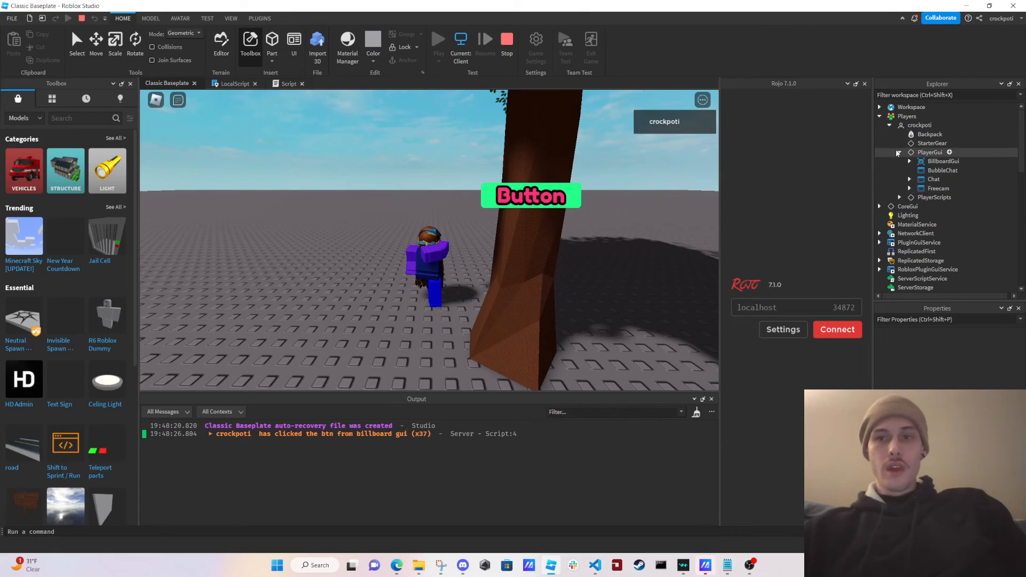
pyautogui.click(942, 161)
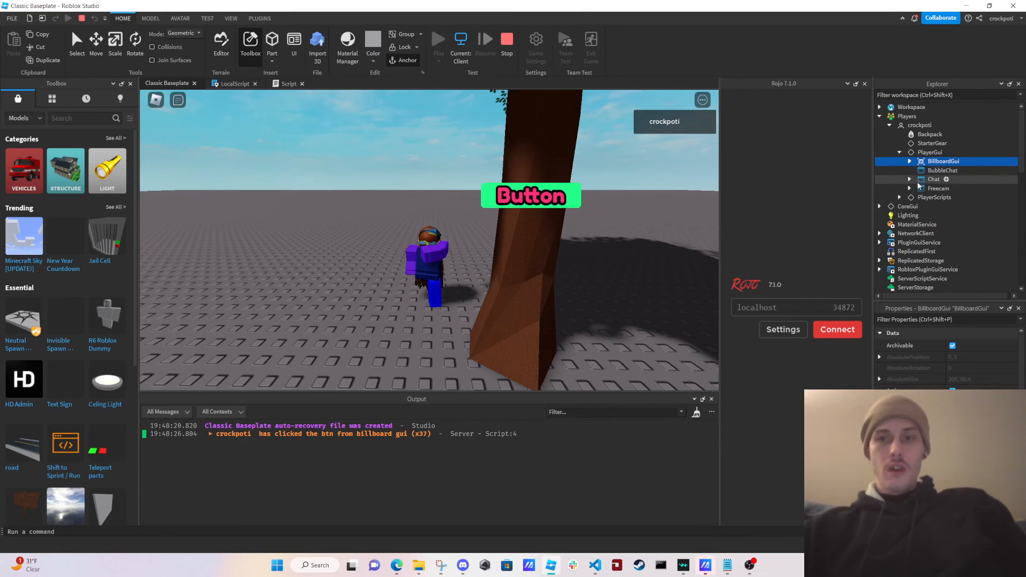
pyautogui.click(951, 170)
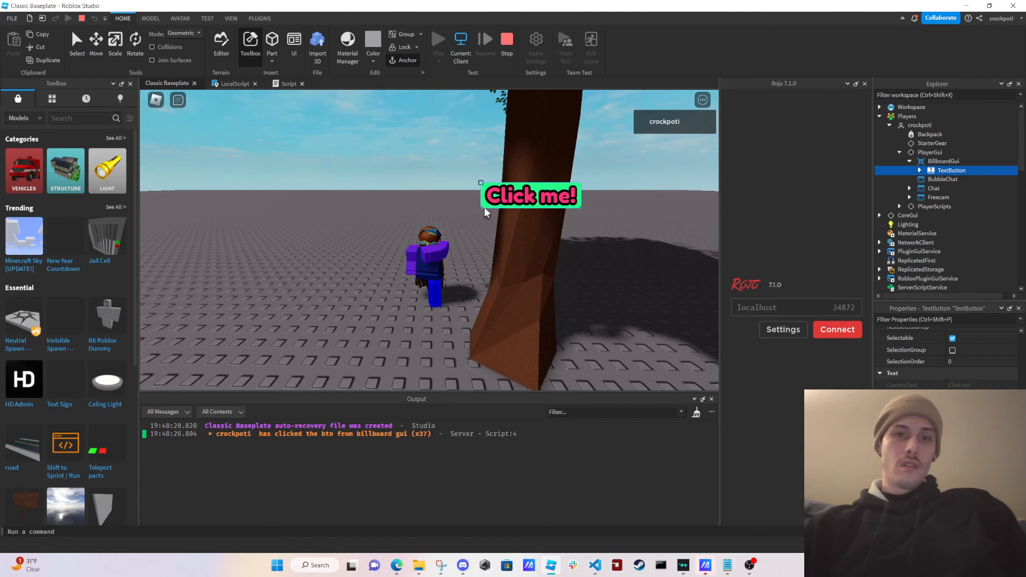
pyautogui.moveTo(481, 228)
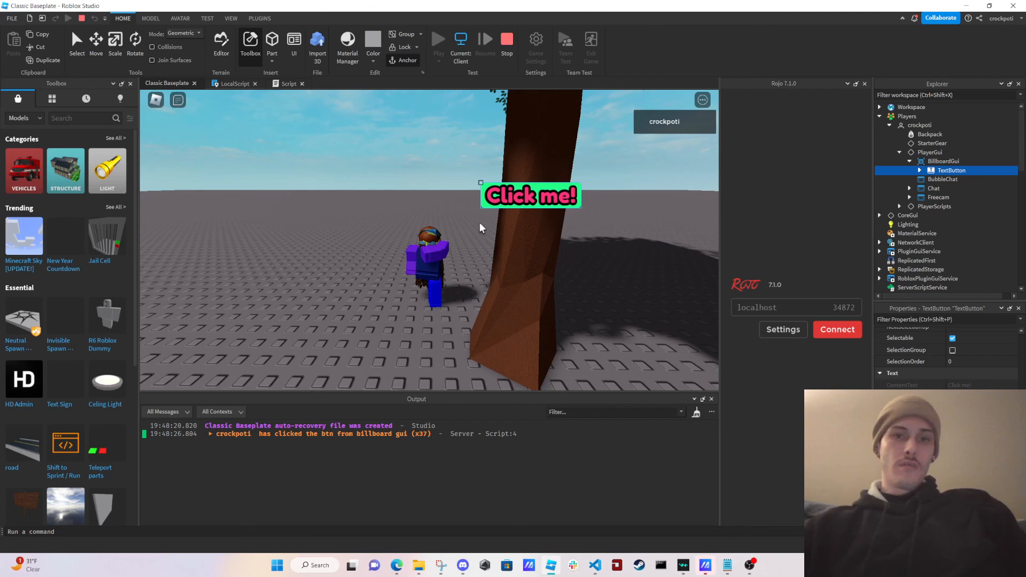